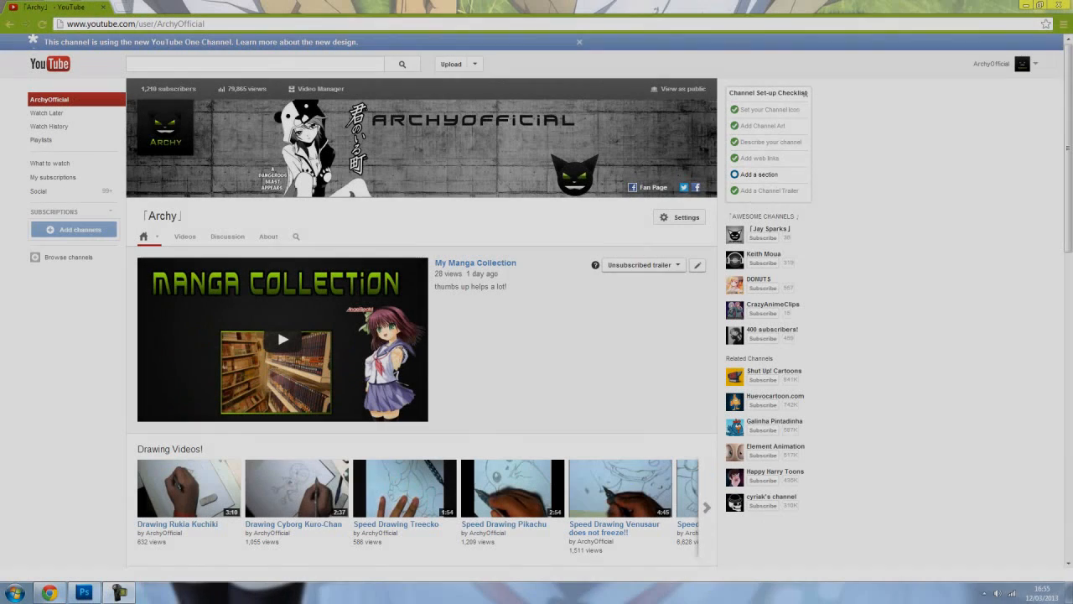
mouse_move(678, 339)
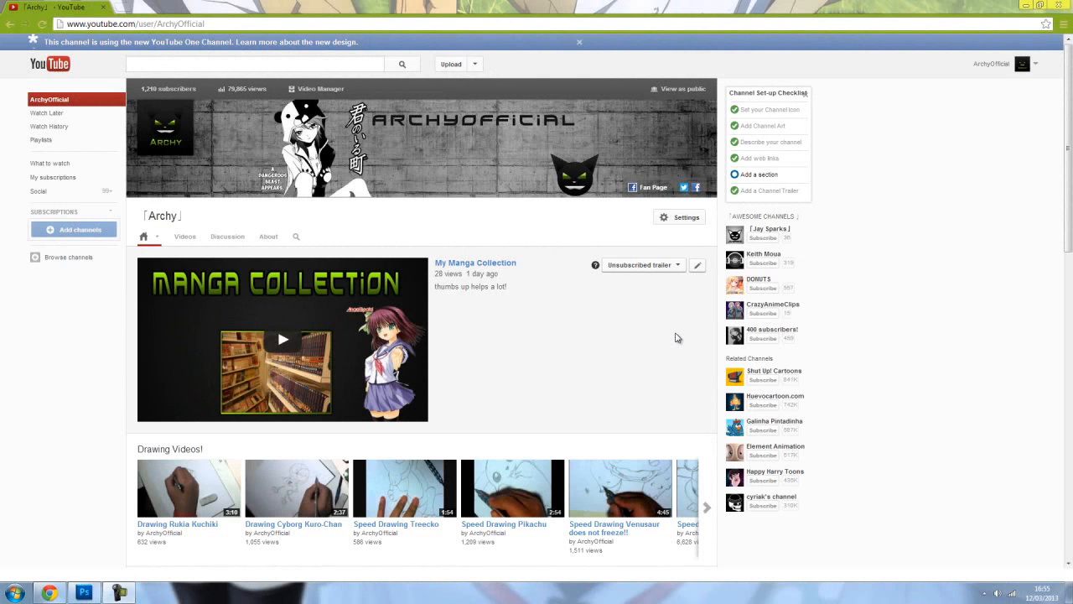
mouse_move(458, 134)
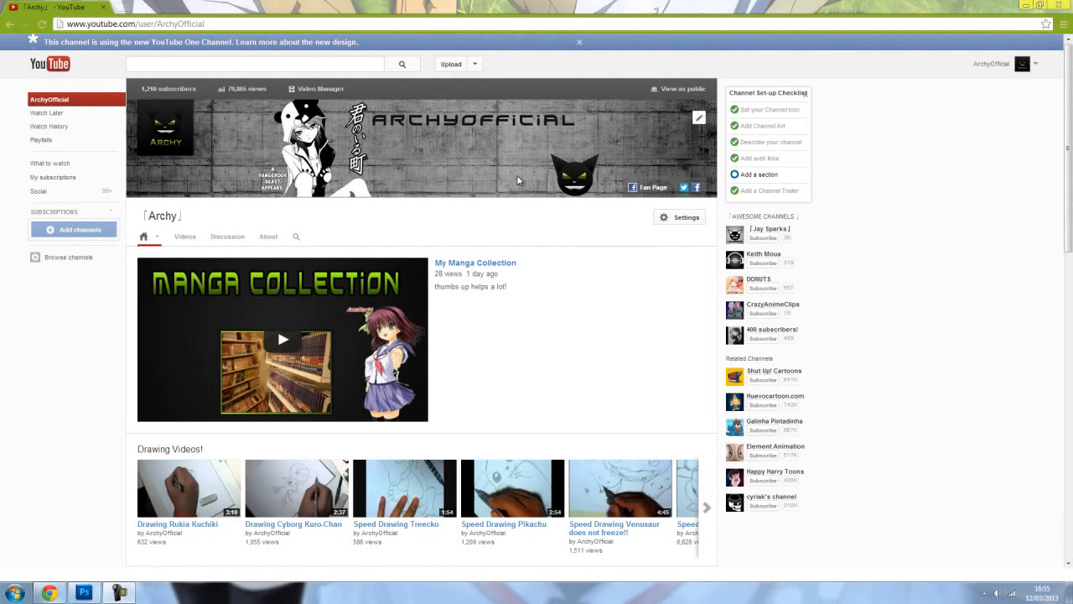
mouse_move(527, 198)
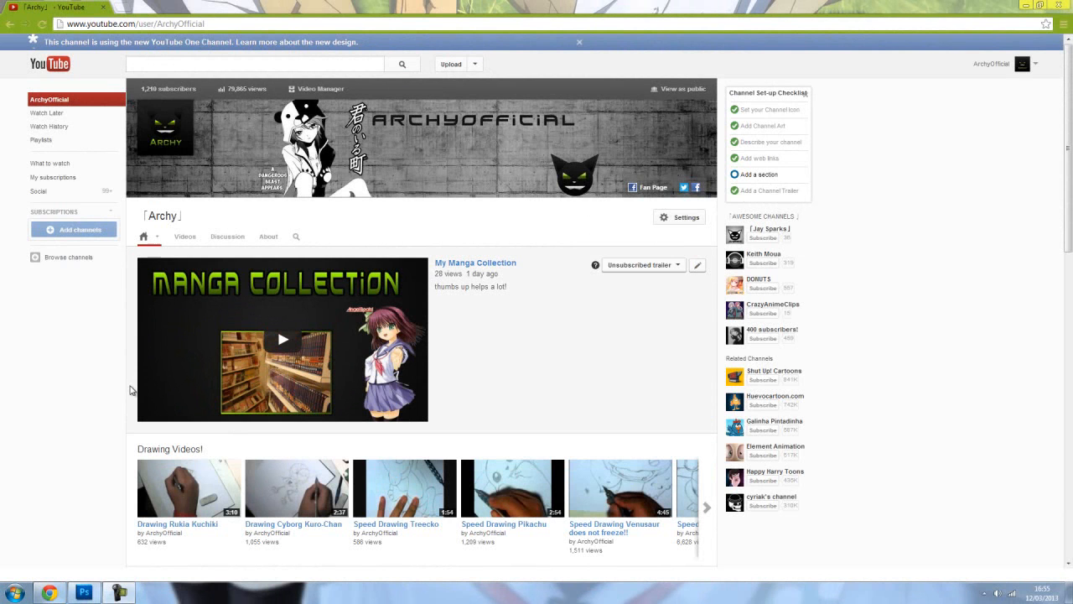
Bring up the banner template and toggle its white and grey guide bands, leaving them hidden.
click(84, 590)
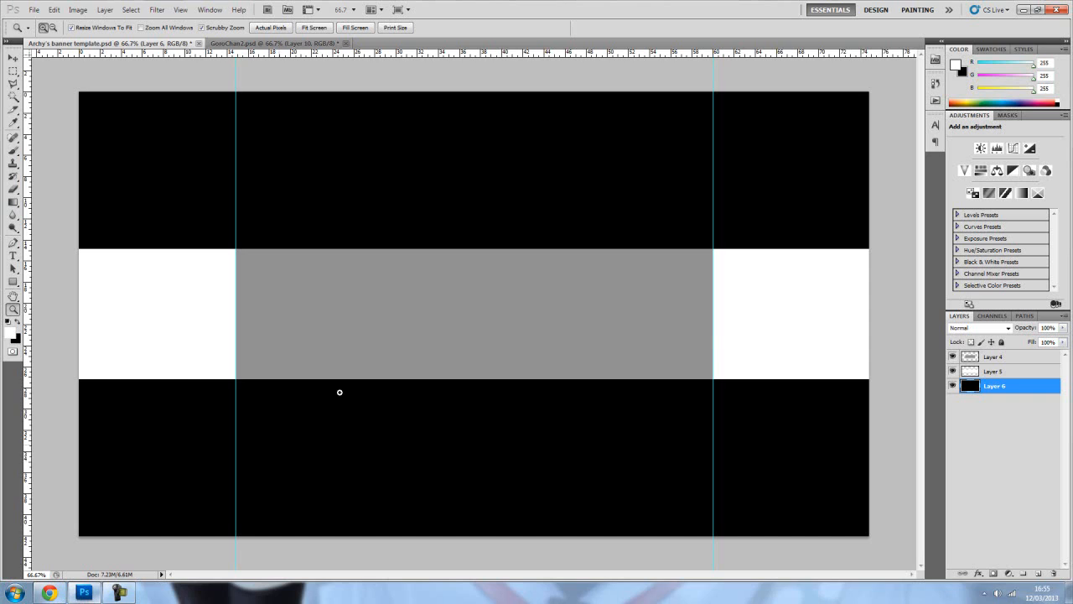
mouse_move(265, 138)
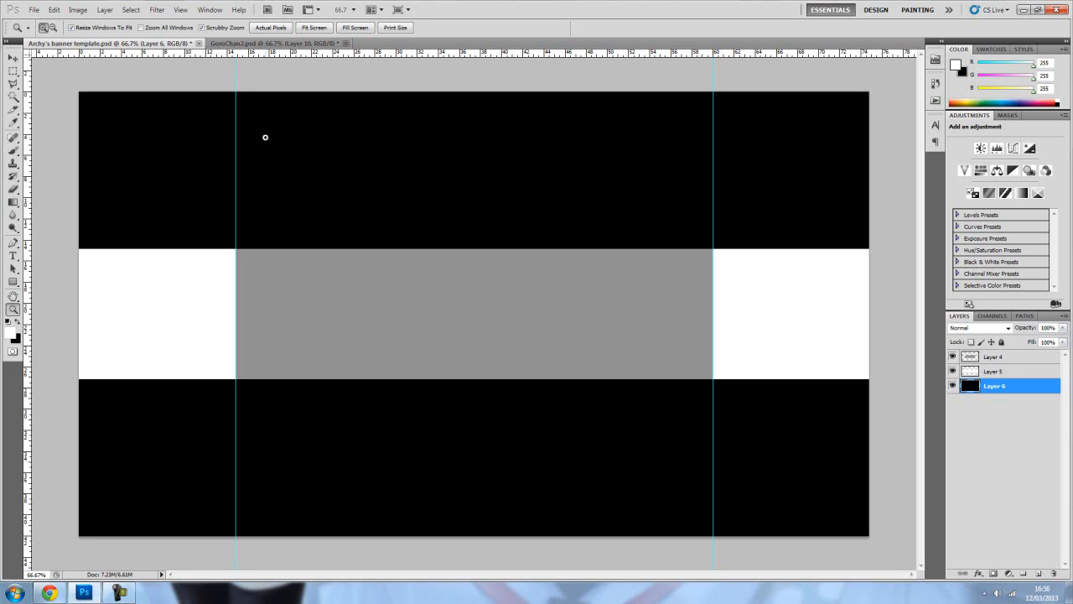
mouse_move(106, 479)
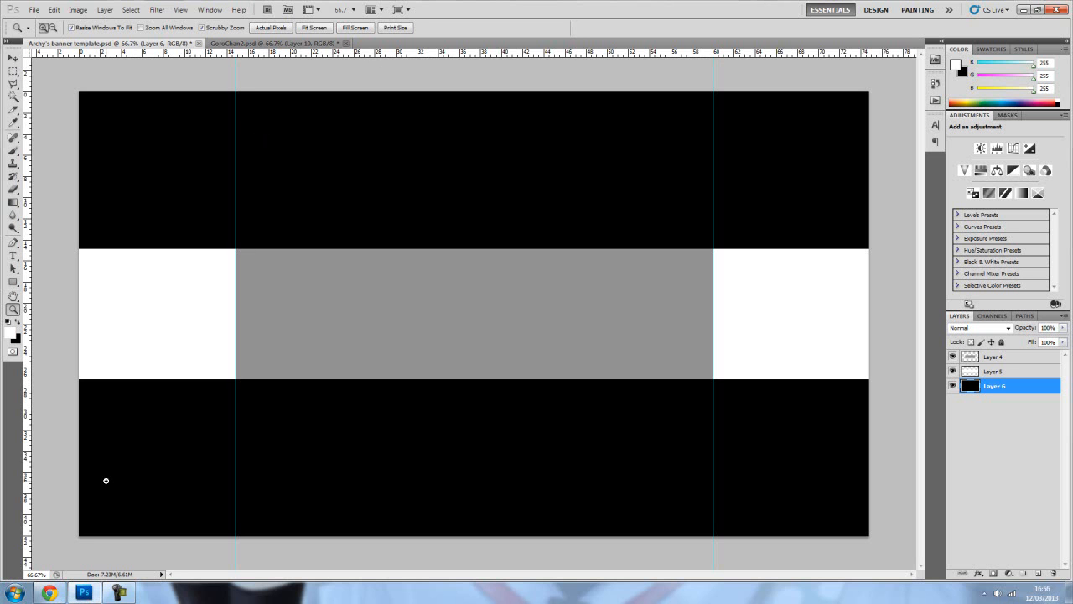
mouse_move(73, 525)
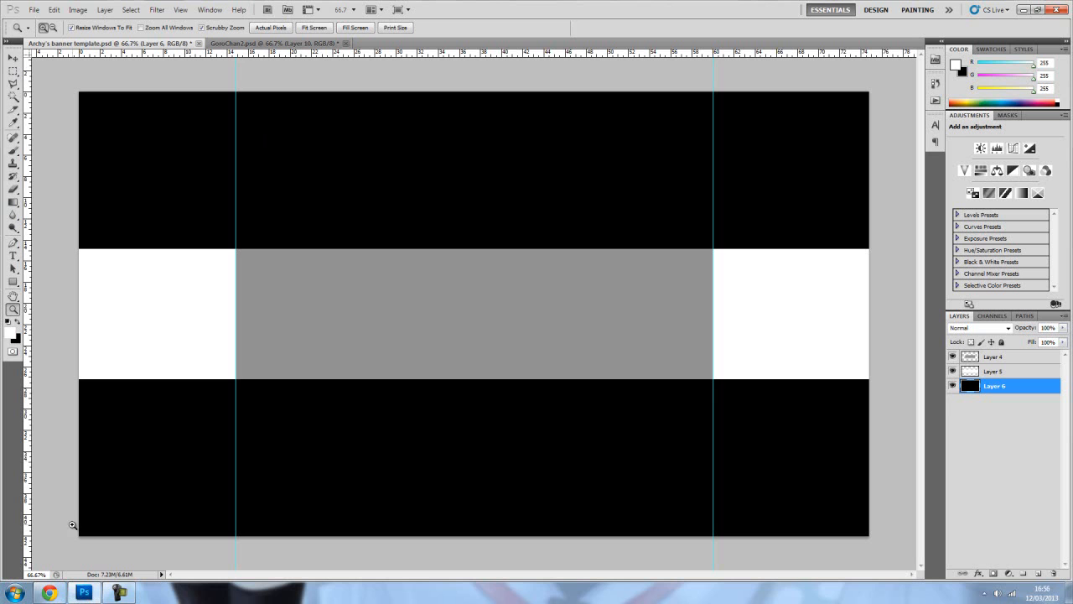
mouse_move(131, 122)
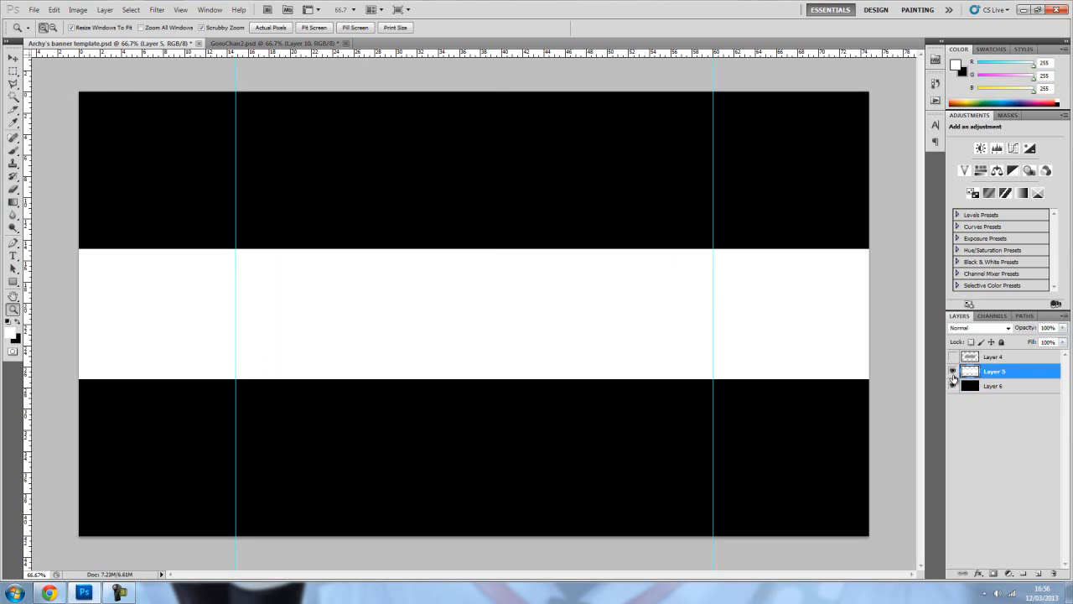
click(952, 370)
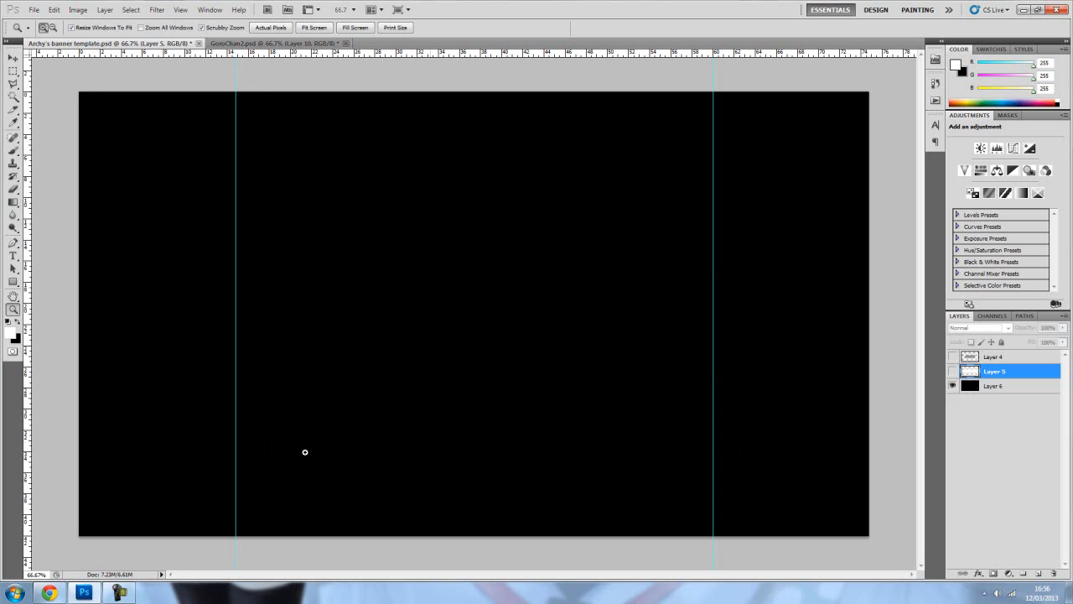
mouse_move(403, 114)
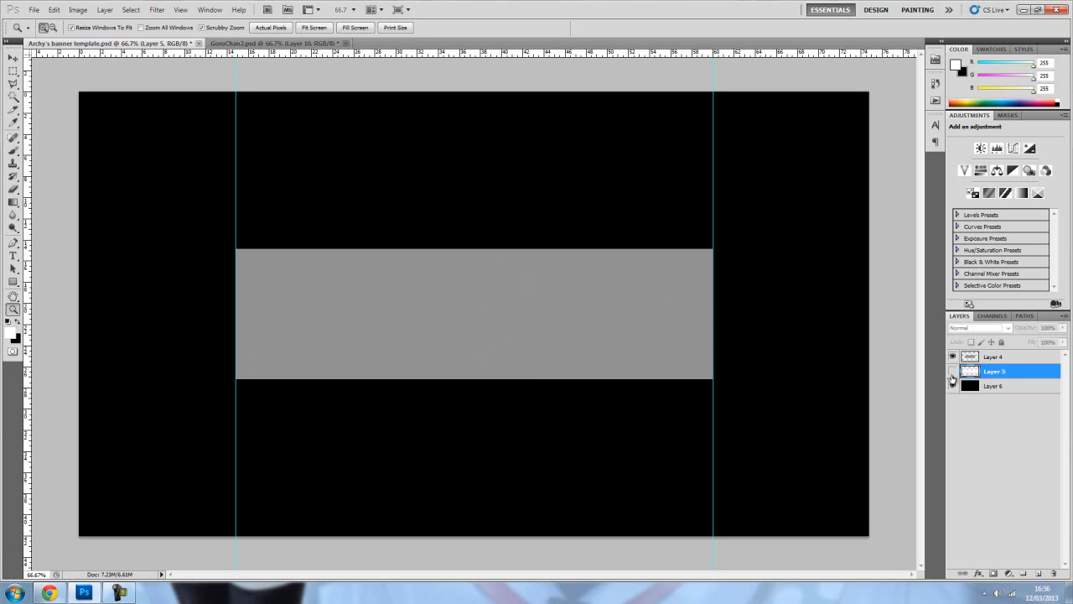
click(952, 370)
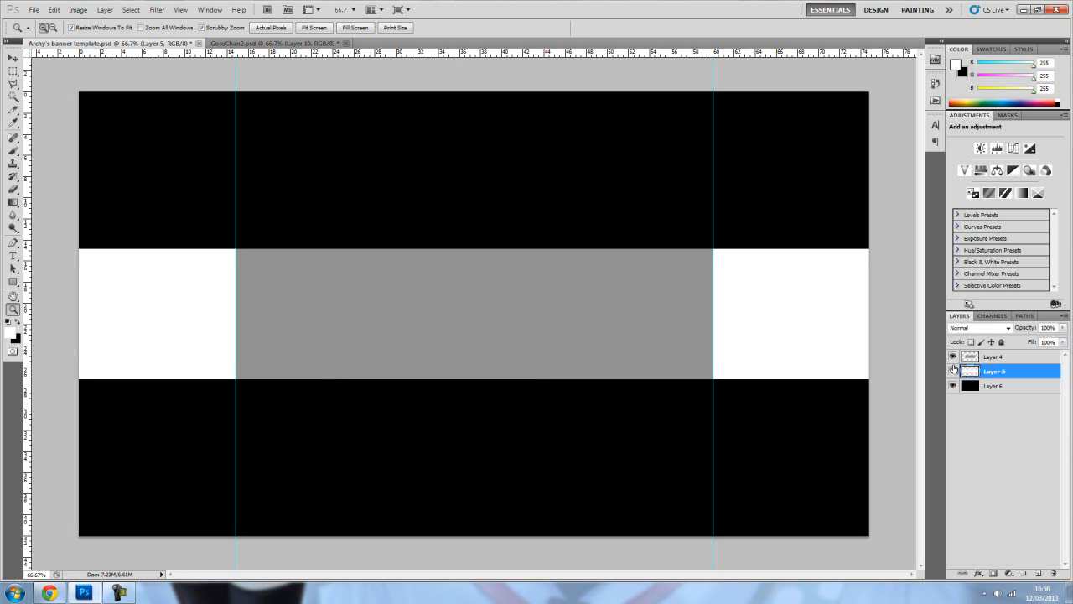
click(953, 370)
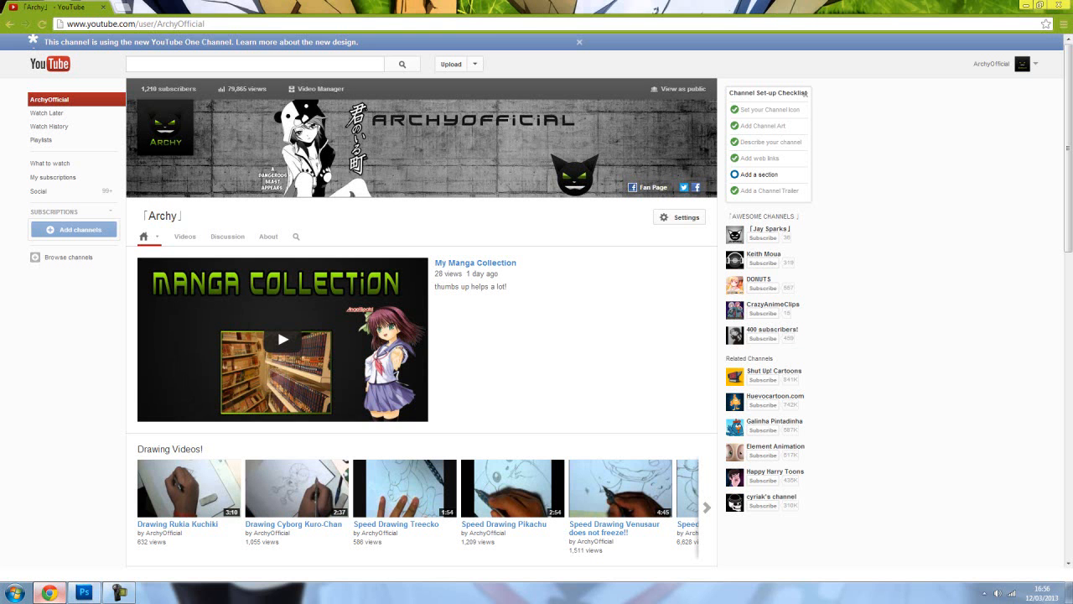
mouse_move(528, 169)
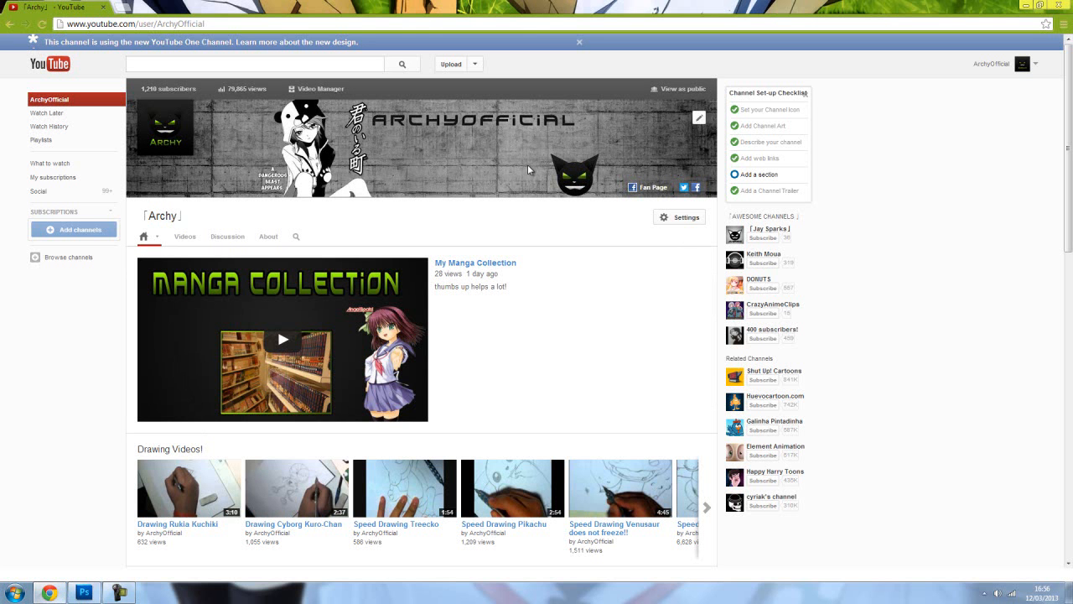
mouse_move(265, 121)
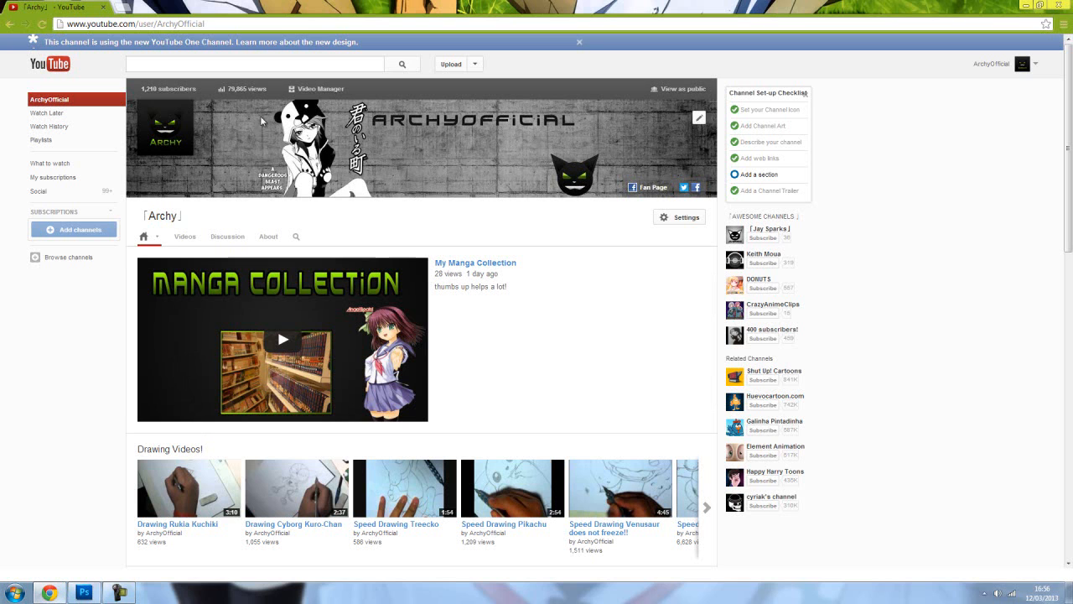
mouse_move(606, 188)
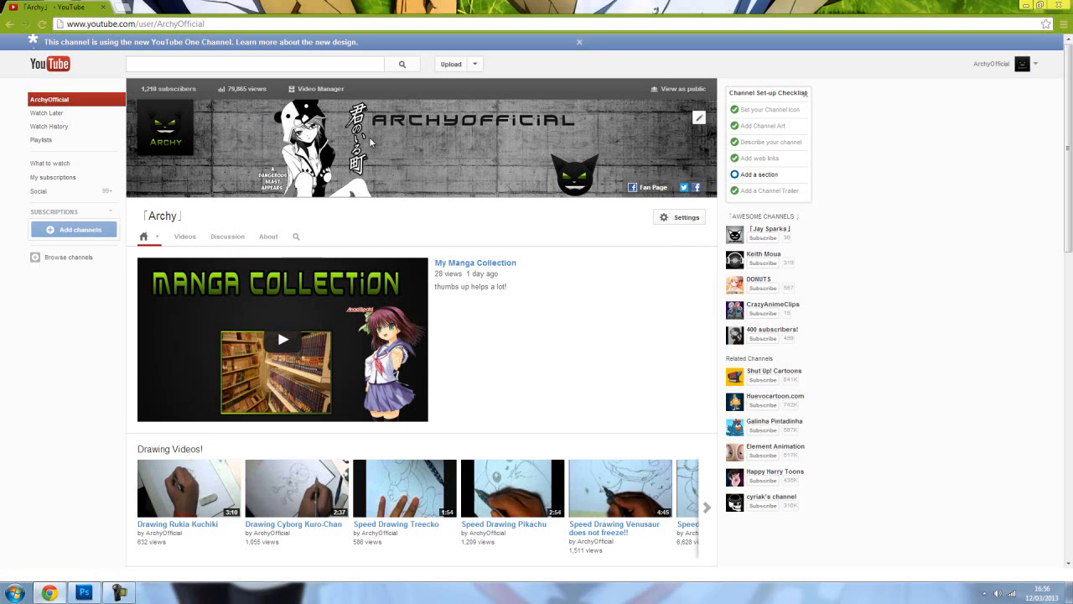
mouse_move(392, 144)
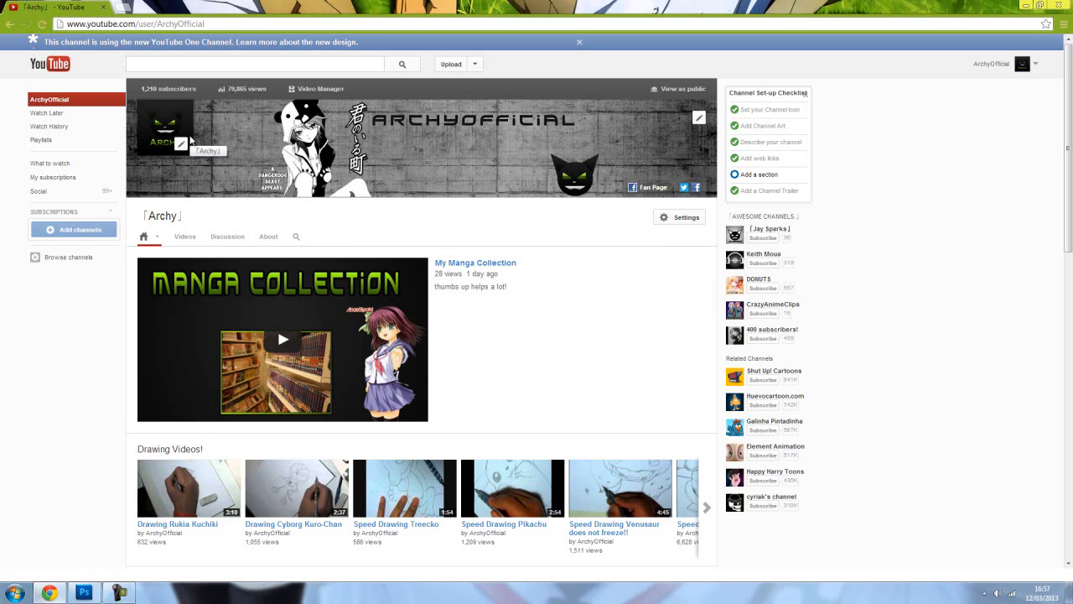
mouse_move(694, 188)
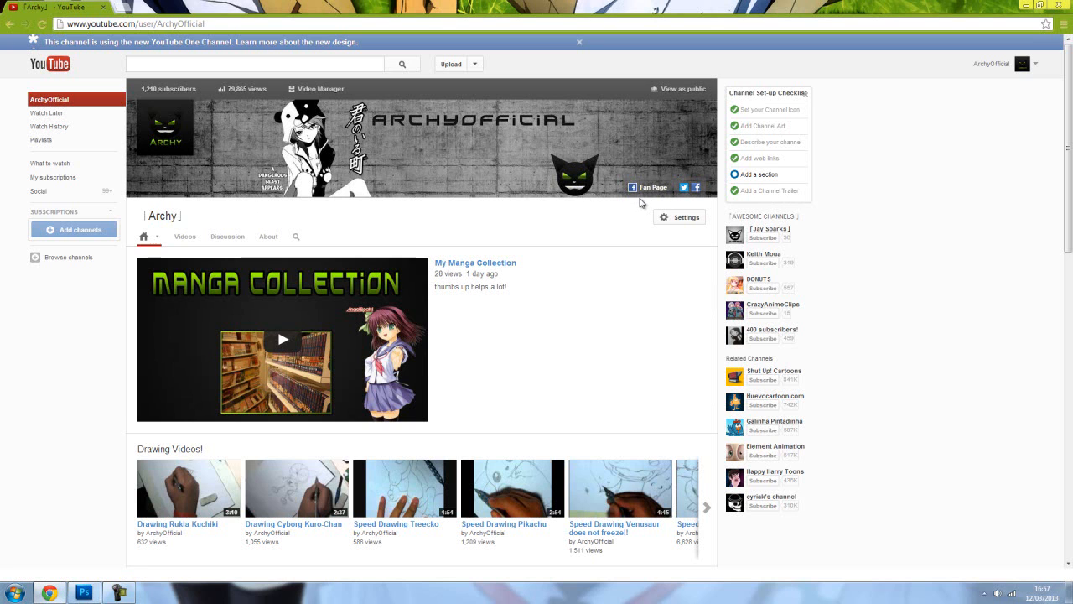
mouse_move(632, 204)
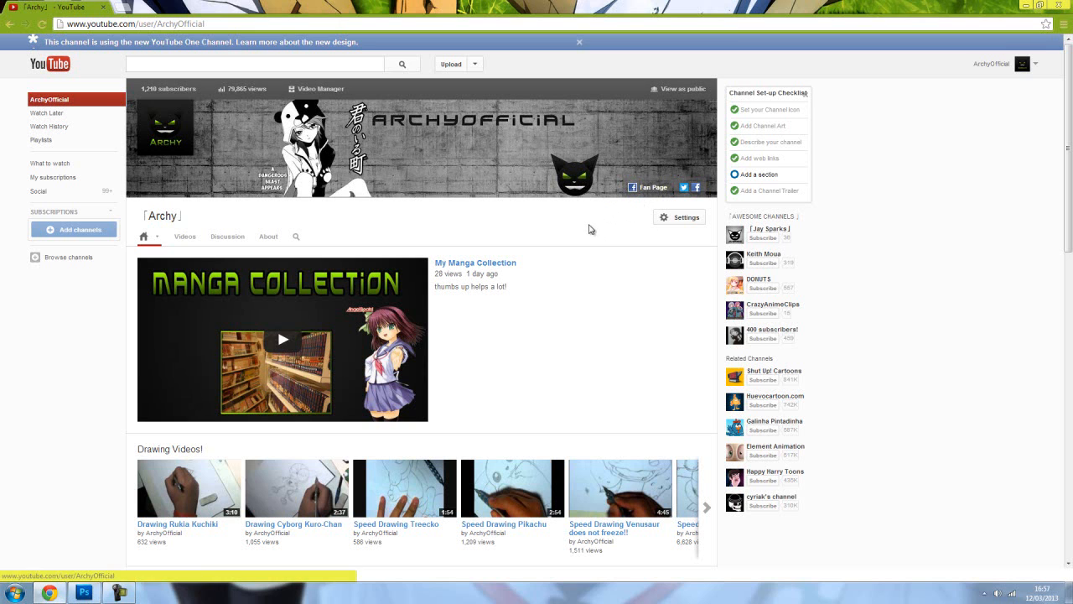
mouse_move(589, 228)
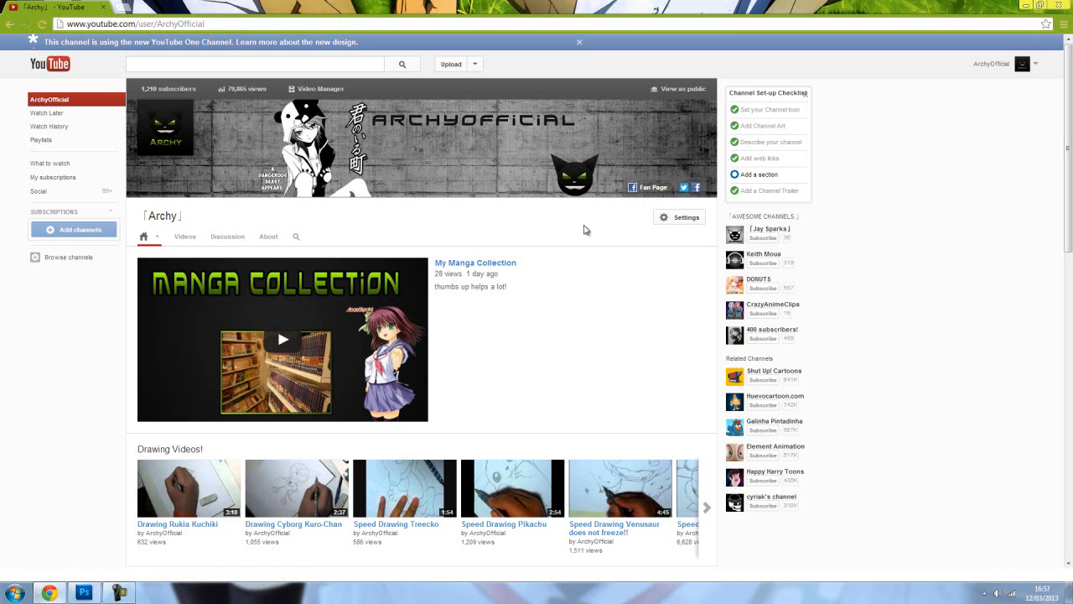
mouse_move(424, 241)
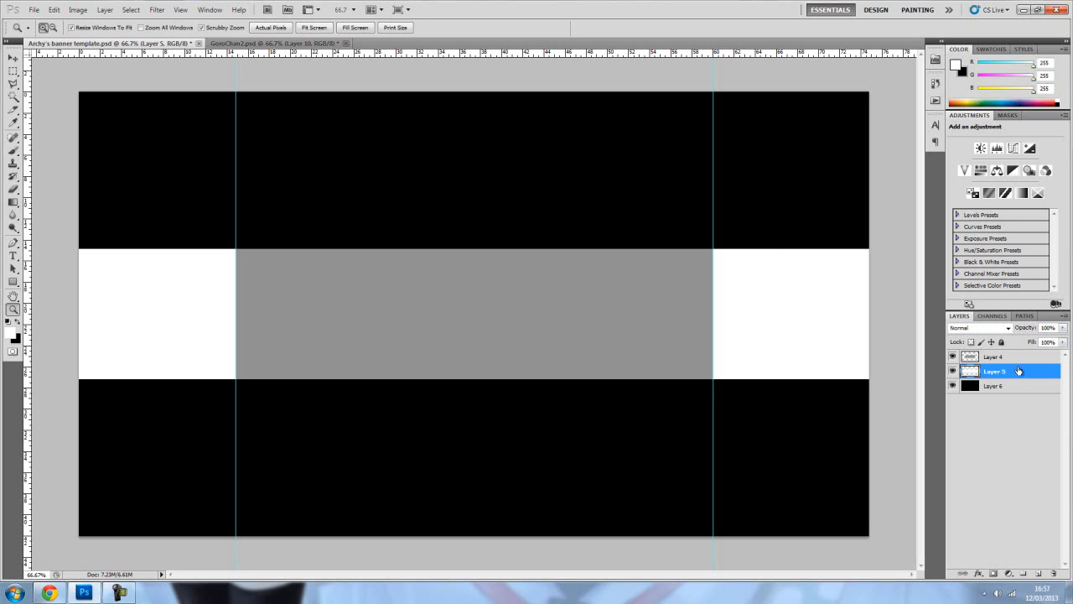
click(952, 355)
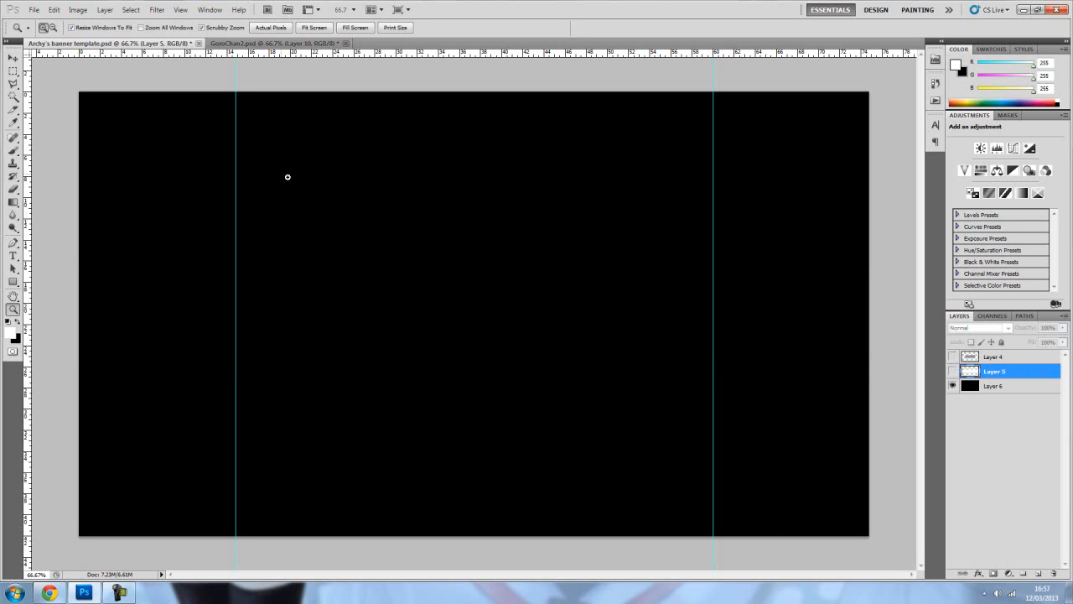
mouse_move(82, 396)
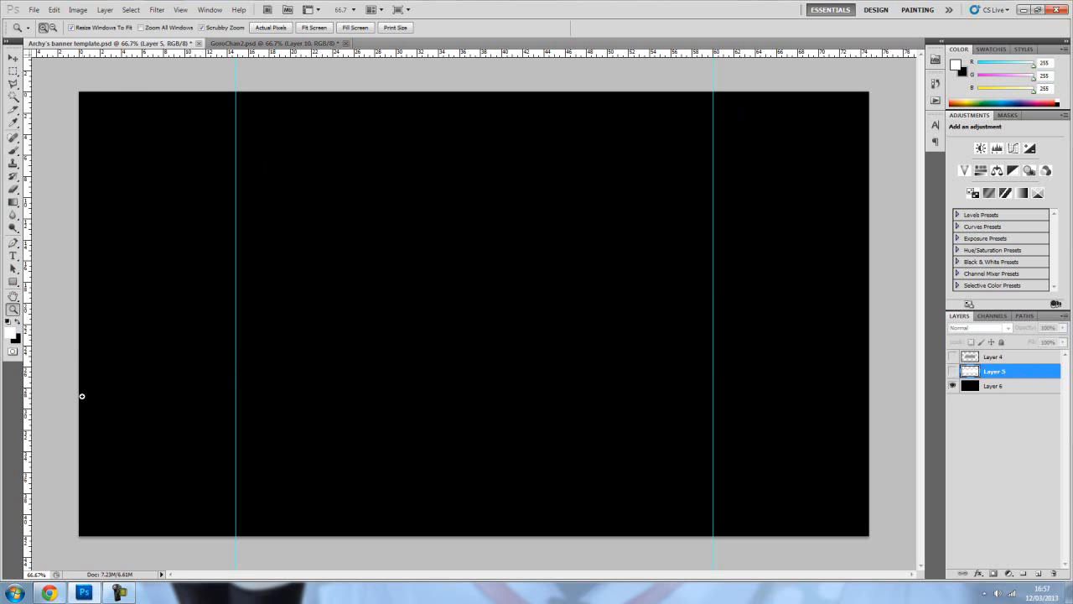
mouse_move(104, 161)
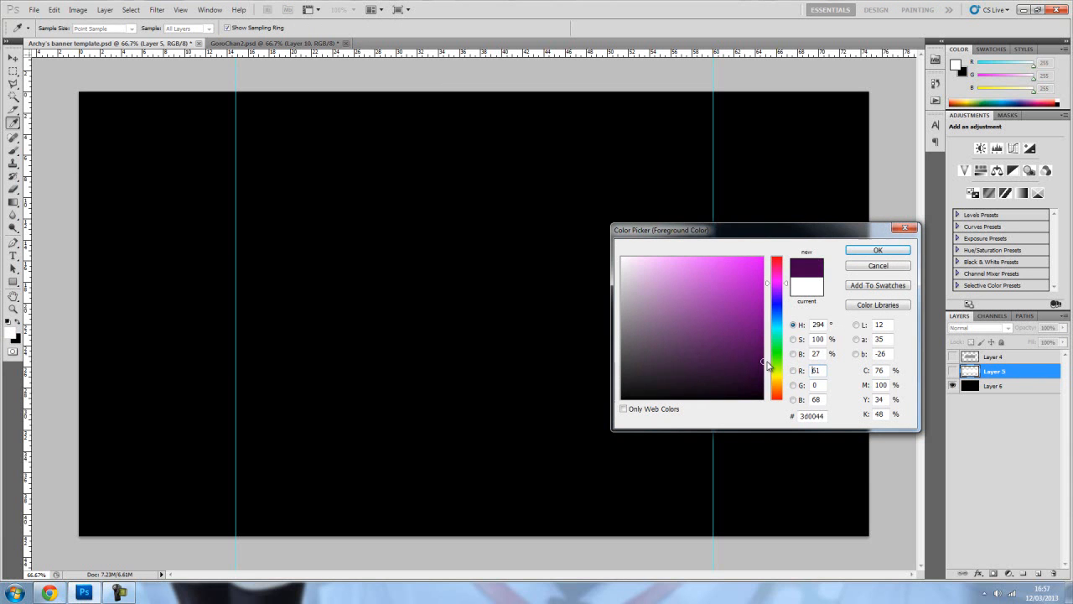
Fill the background with a dark purple-to-black radial gradient and fit the banner on screen.
click(876, 248)
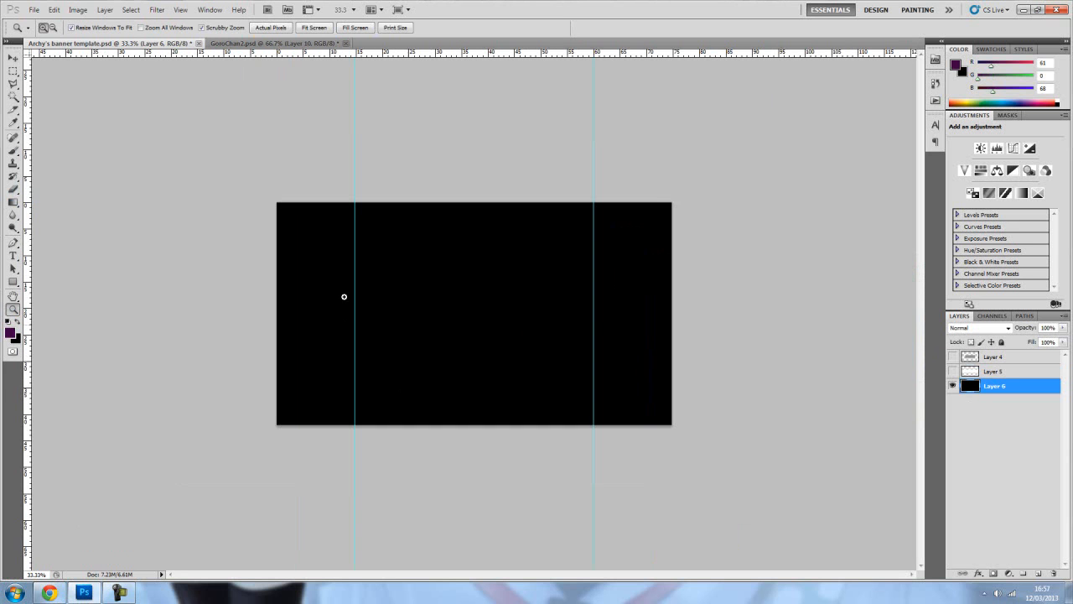
click(10, 201)
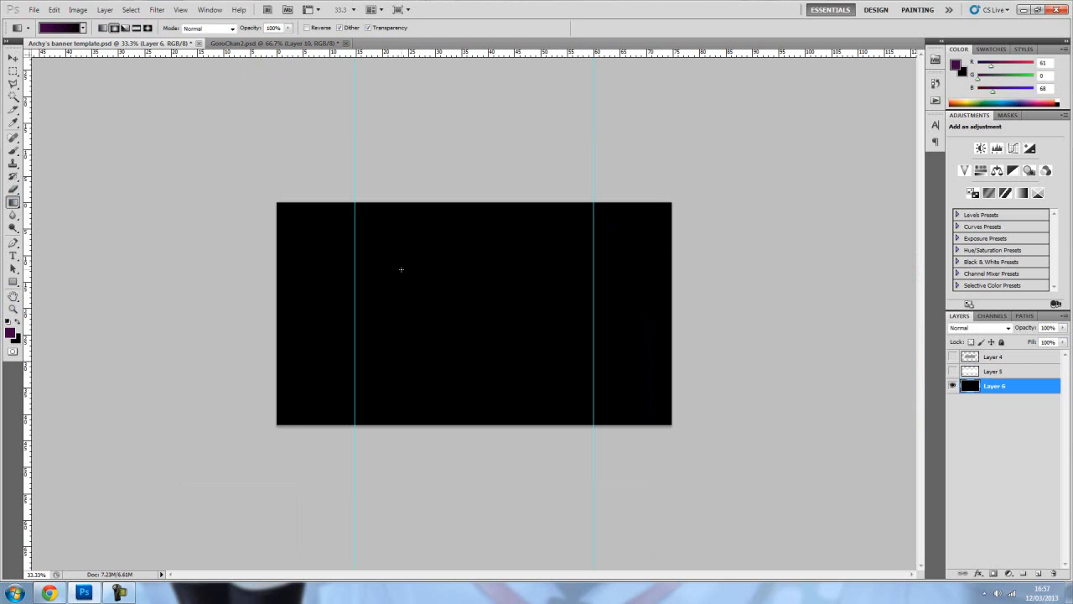
drag(221, 168, 466, 321)
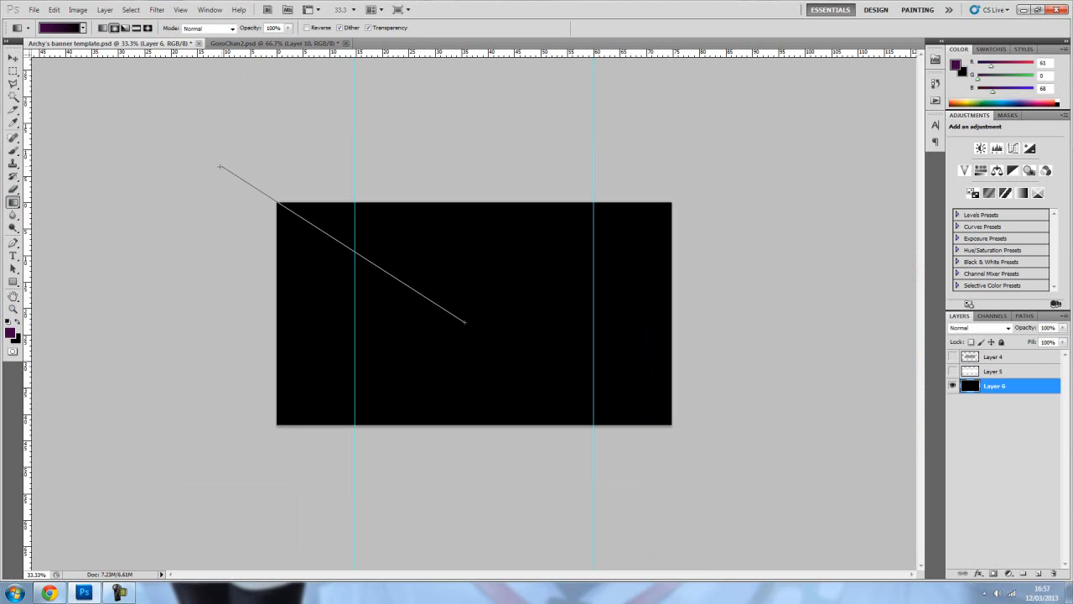
drag(222, 166, 466, 322)
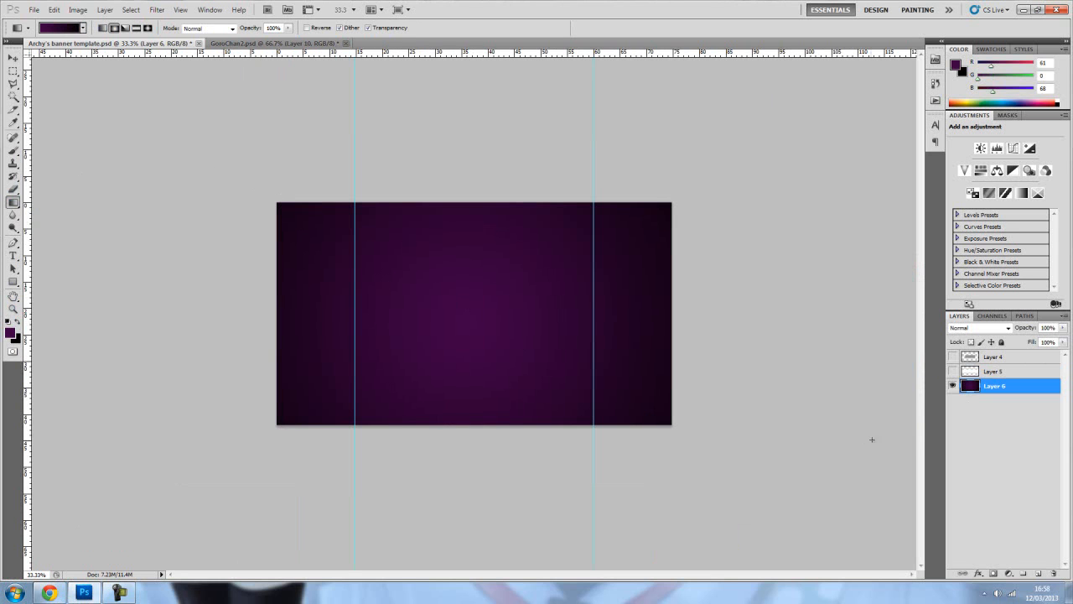
click(13, 310)
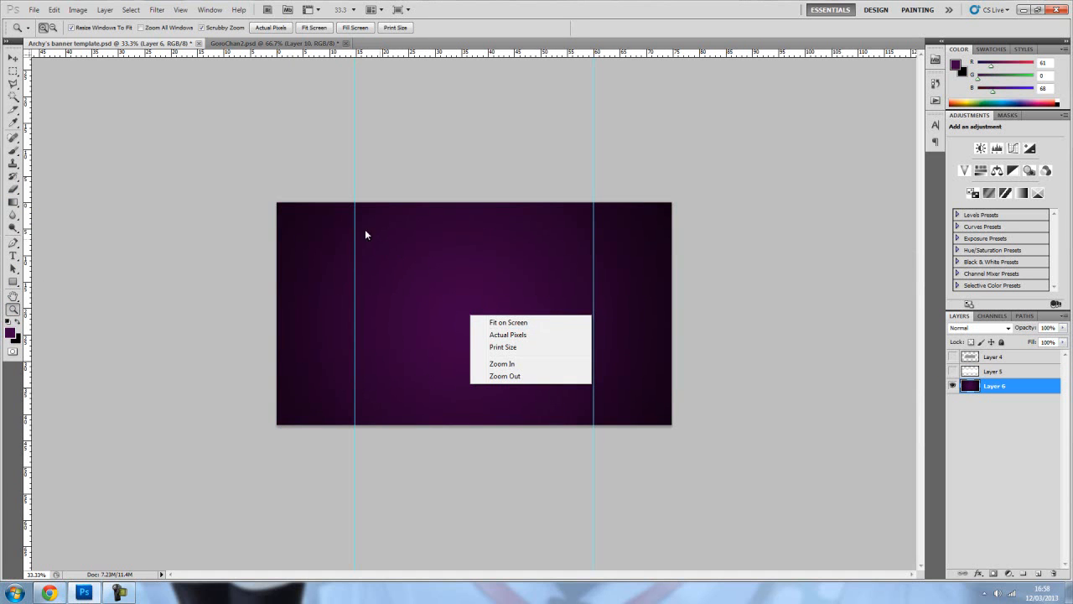
mouse_move(508, 322)
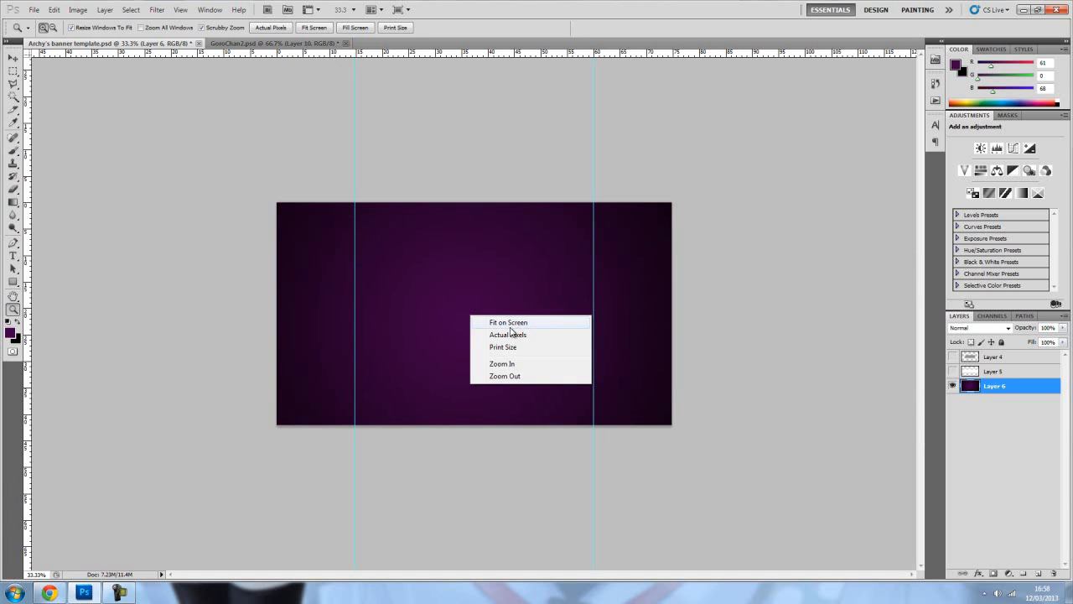
mouse_move(506, 322)
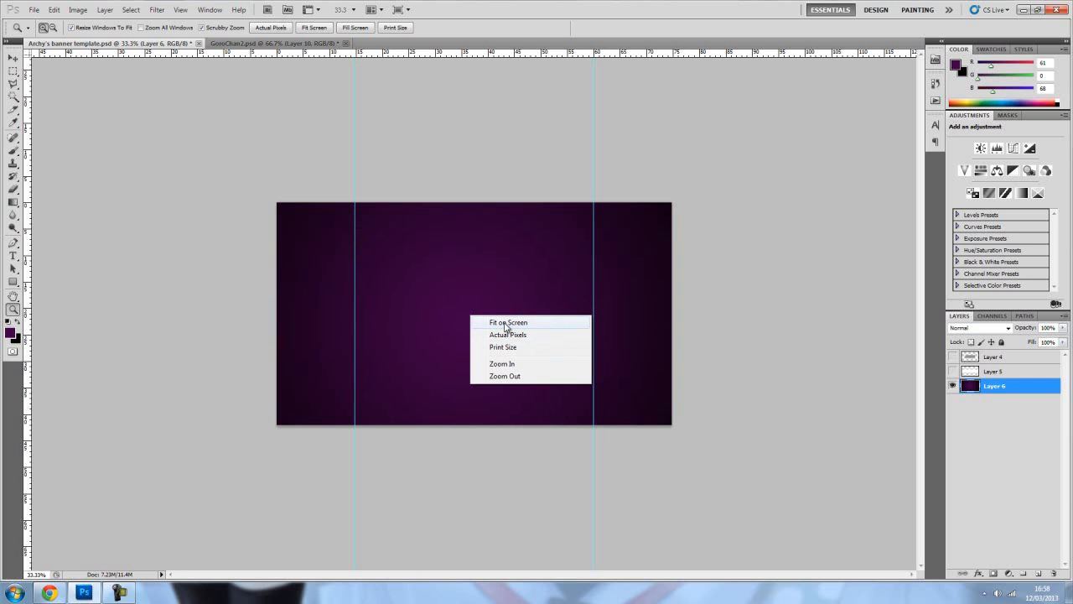
click(508, 322)
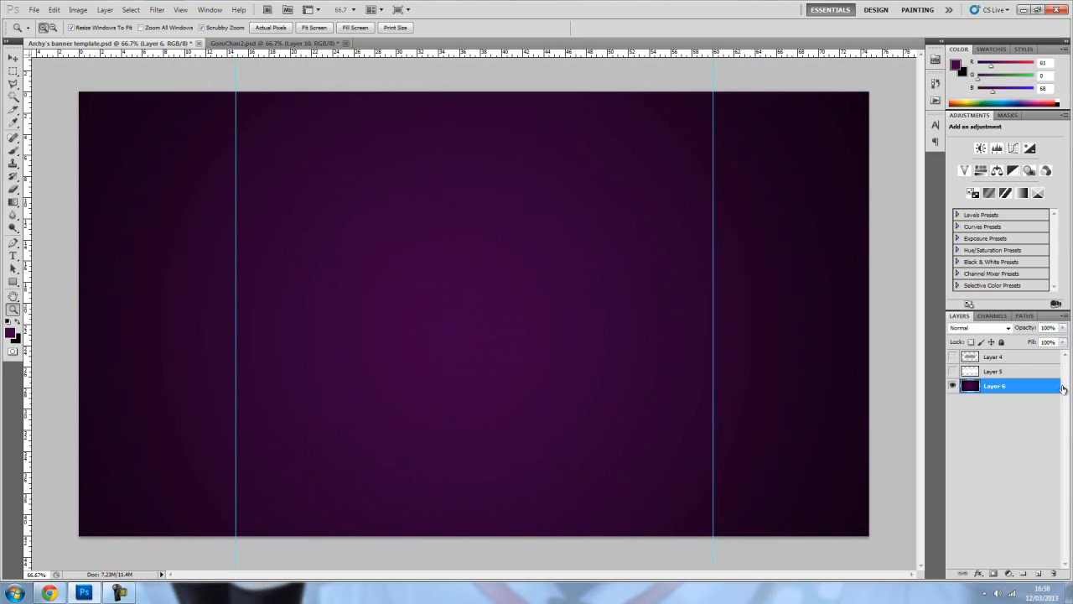
Show the template overlay layer with the grey centre and white side bands.
click(952, 370)
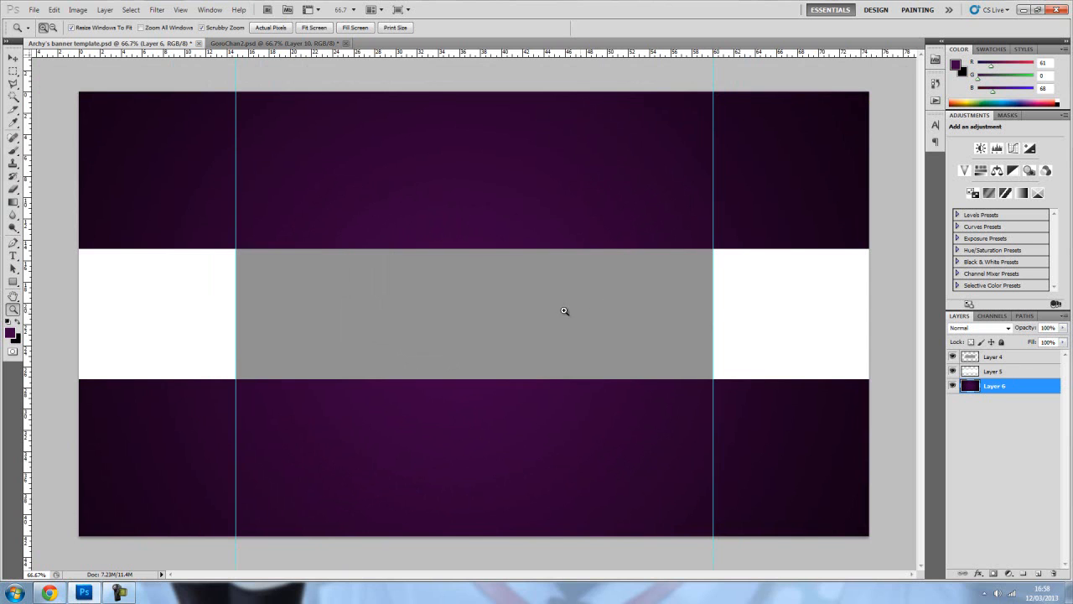
mouse_move(372, 263)
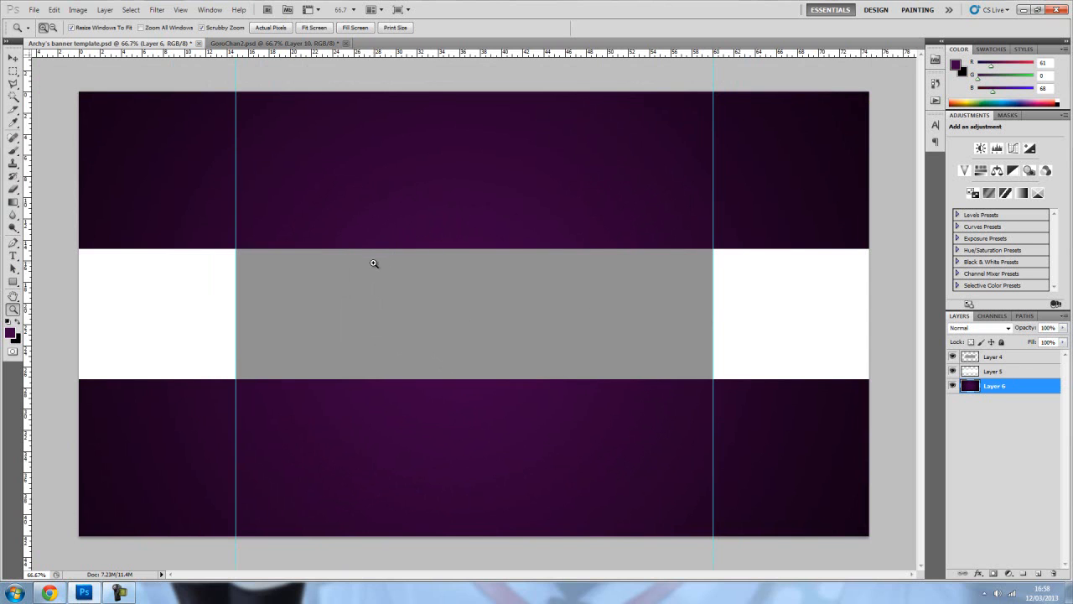
mouse_move(366, 265)
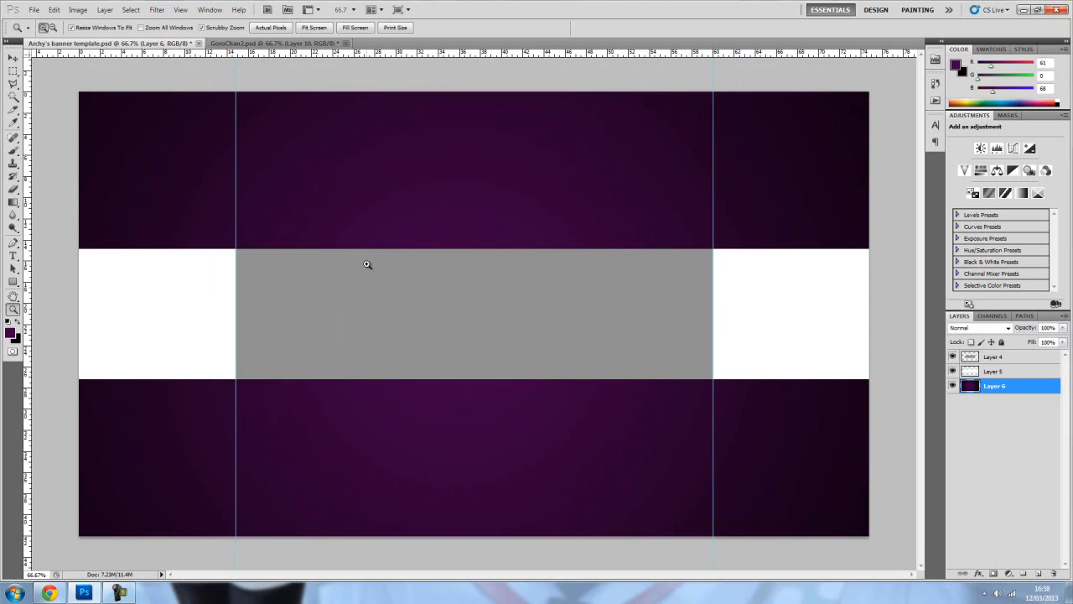
mouse_move(476, 291)
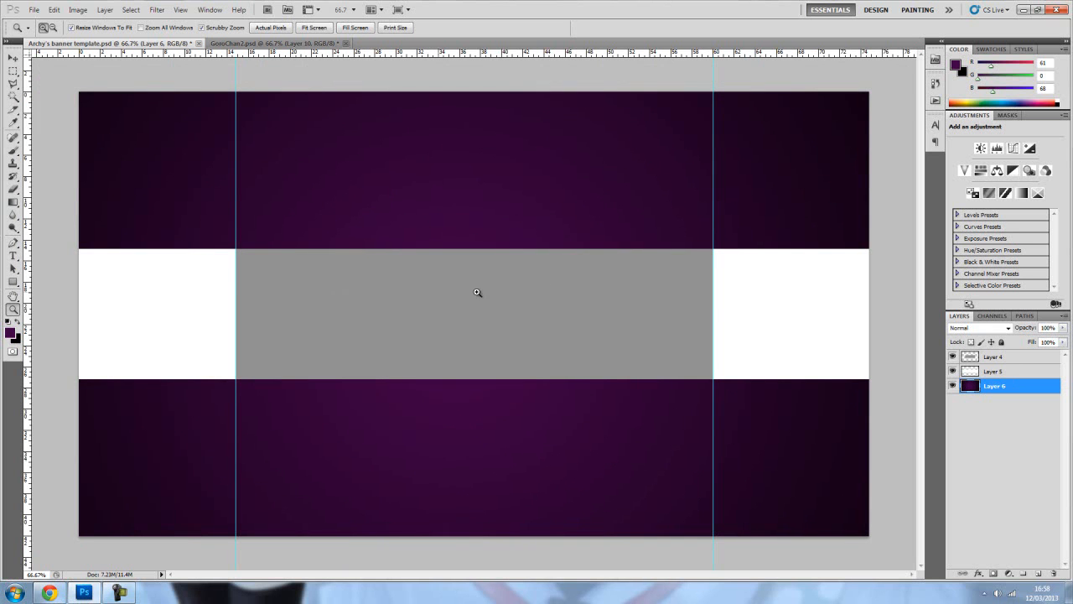
mouse_move(456, 298)
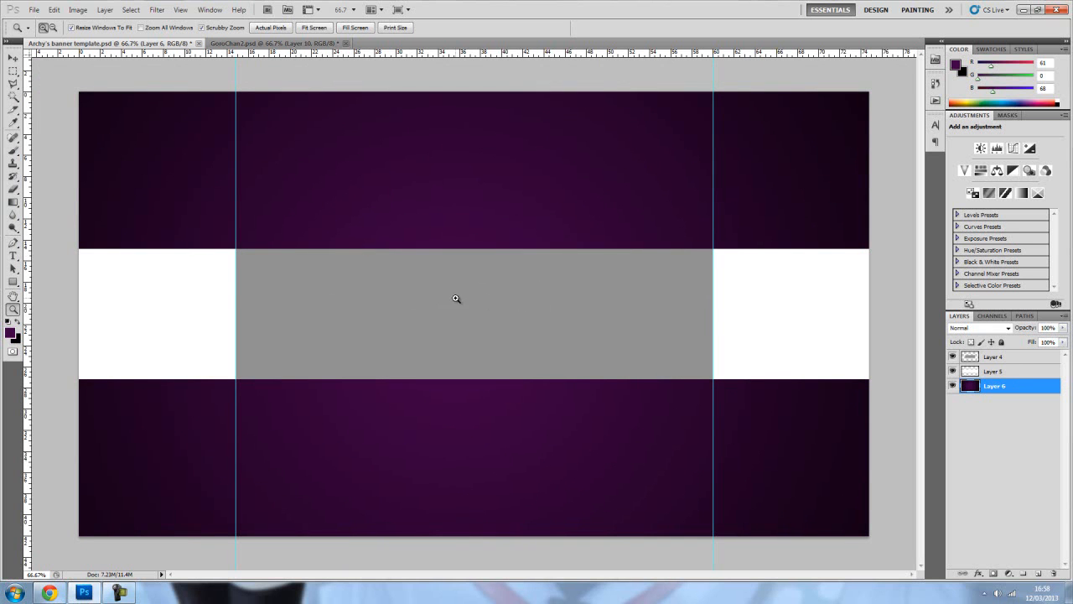
mouse_move(154, 291)
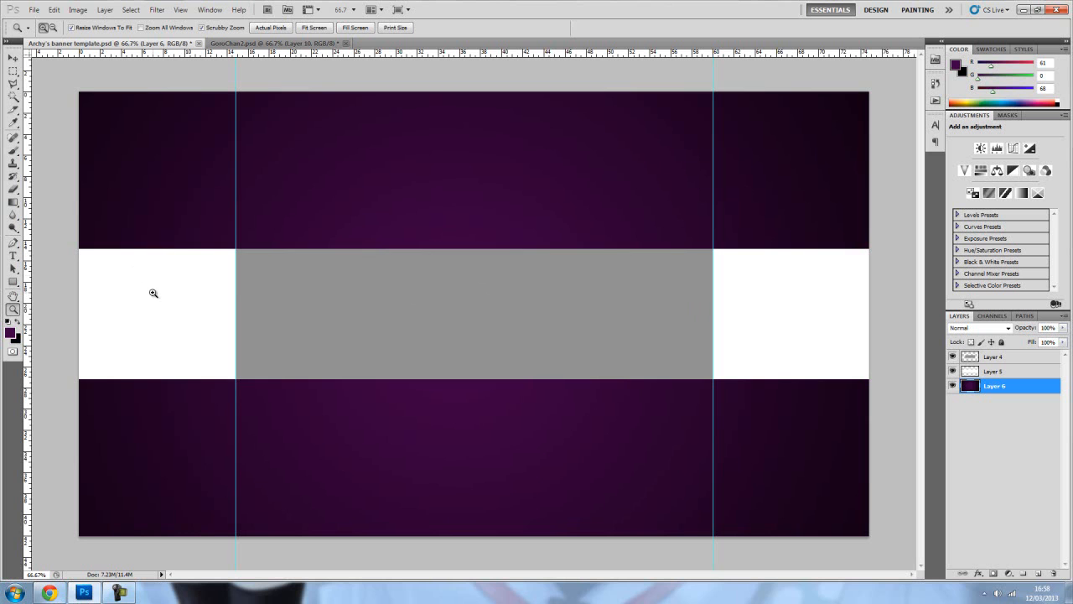
mouse_move(821, 373)
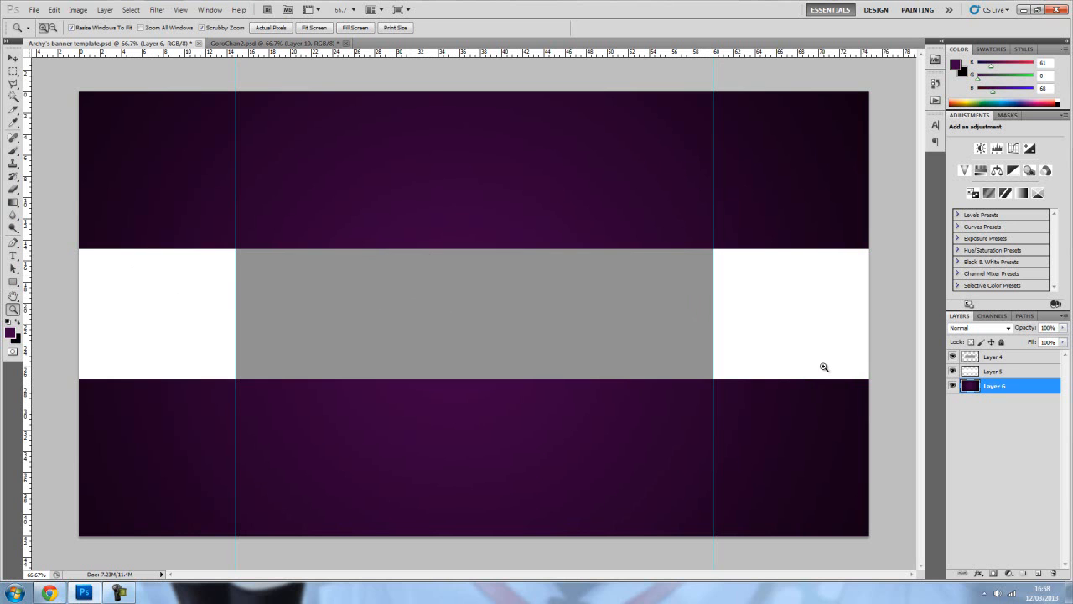
mouse_move(385, 315)
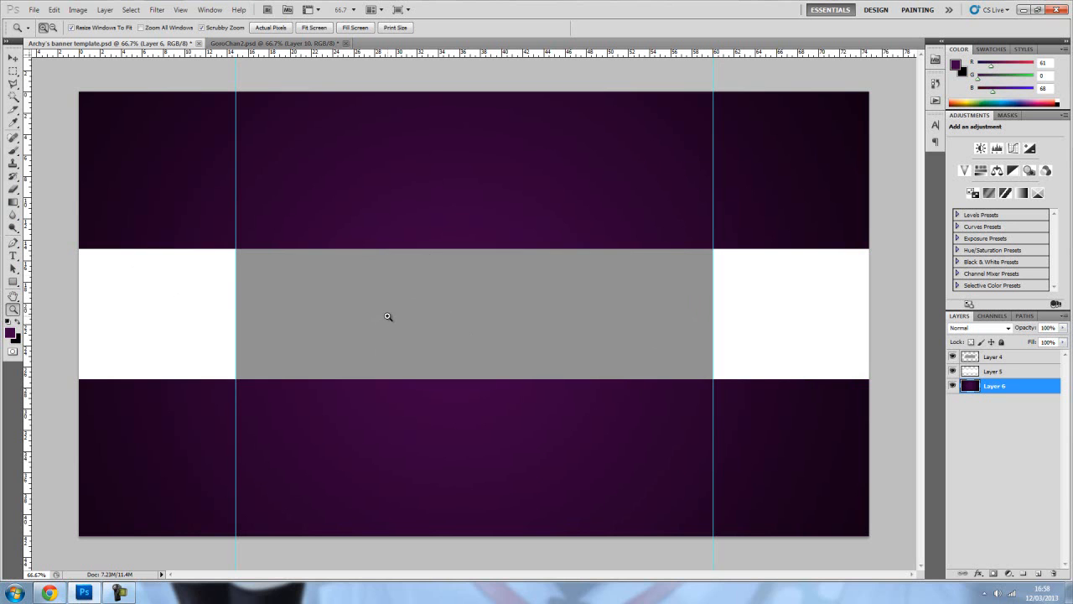
mouse_move(423, 266)
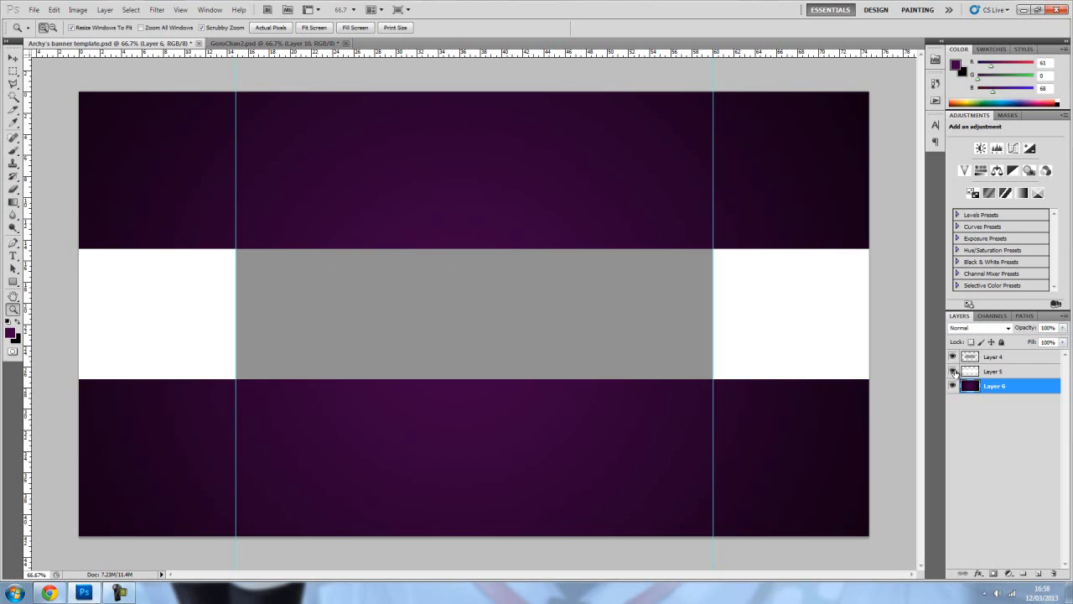
Hide the white side bands and type the purple title ARCHYOFFICIAL in the grey band.
click(952, 372)
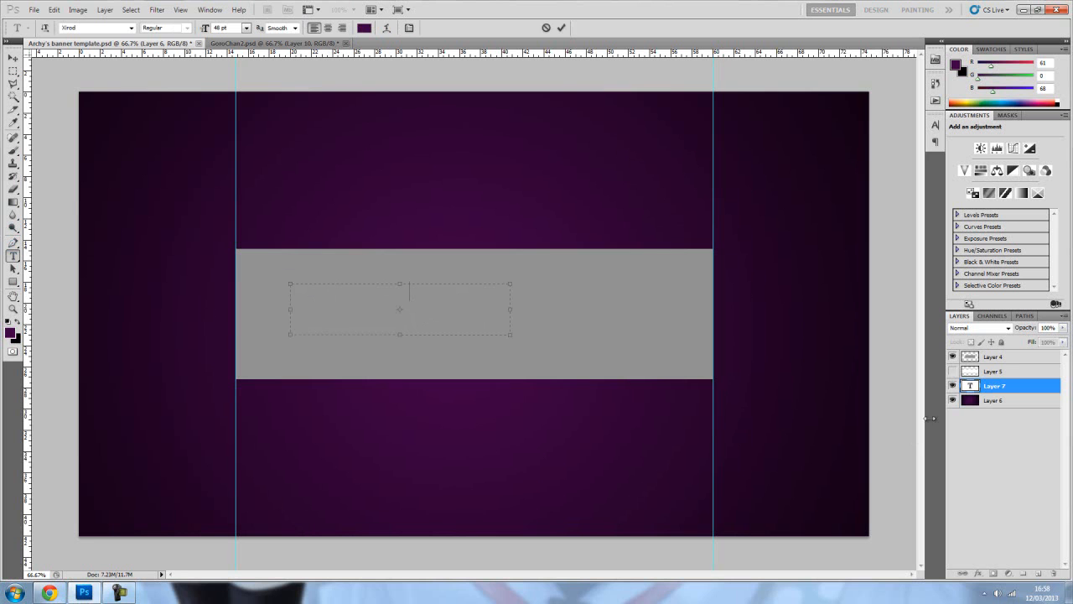
text(ARCHY)
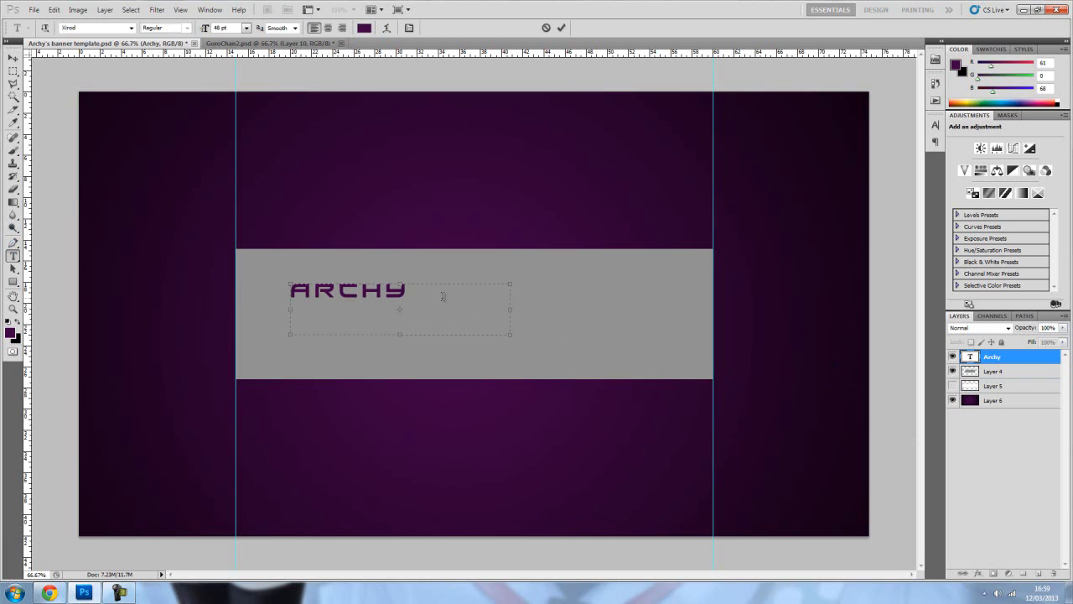
text(OFFICIAL)
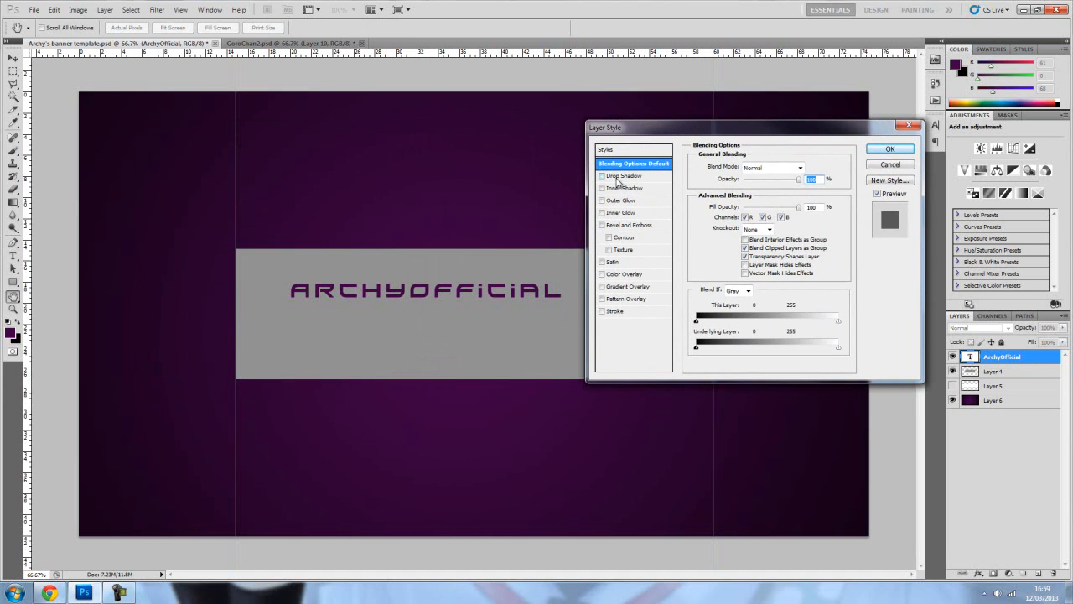
Enable Drop Shadow, Inner Shadow and Stroke in the title's Layer Style.
click(606, 176)
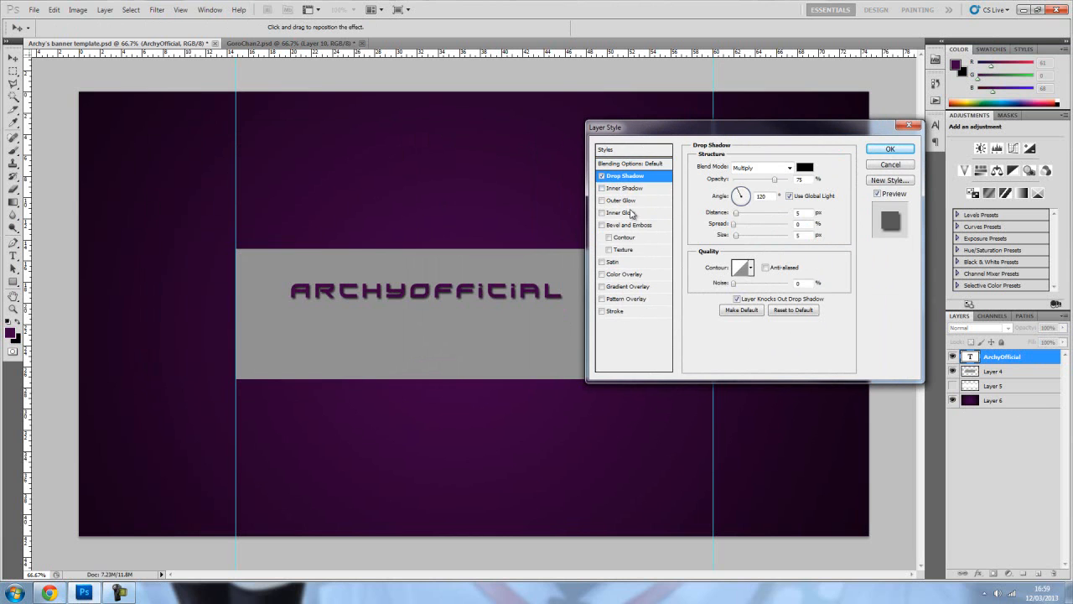
click(625, 187)
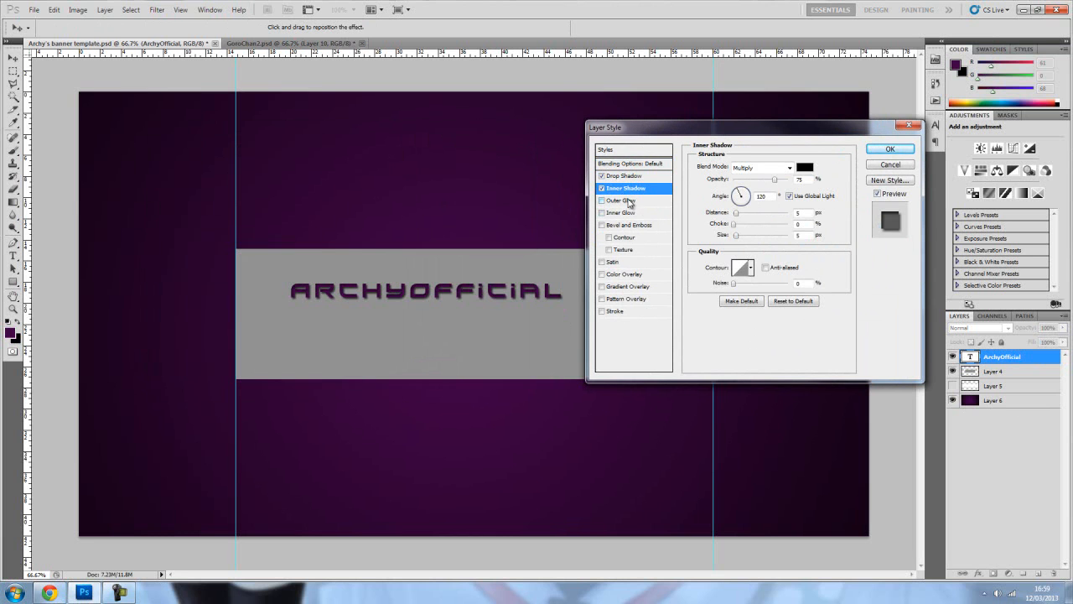
click(624, 201)
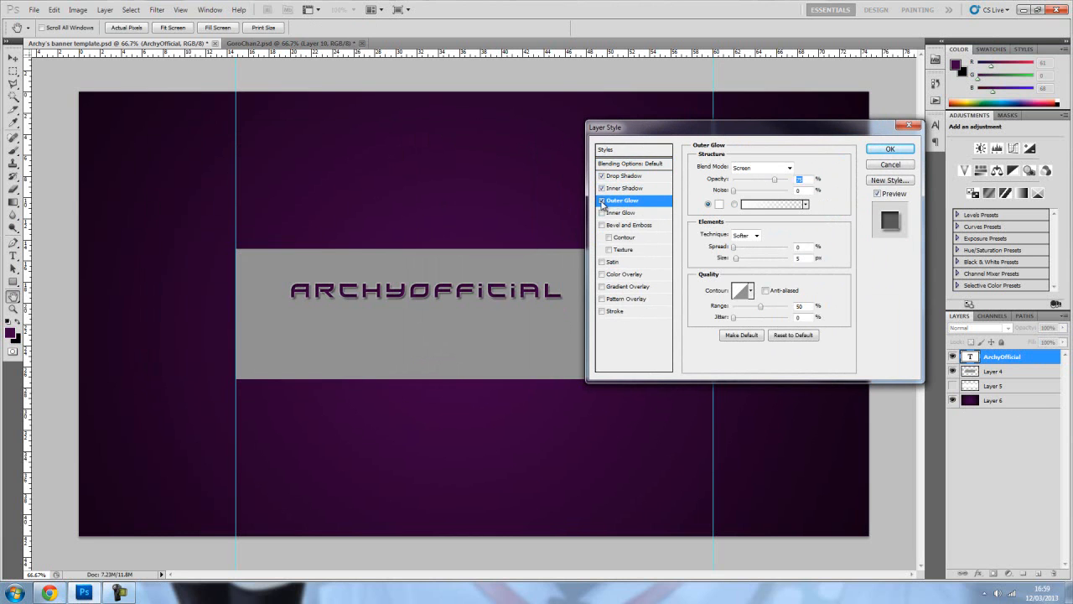
click(615, 311)
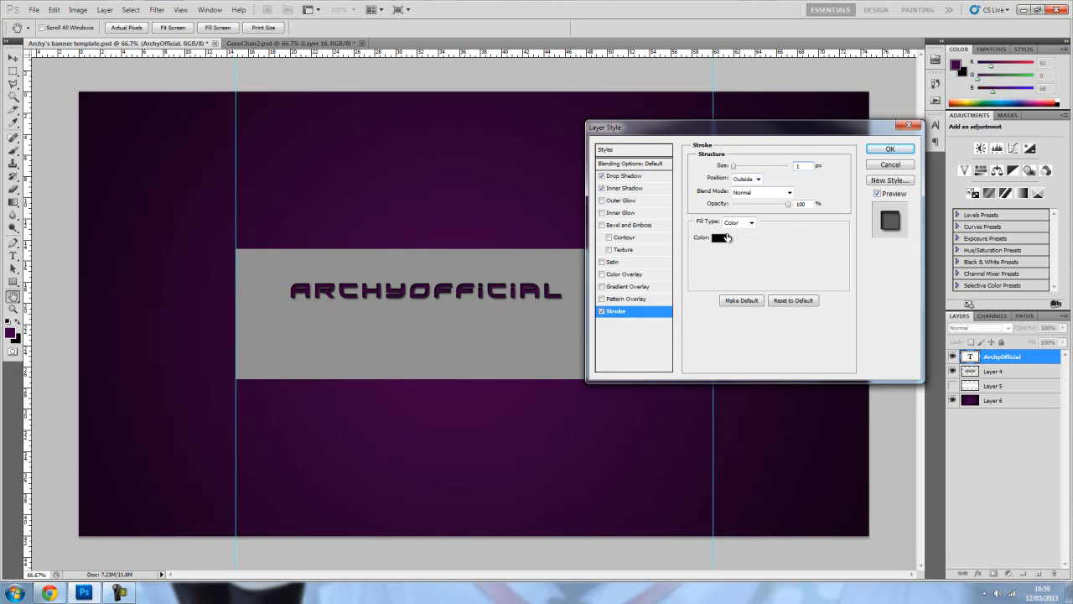
Set the stroke colour to a dark grey and apply the finished text effects.
click(717, 238)
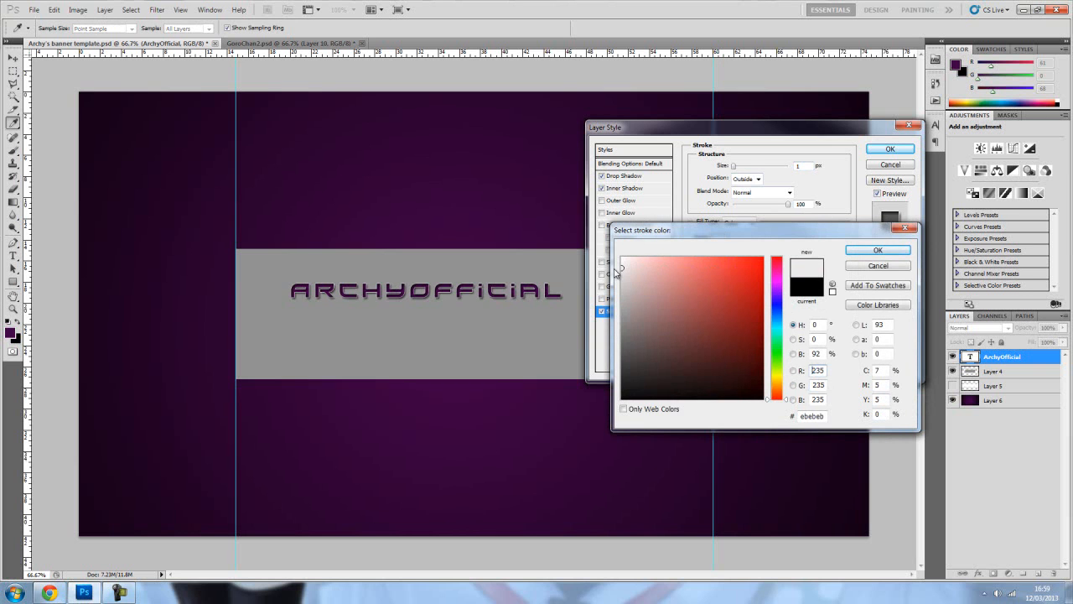
click(623, 350)
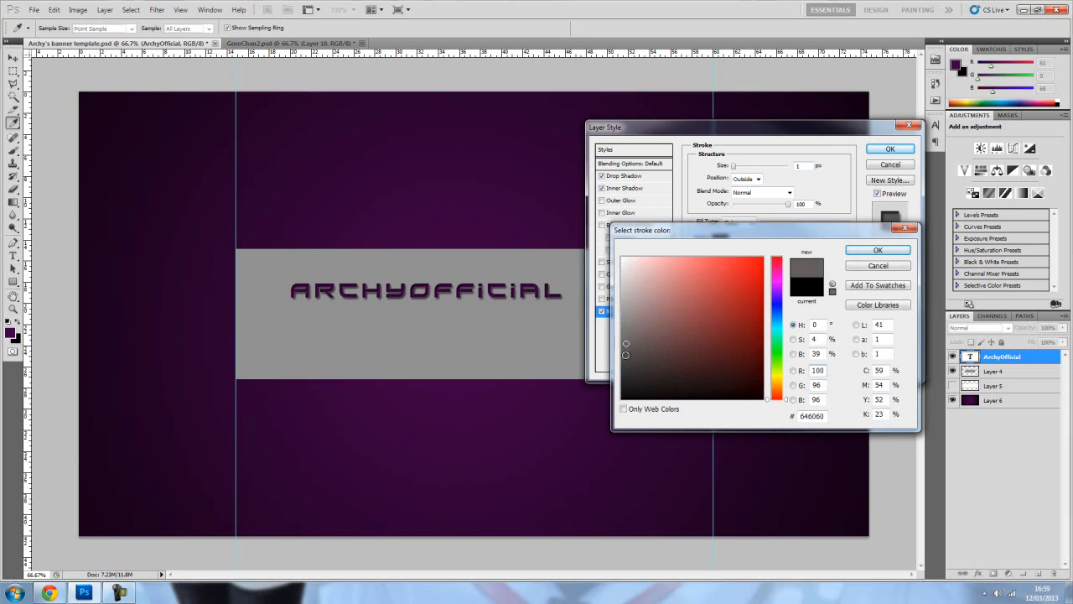
click(627, 338)
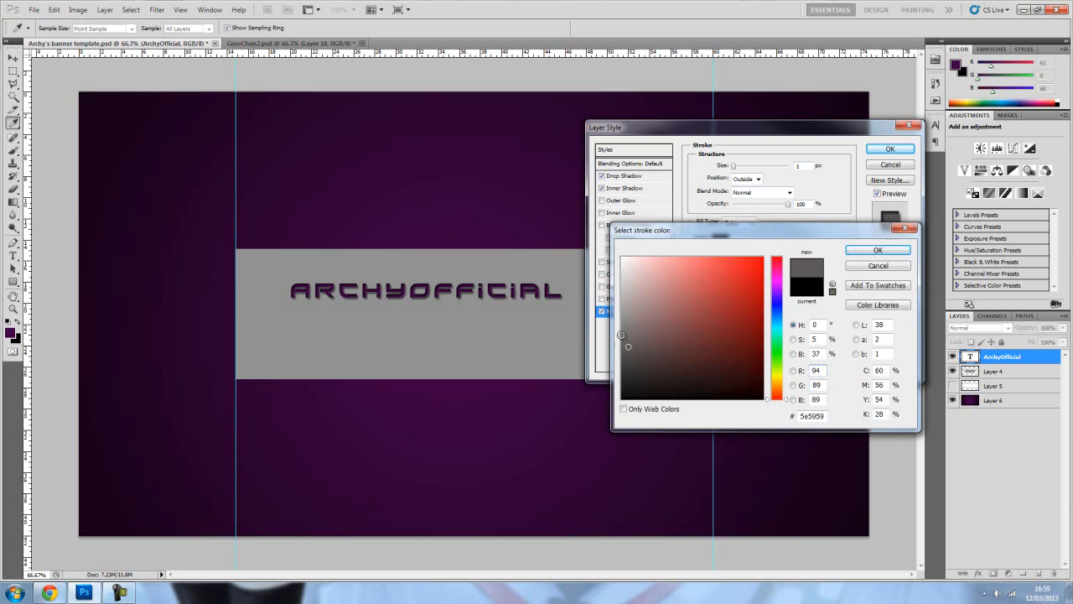
click(877, 248)
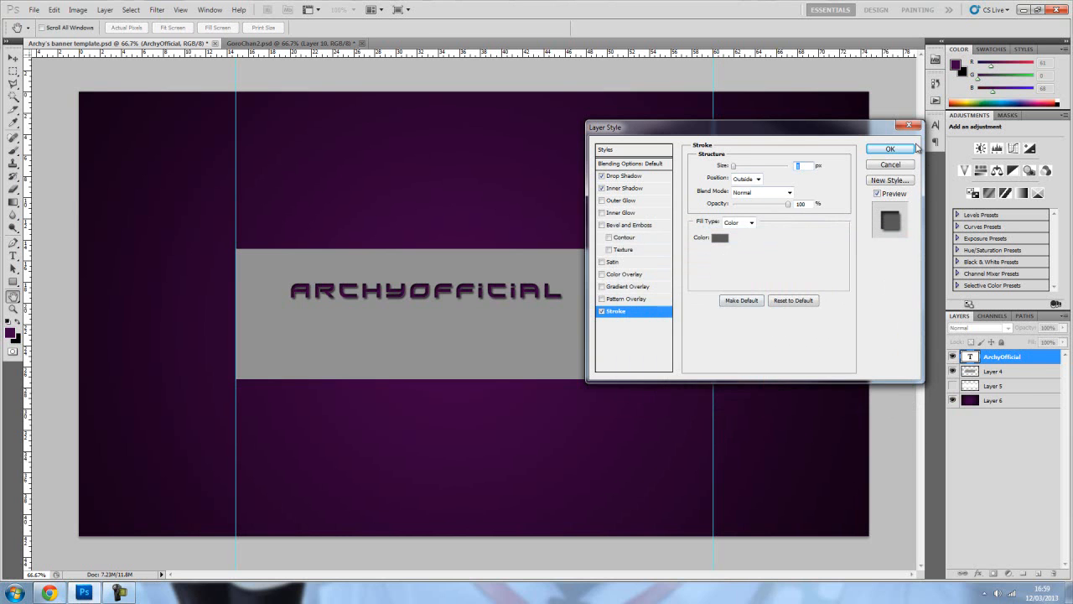
click(890, 148)
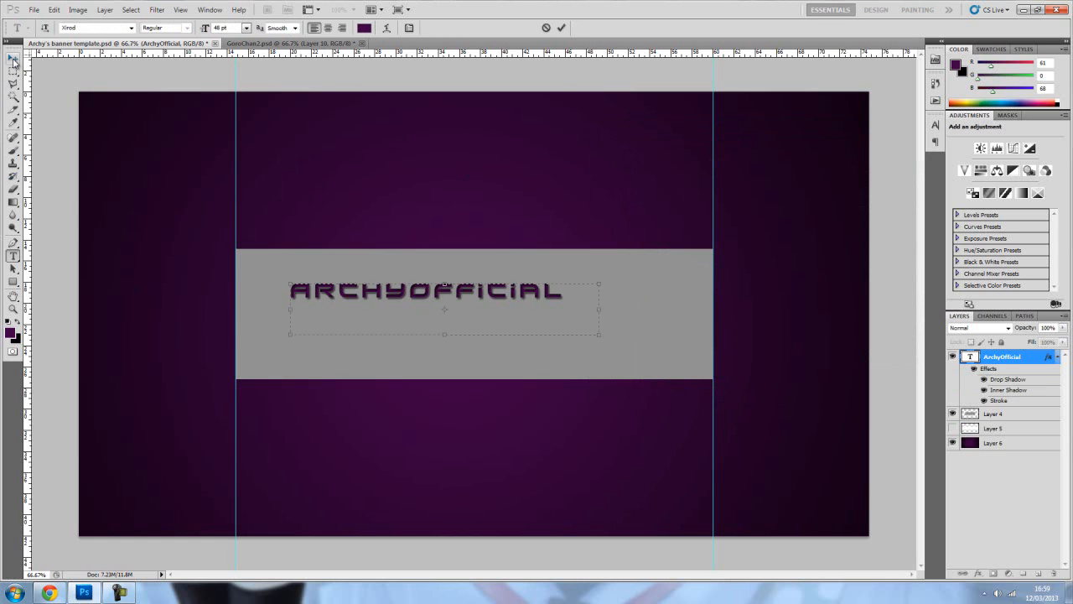
Centre the ARCHYOFFICIAL title in the grey band and bring up the cat logo document.
click(10, 59)
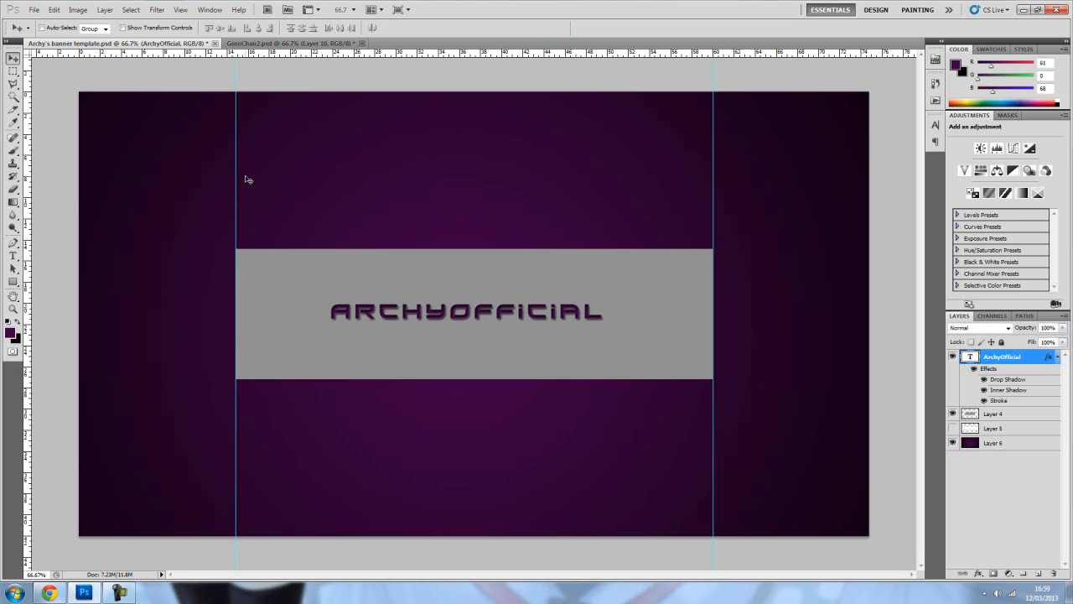
mouse_move(469, 320)
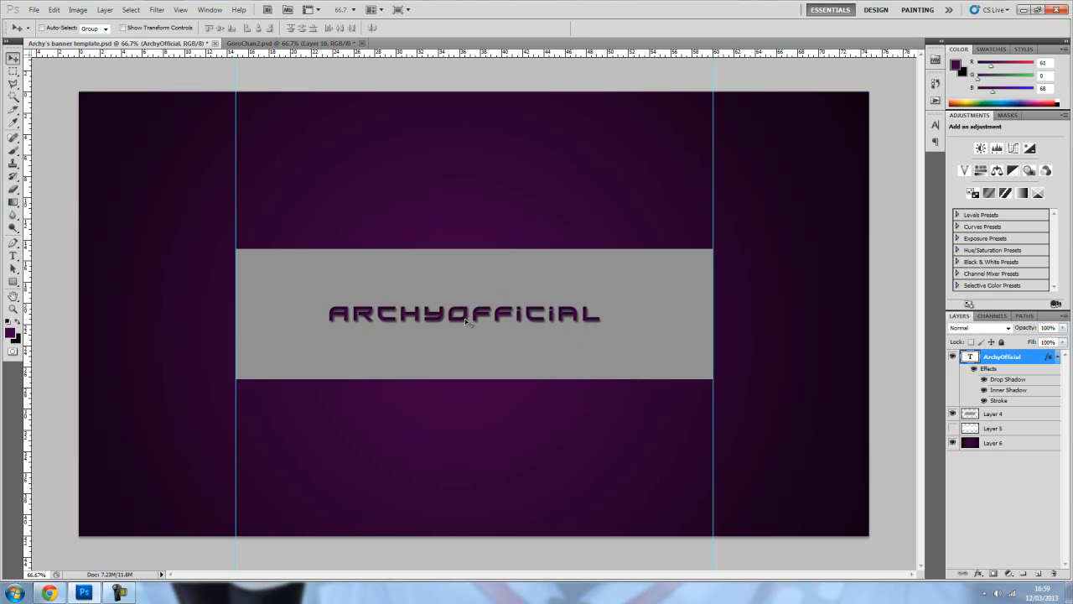
click(288, 44)
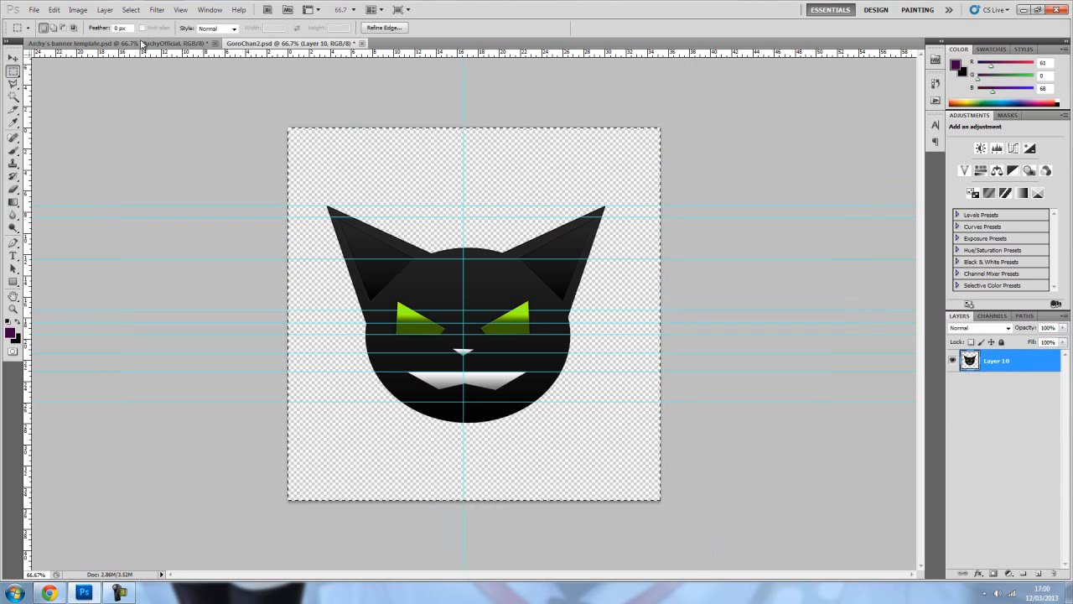
Paste the black cat logo into the banner and scale it down to a small icon.
click(92, 44)
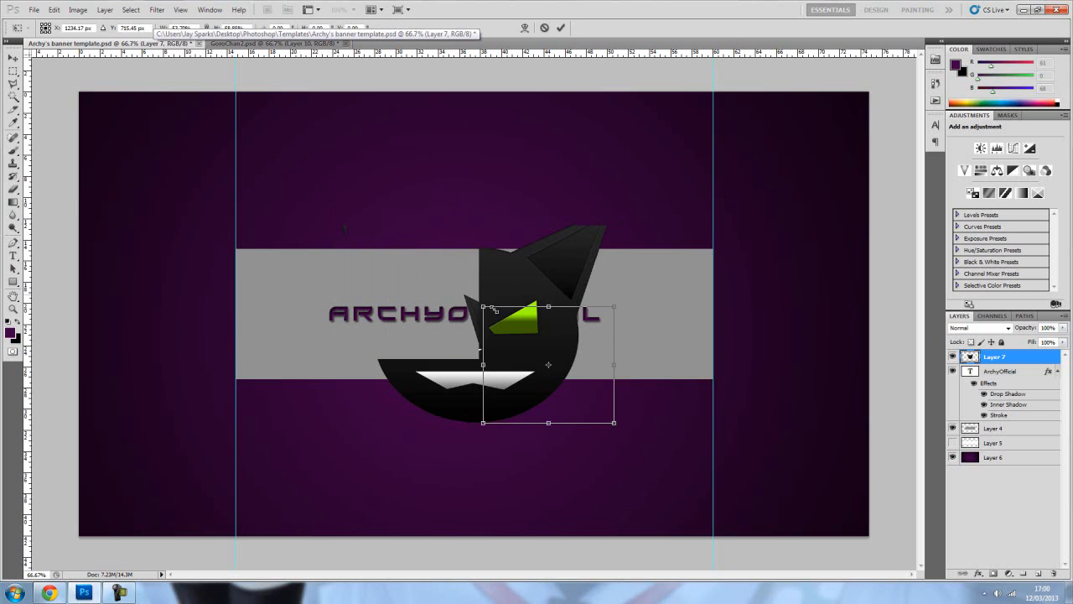
drag(549, 365, 578, 385)
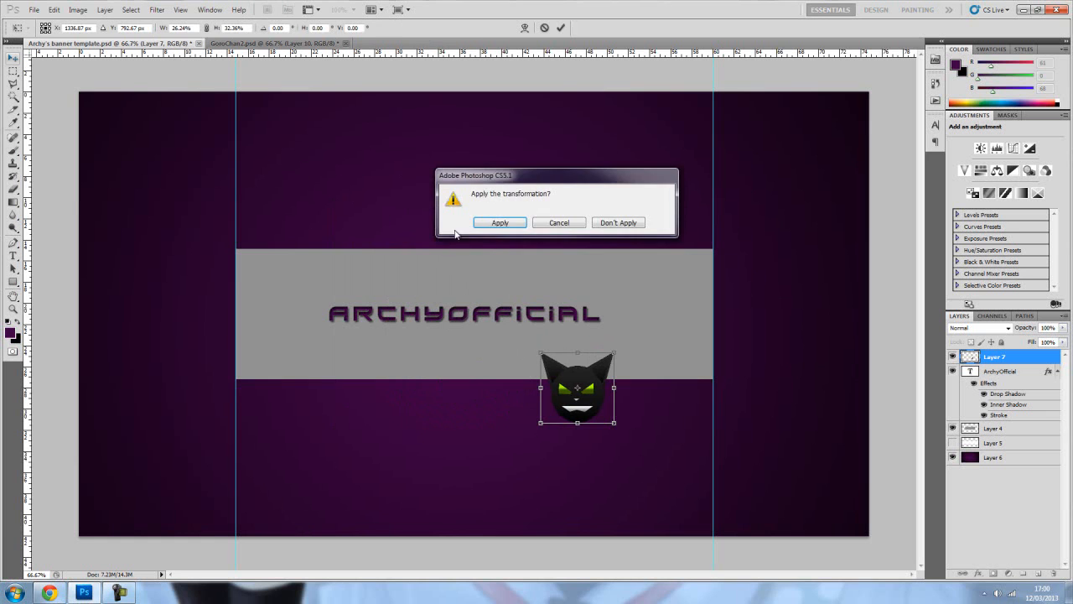
click(500, 221)
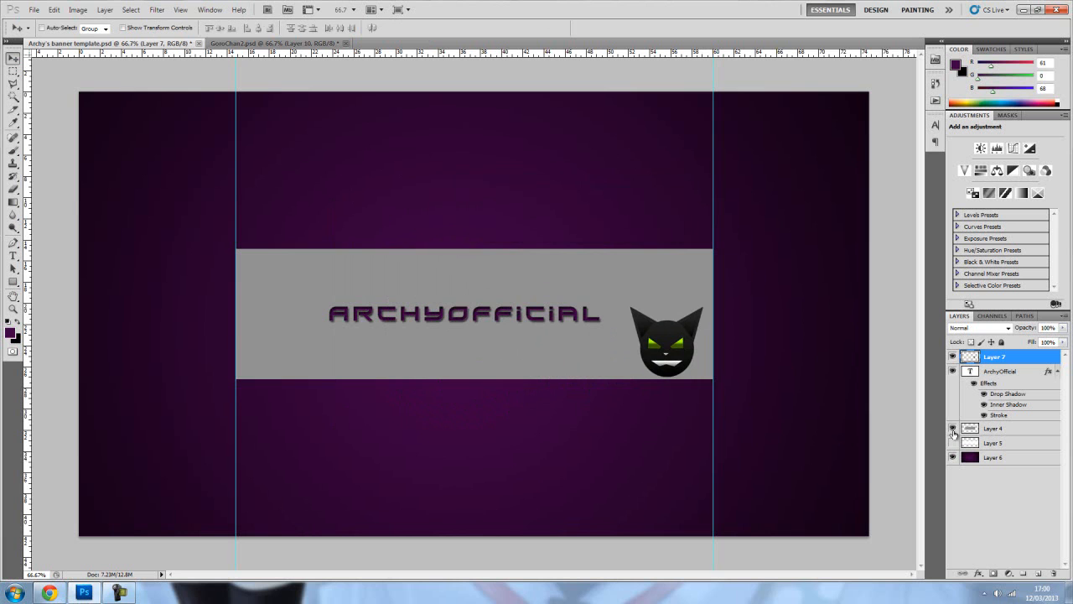
Hide the grey centre band so title and cat logo sit on the purple gradient.
click(952, 428)
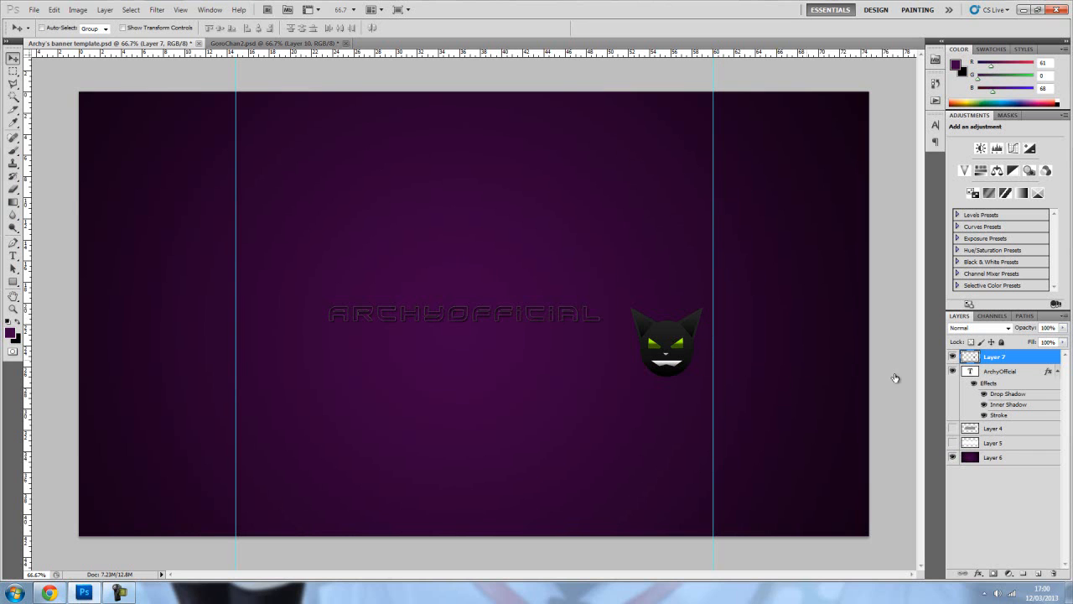
click(954, 457)
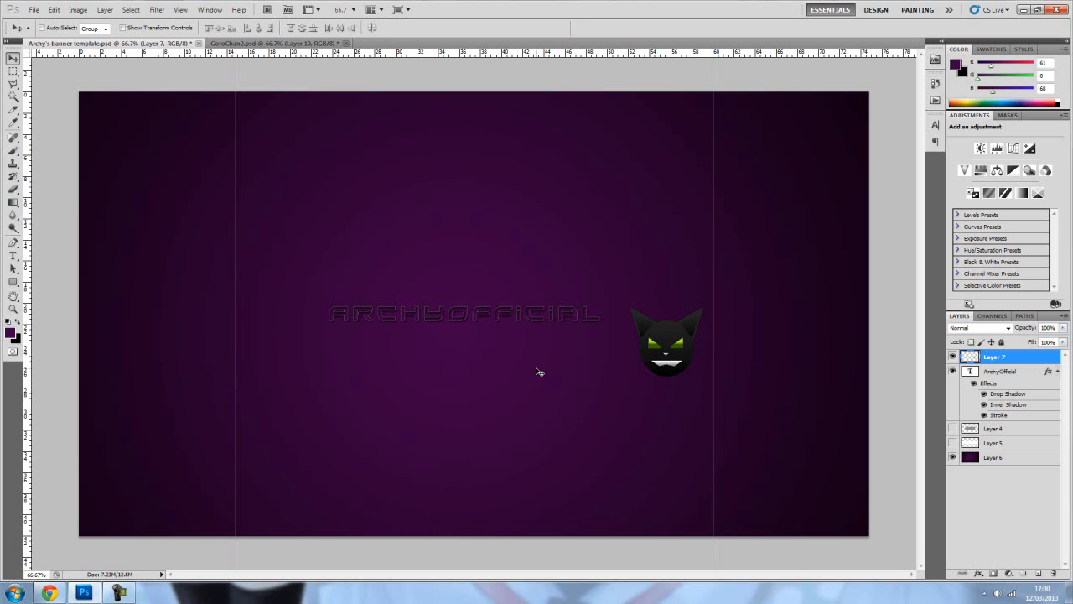
mouse_move(25, 74)
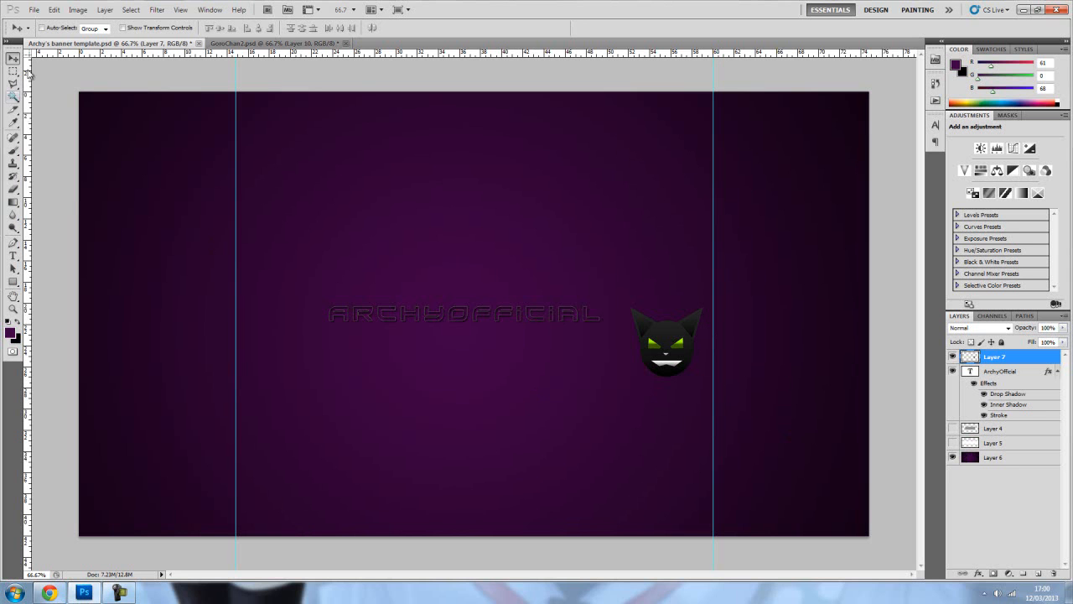
Save the finished banner as a new file named tester in the Templates folder.
click(38, 10)
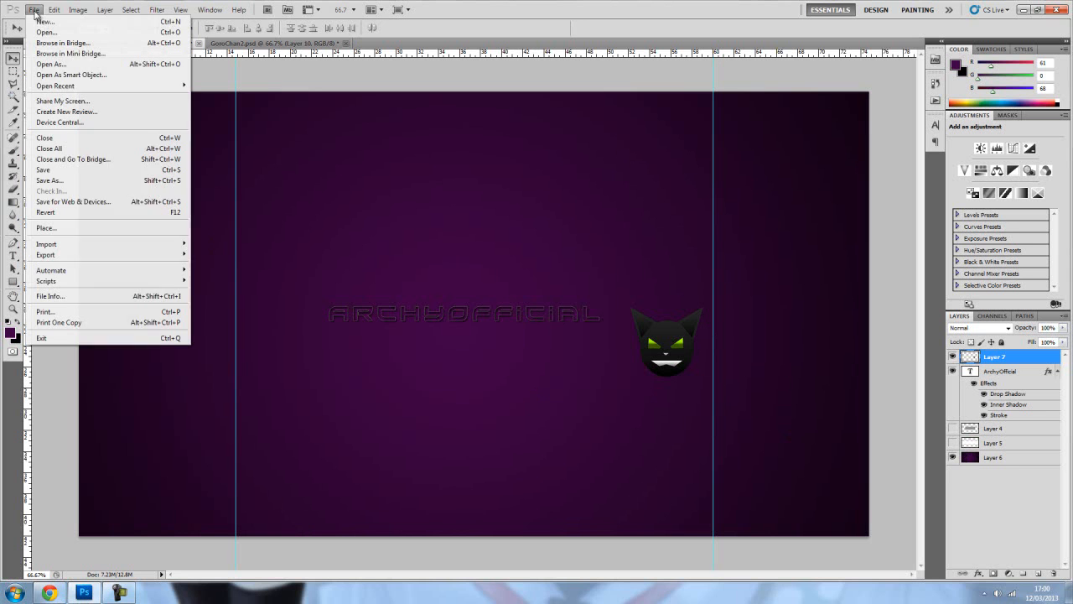
click(47, 181)
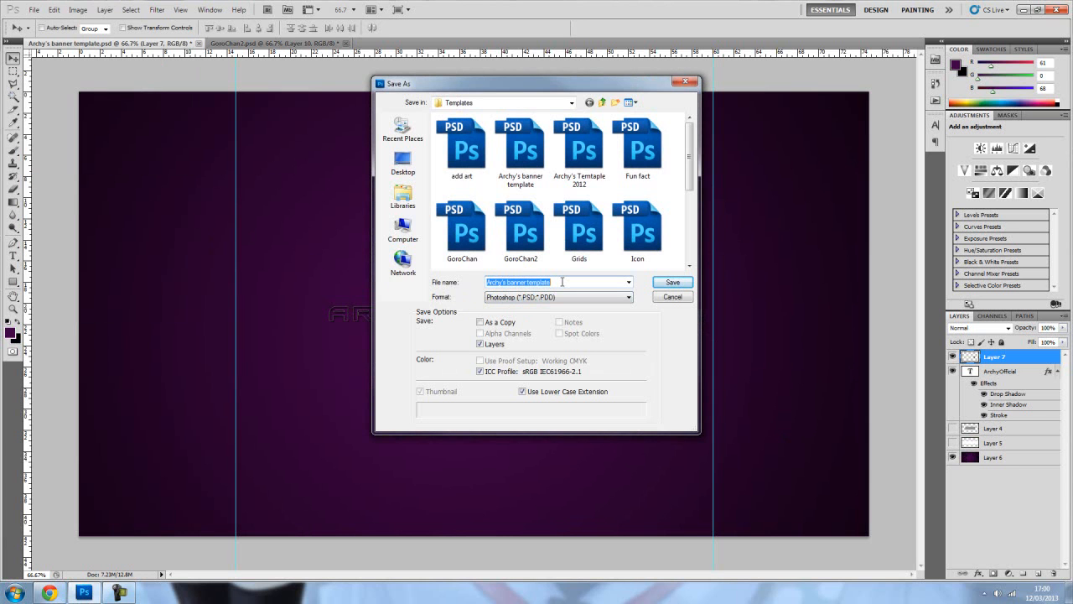
text(tester)
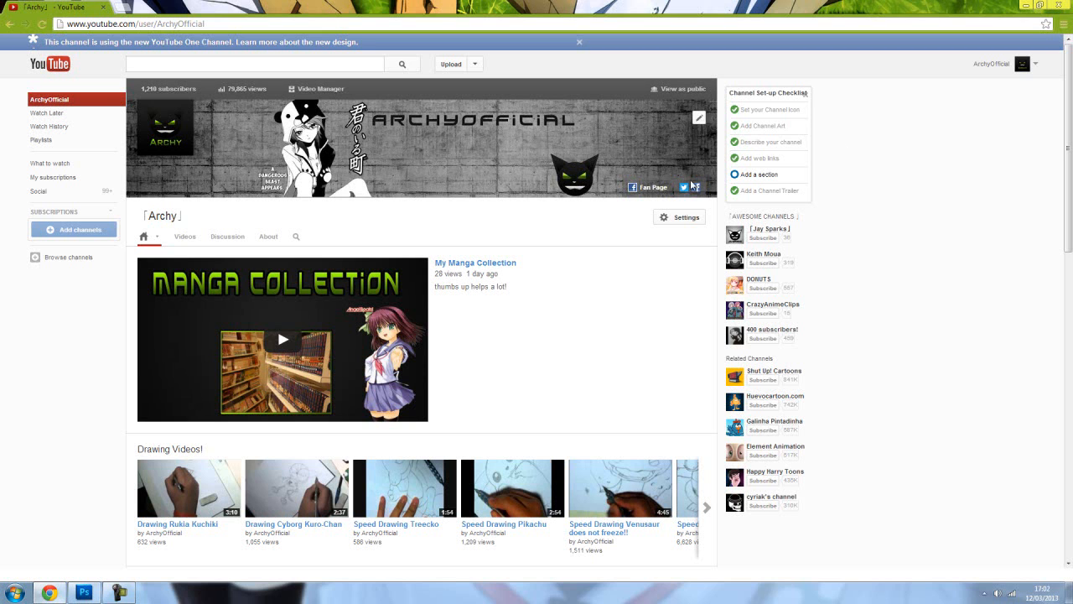
Start editing the channel art and browse the computer for a banner image.
click(697, 117)
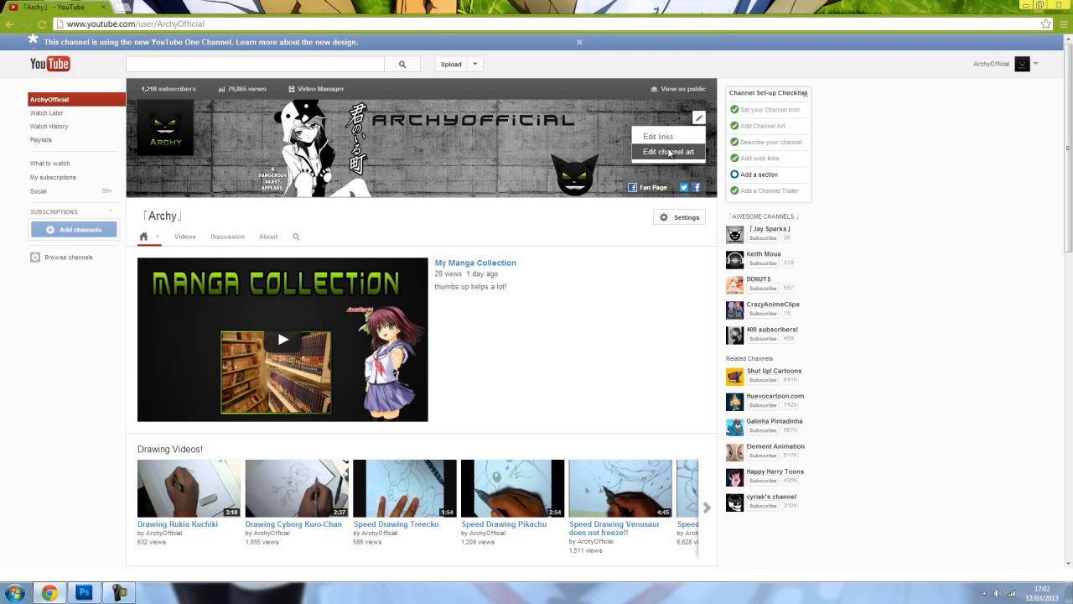
click(667, 151)
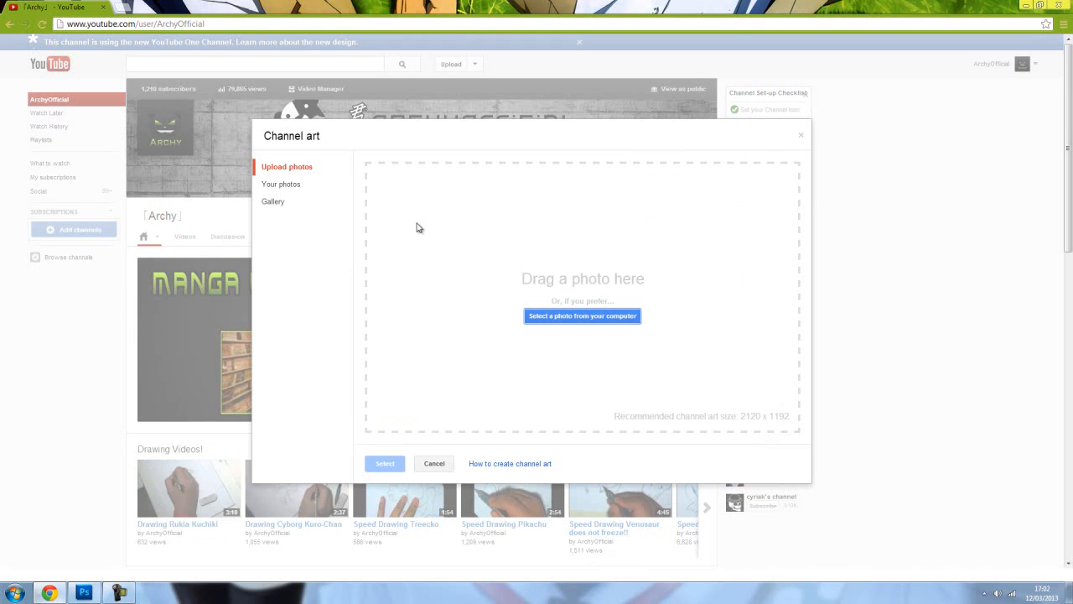
mouse_move(552, 325)
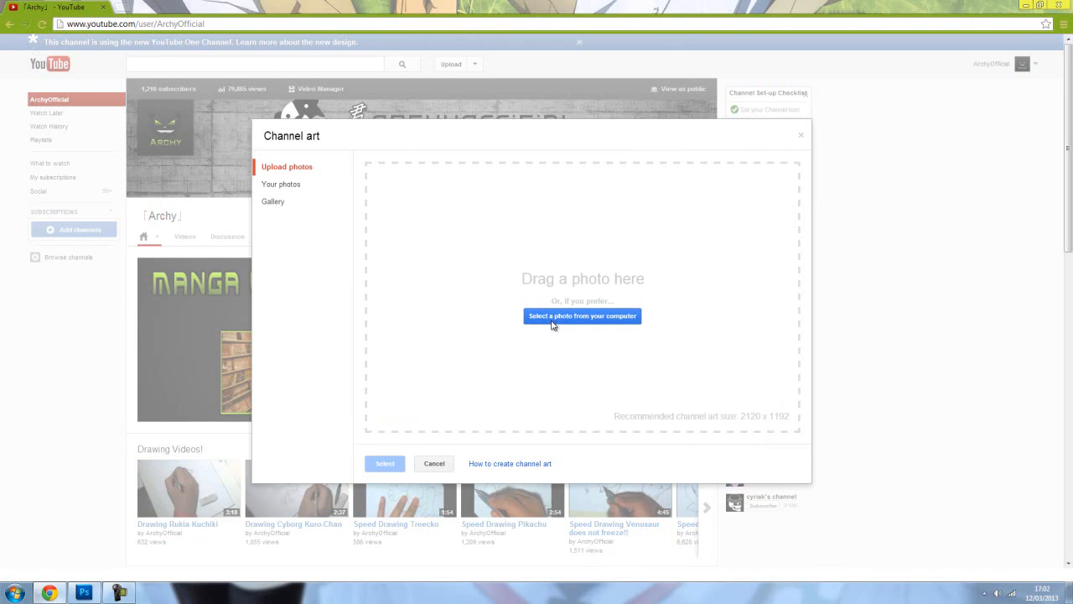
click(582, 315)
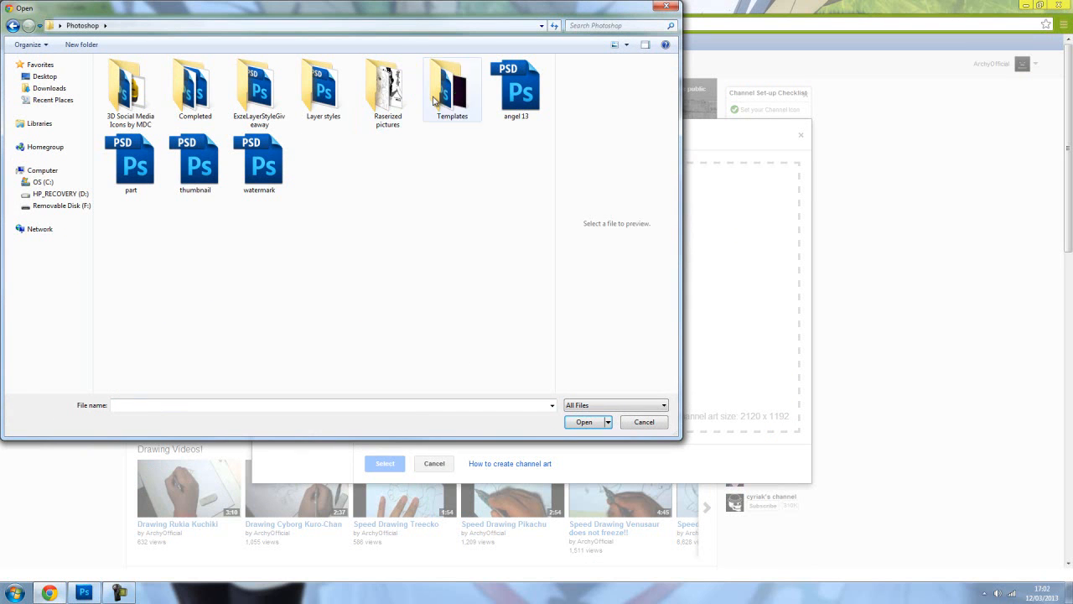
Choose the tester image from the Templates folder and upload it.
double_click(453, 80)
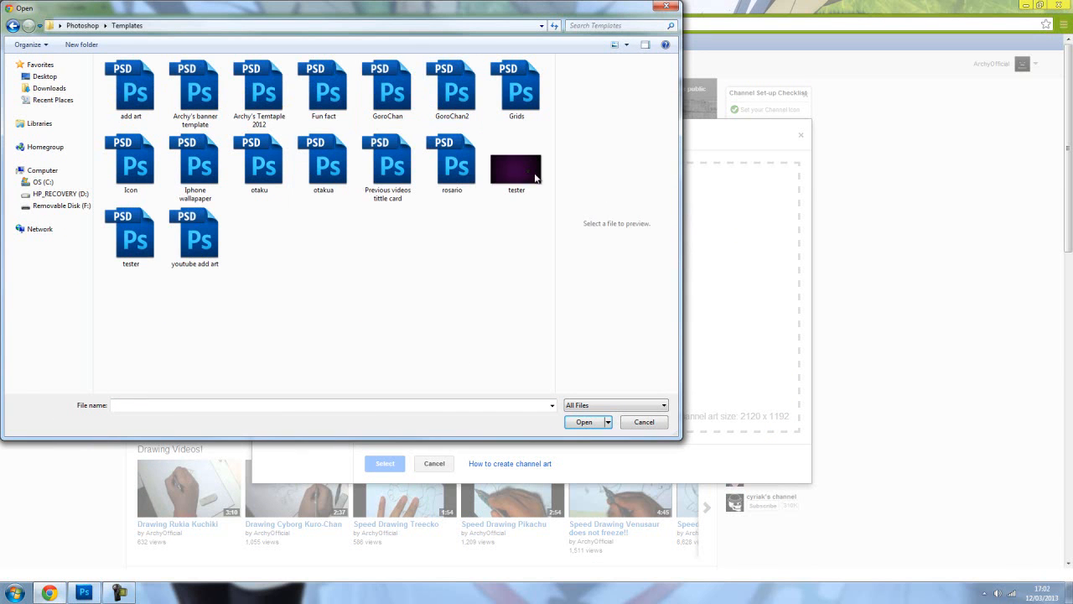
click(513, 164)
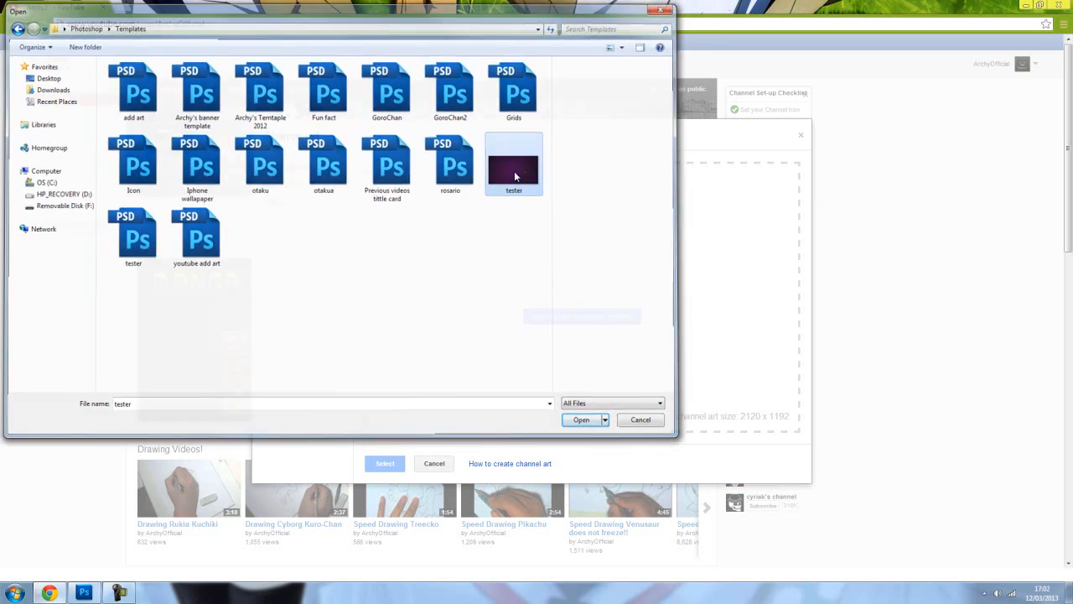
click(580, 419)
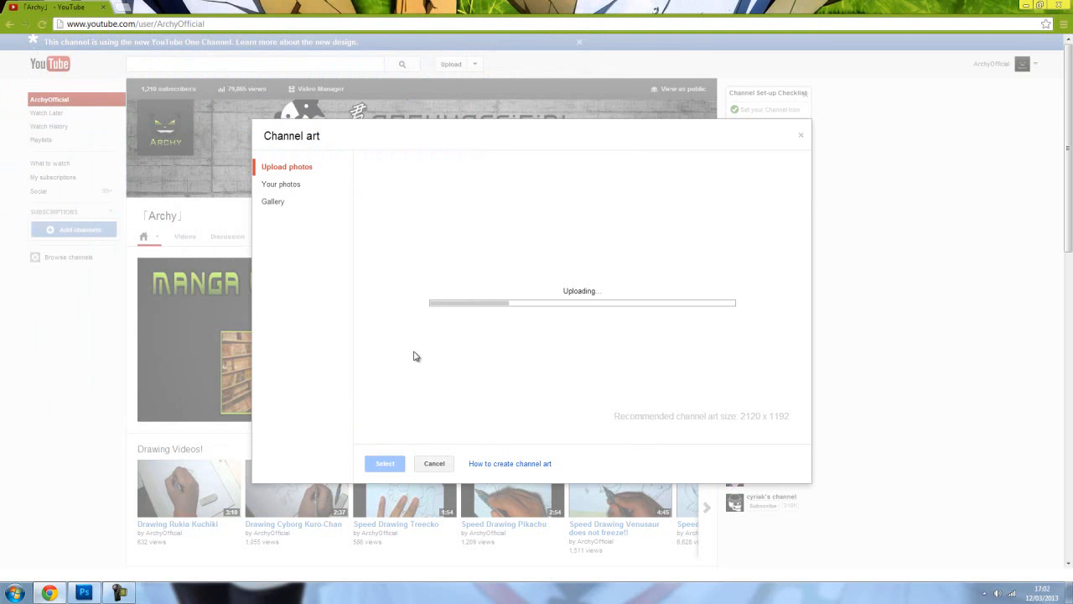
mouse_move(663, 427)
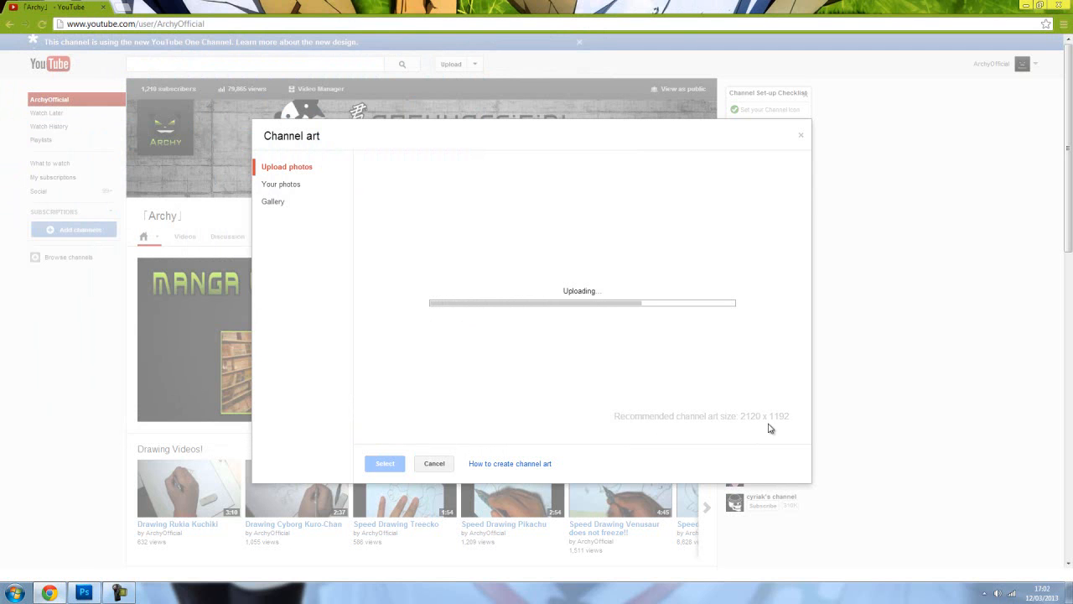
mouse_move(748, 432)
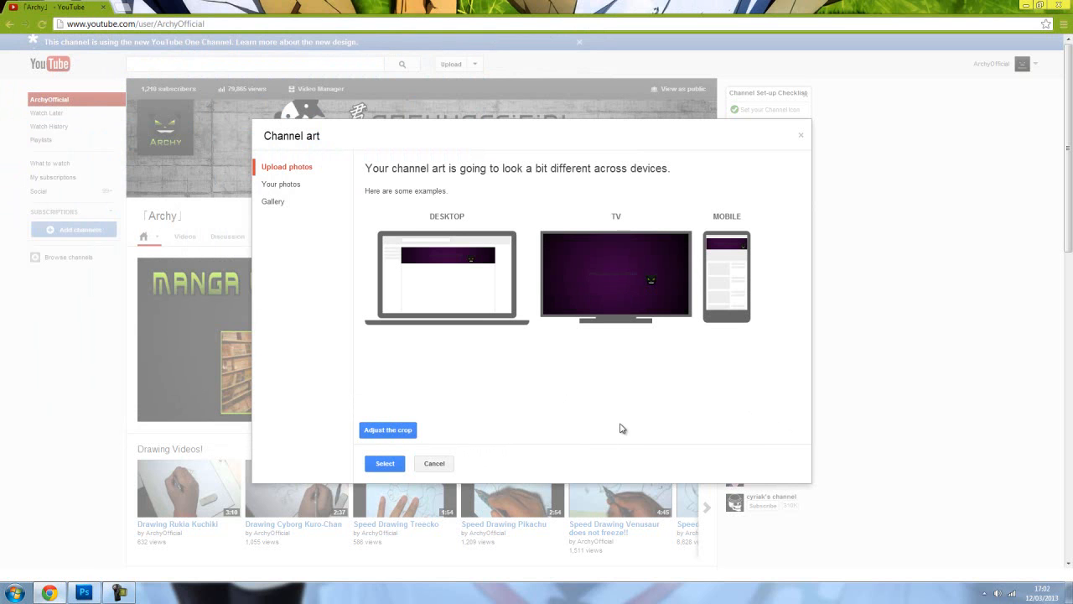
mouse_move(610, 416)
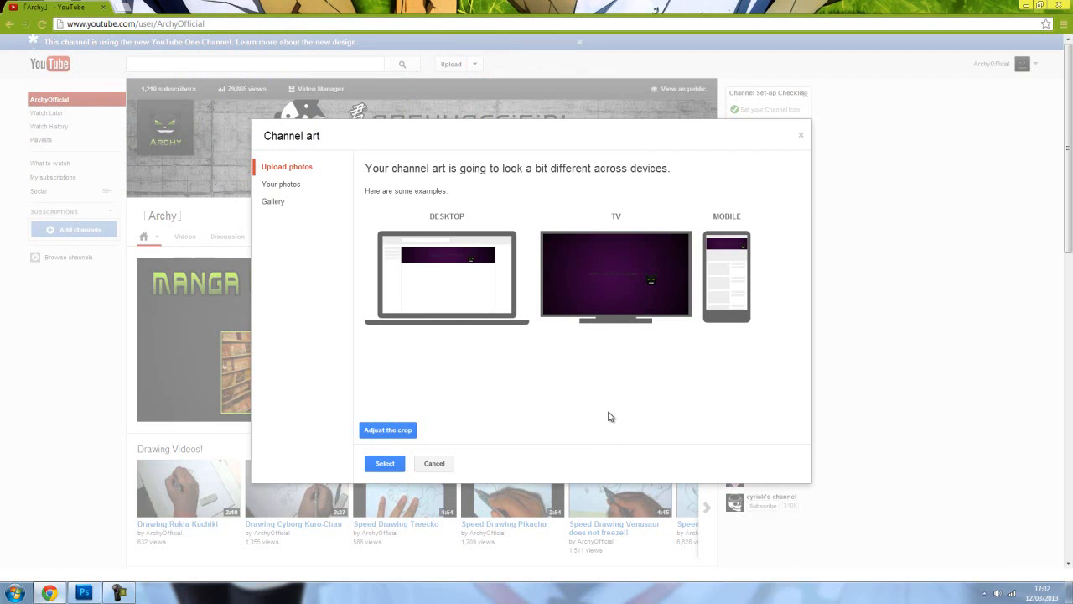
mouse_move(598, 411)
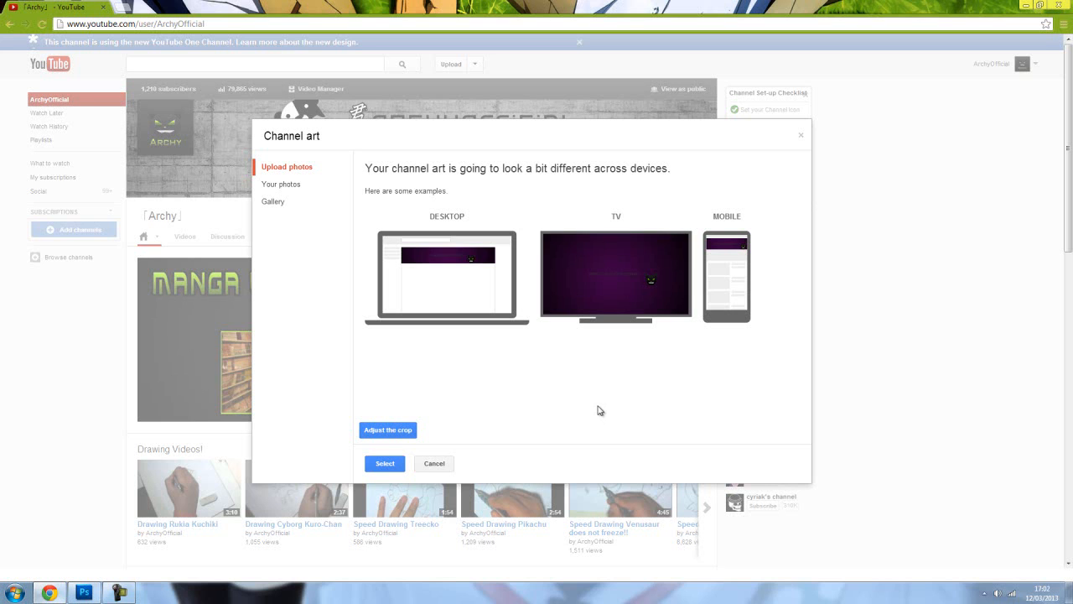
mouse_move(575, 242)
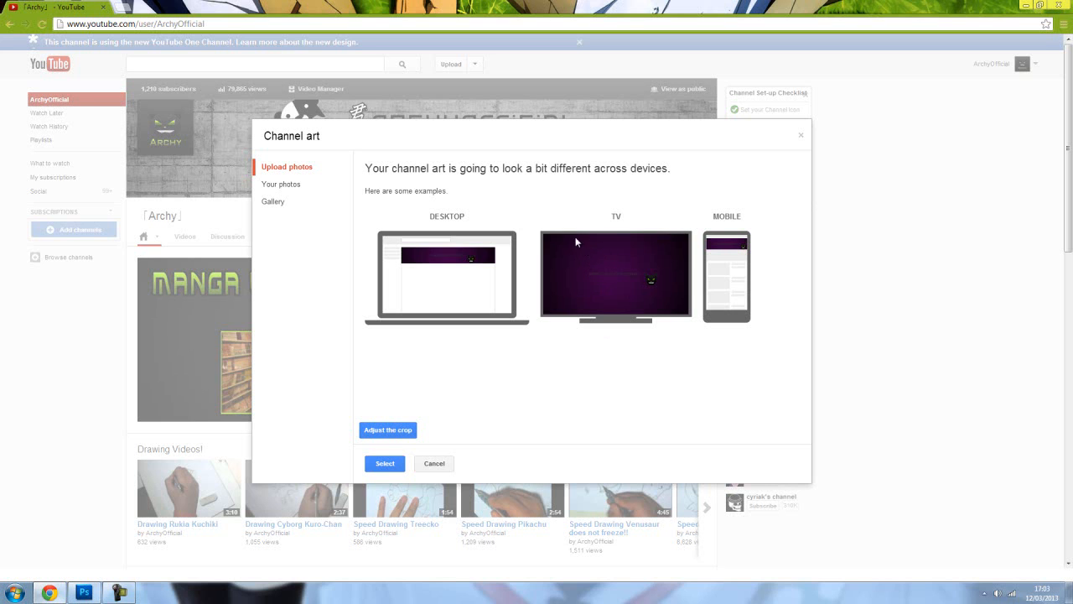
mouse_move(563, 236)
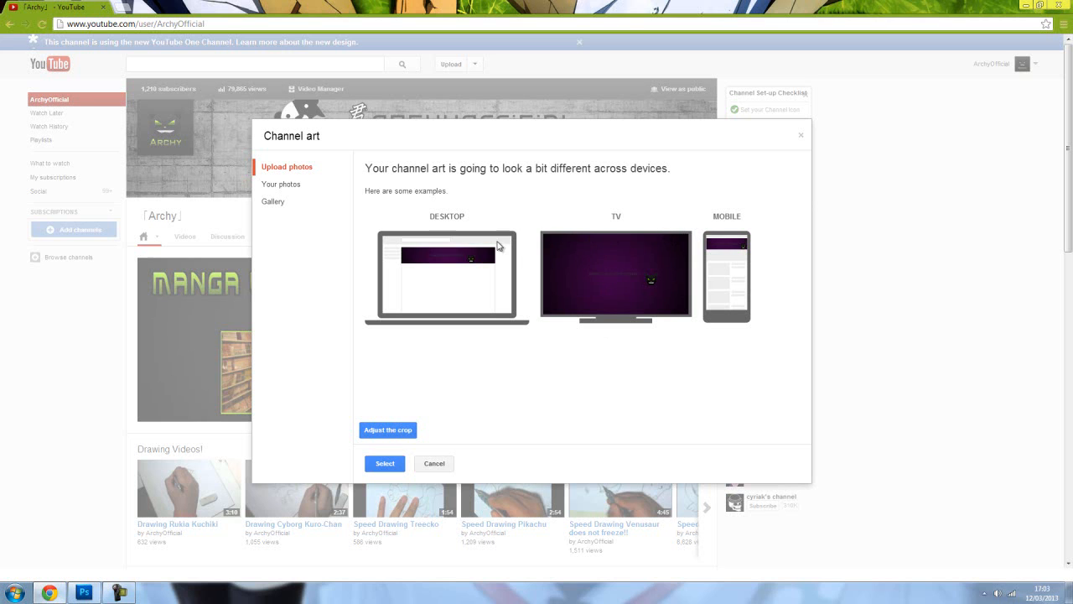
mouse_move(361, 191)
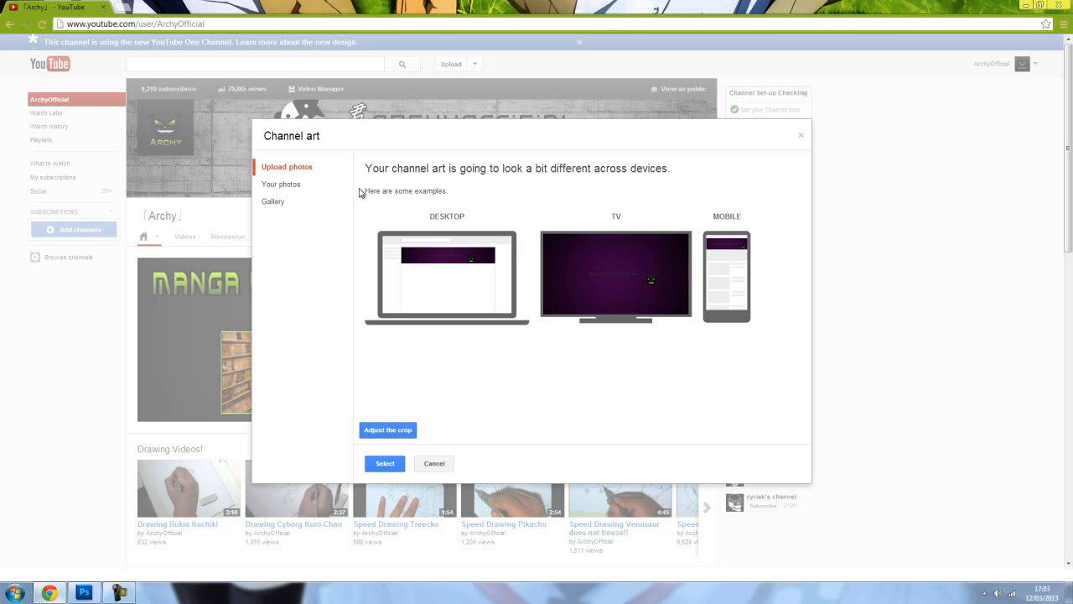
mouse_move(717, 220)
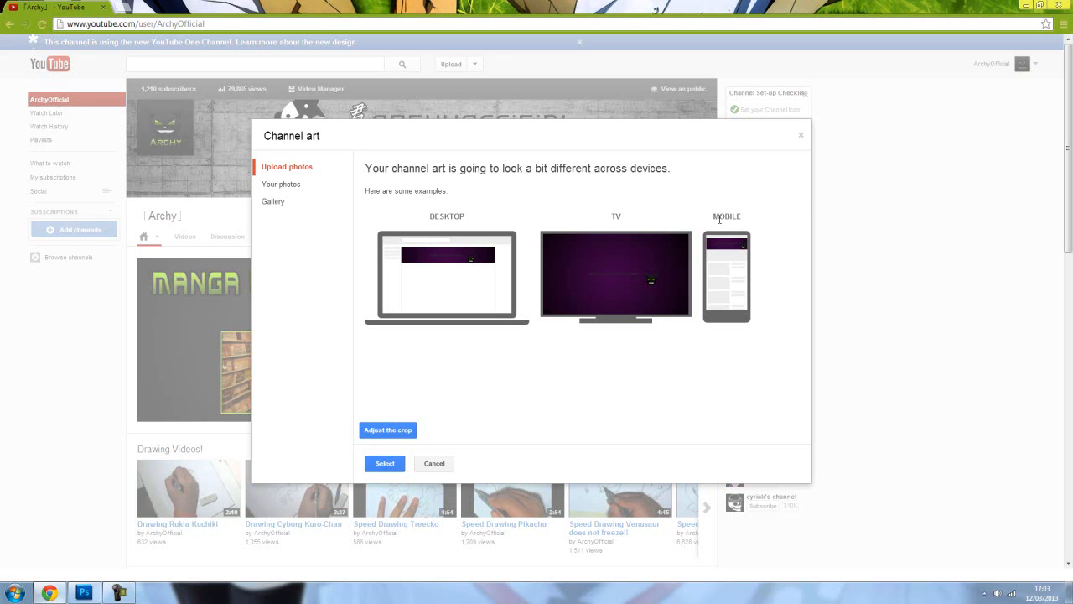
mouse_move(697, 251)
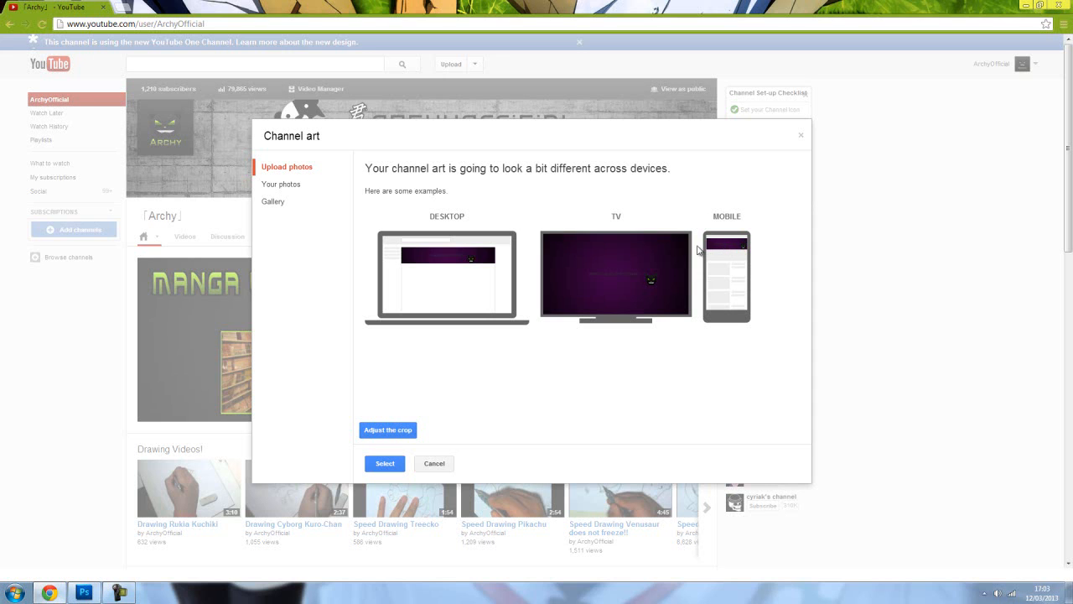
mouse_move(580, 248)
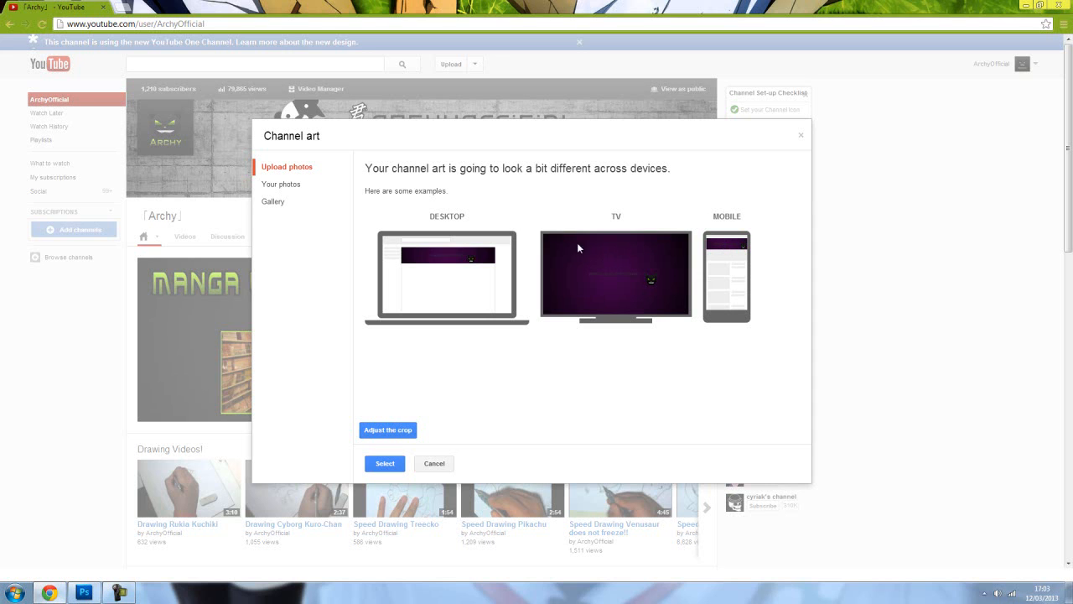
mouse_move(676, 295)
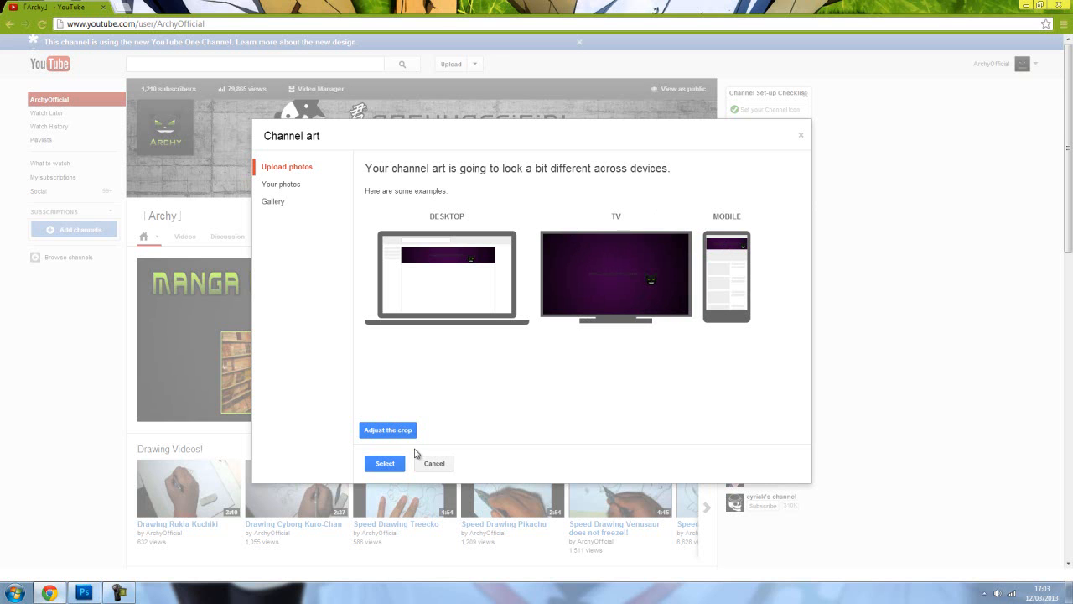
Dismiss the channel art dialog without applying the previewed banner.
click(386, 462)
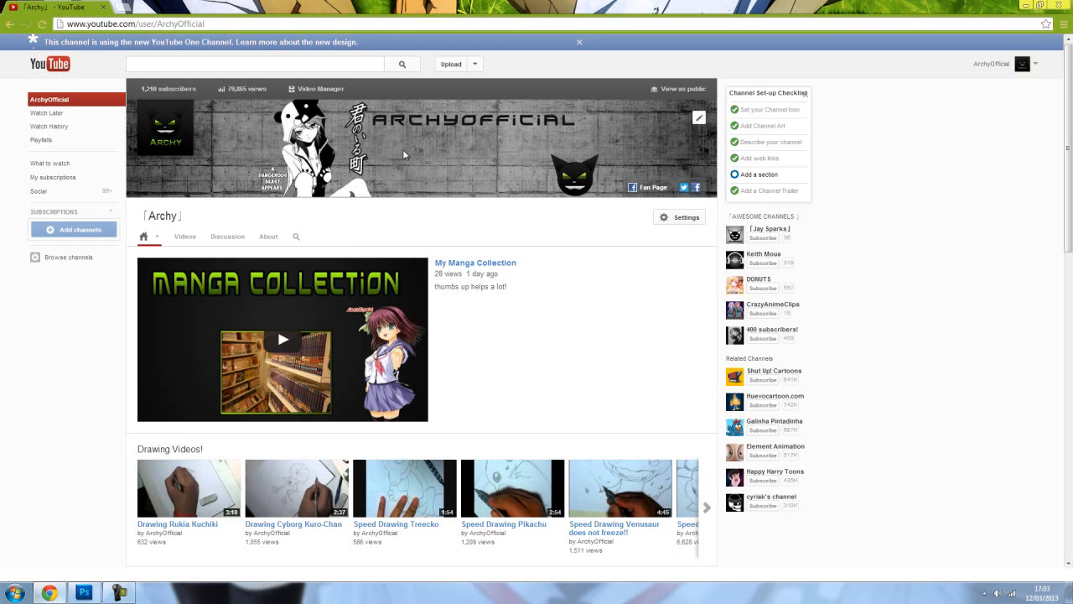
mouse_move(343, 157)
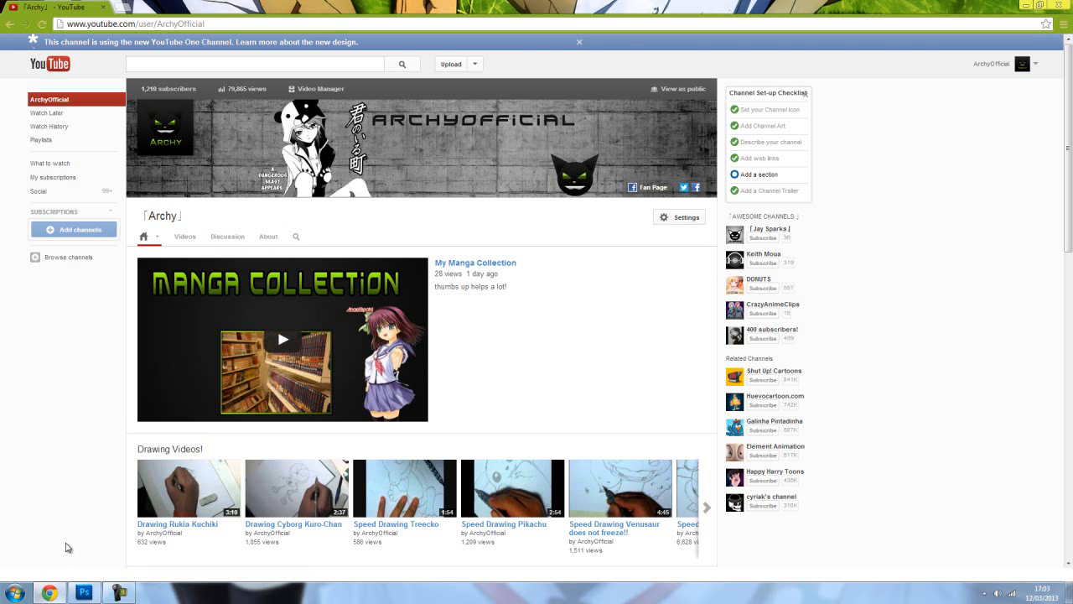
Switch back to the purple banner document in Photoshop.
click(80, 590)
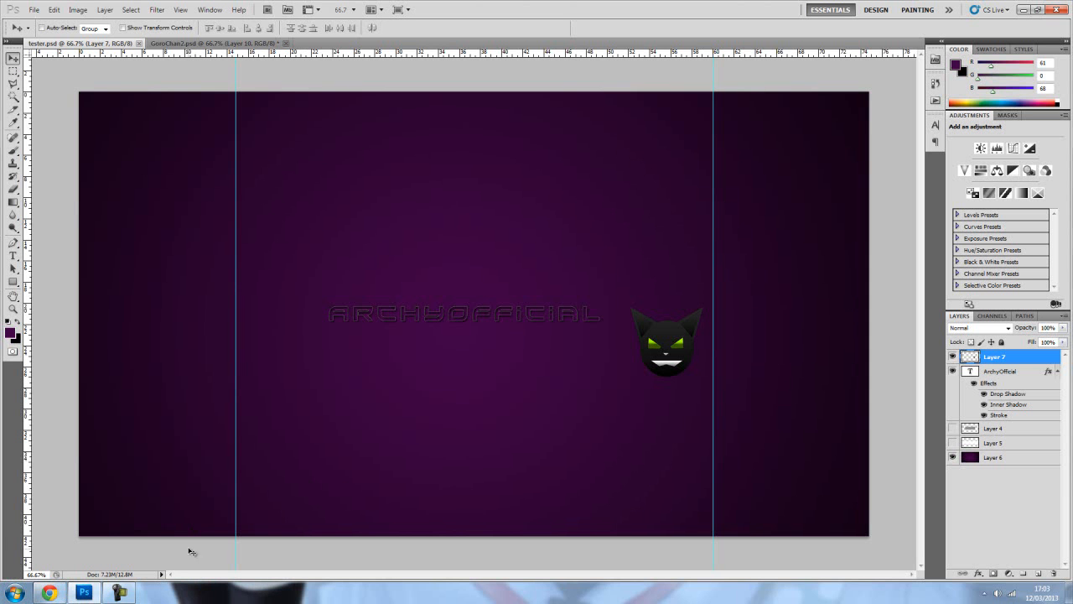
mouse_move(148, 553)
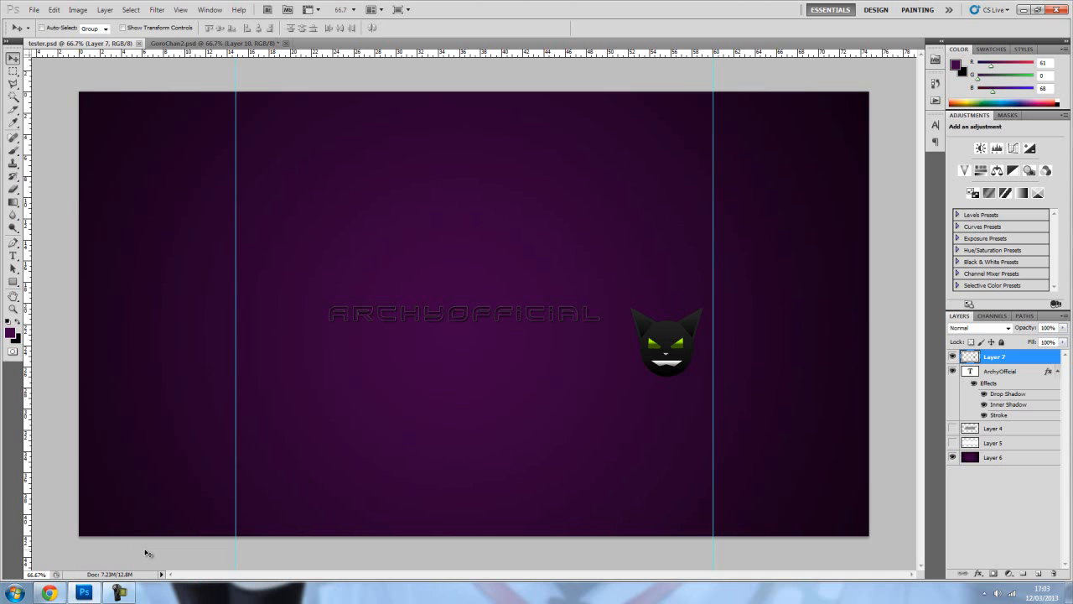
mouse_move(130, 556)
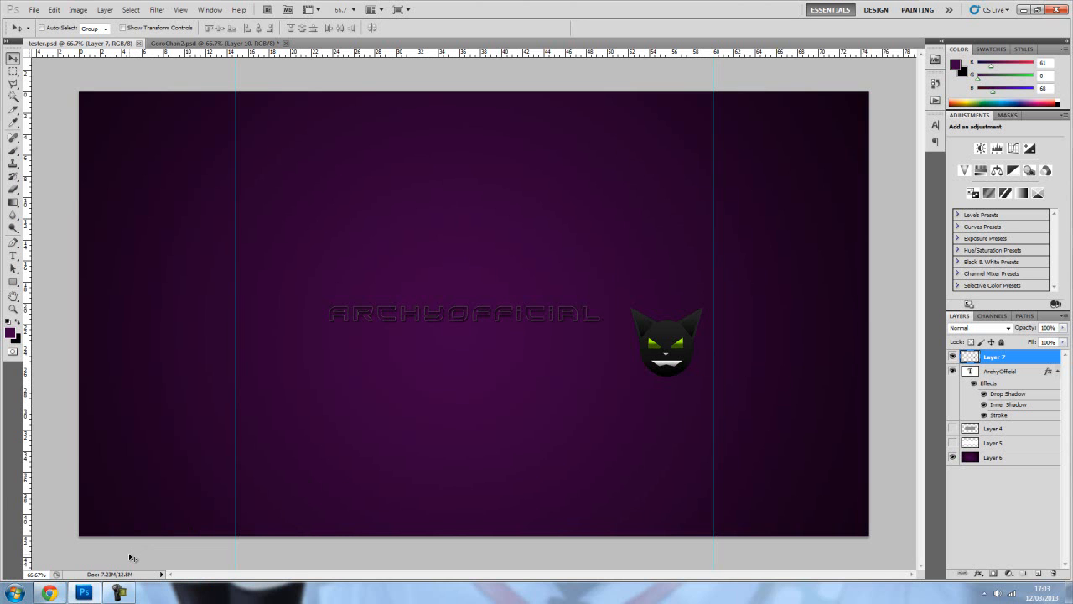
Load the banner PNG from the Photoshop folder into the RIOT image optimizer.
click(188, 593)
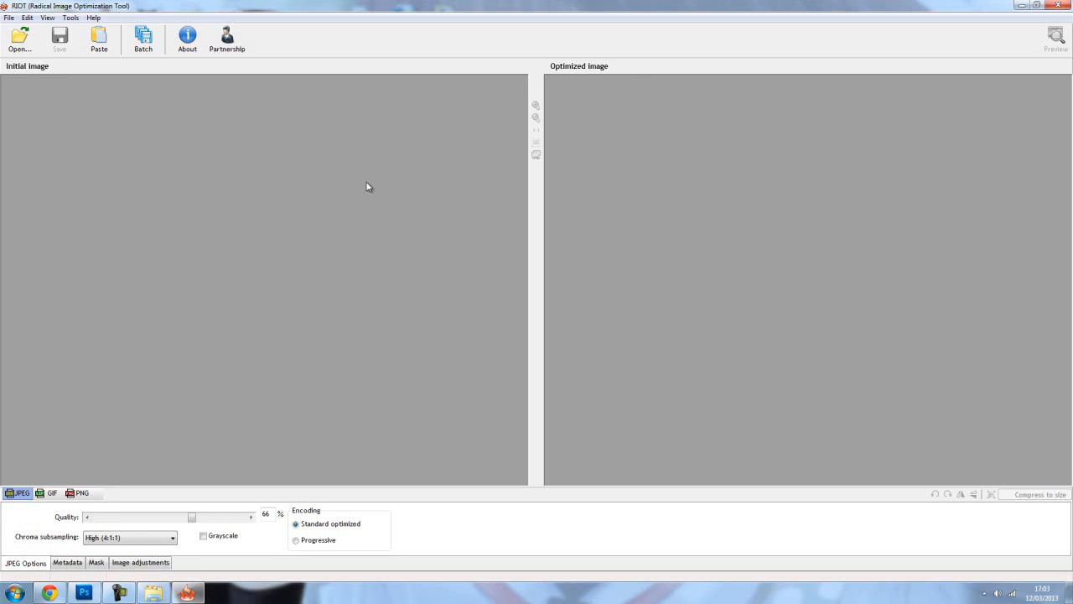
mouse_move(359, 178)
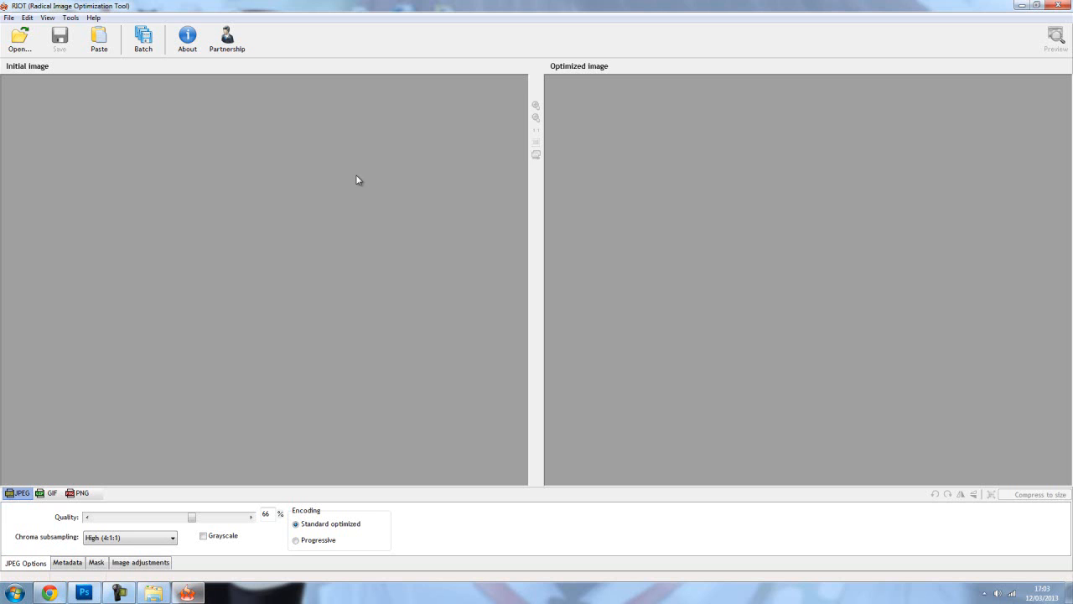
mouse_move(353, 179)
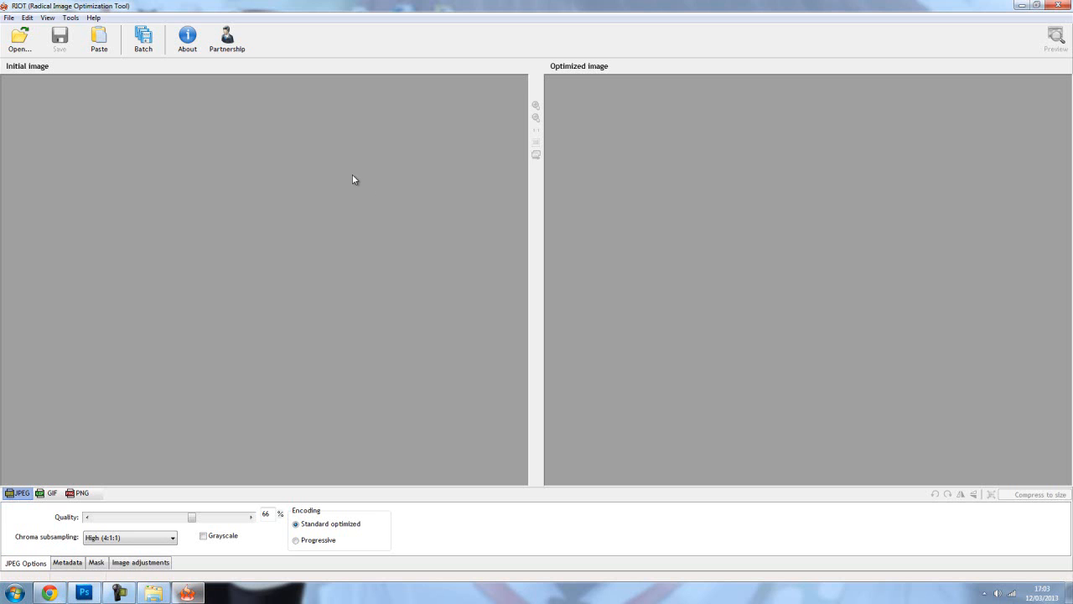
mouse_move(352, 177)
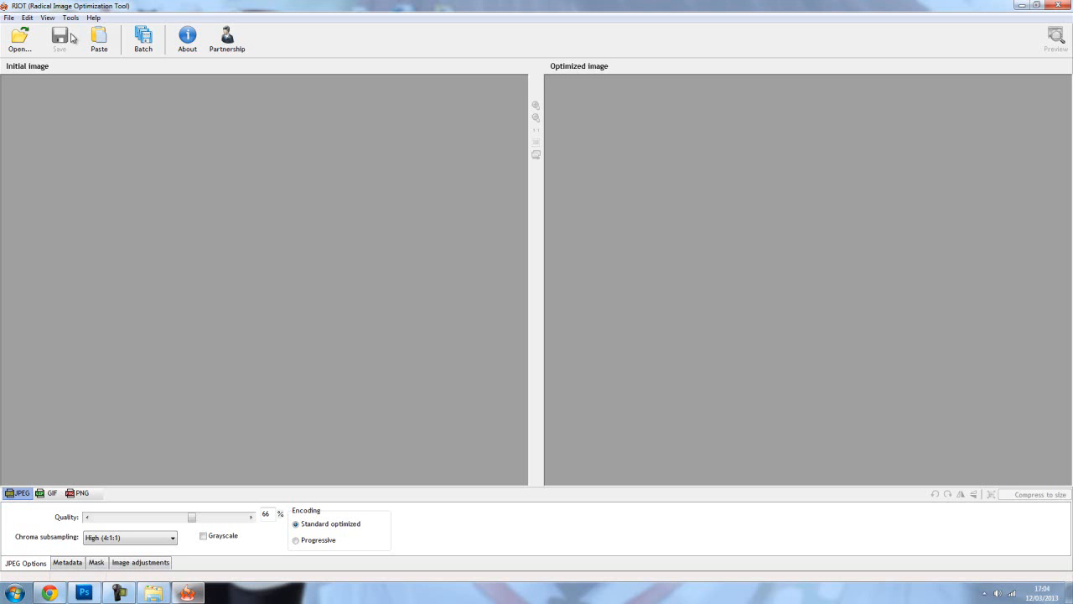
click(20, 35)
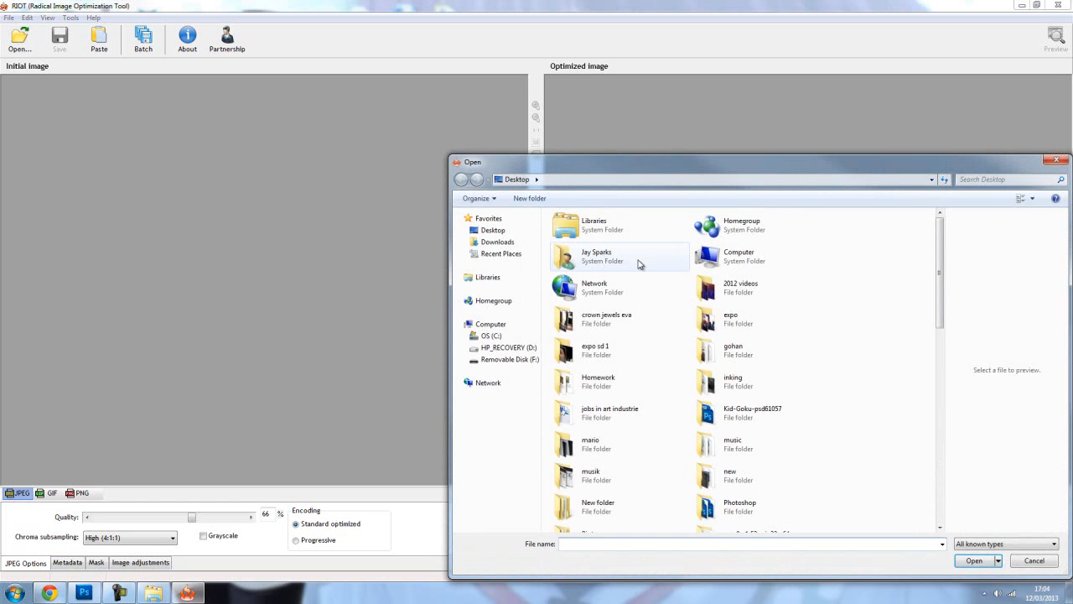
mouse_move(788, 436)
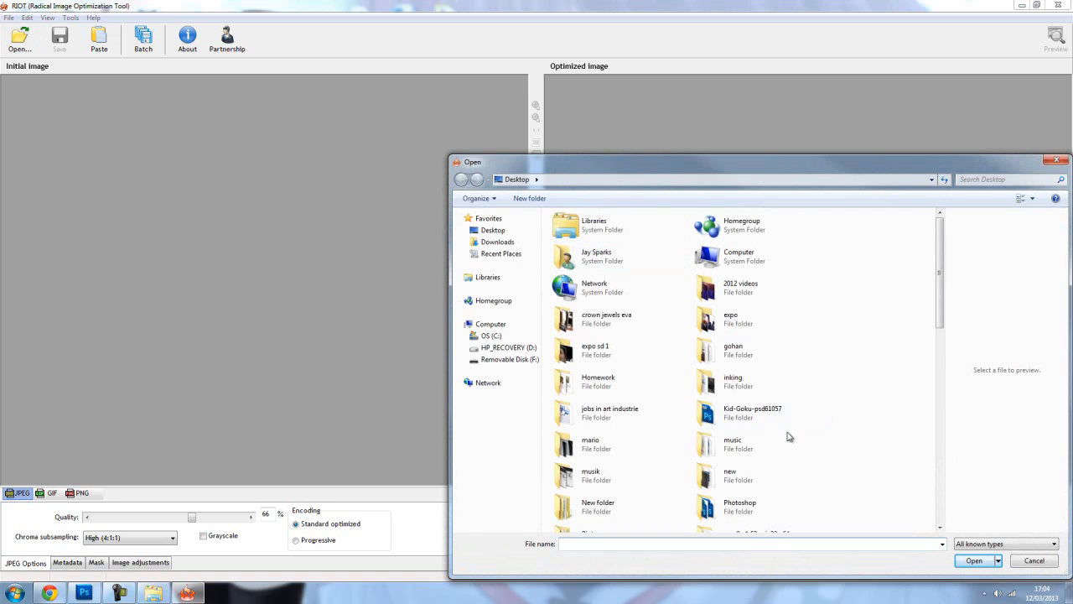
mouse_move(738, 506)
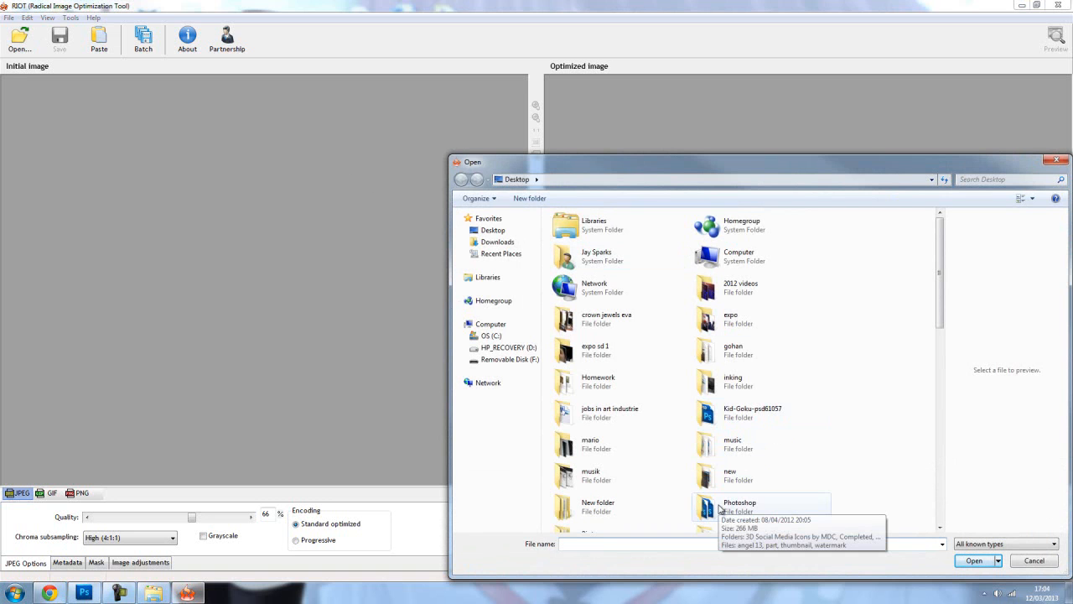
double_click(739, 507)
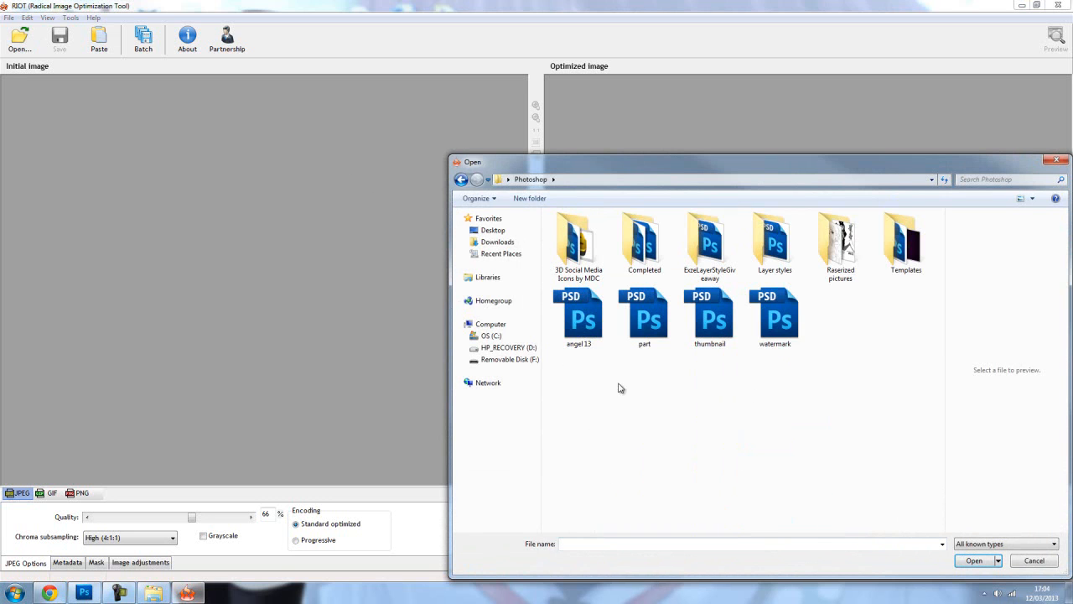
double_click(906, 238)
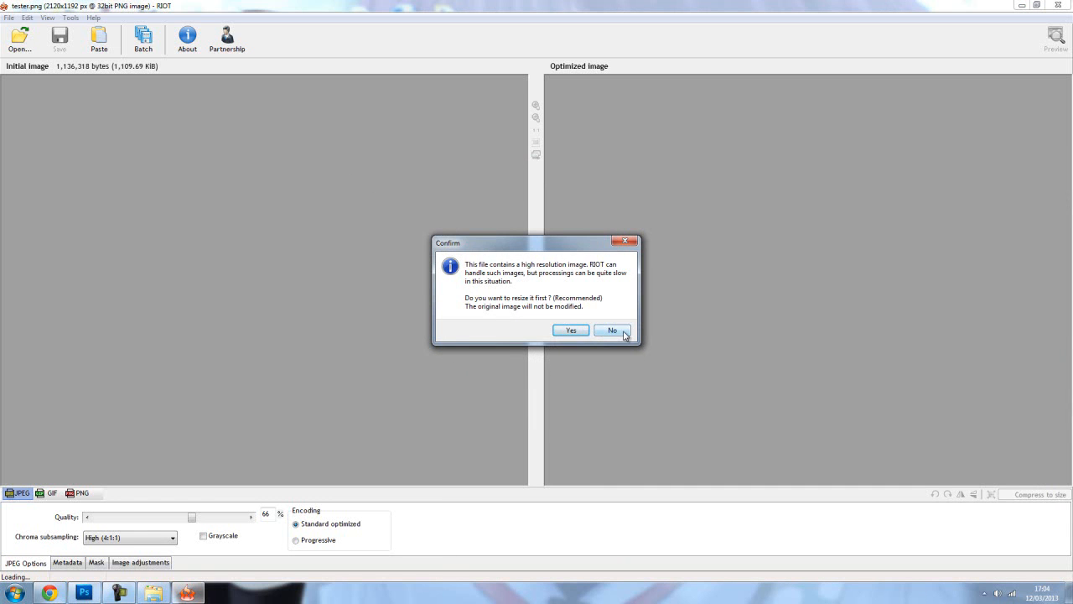
Keep the original resolution, compressing to about 24 KiB JPEG, and begin saving it.
click(610, 330)
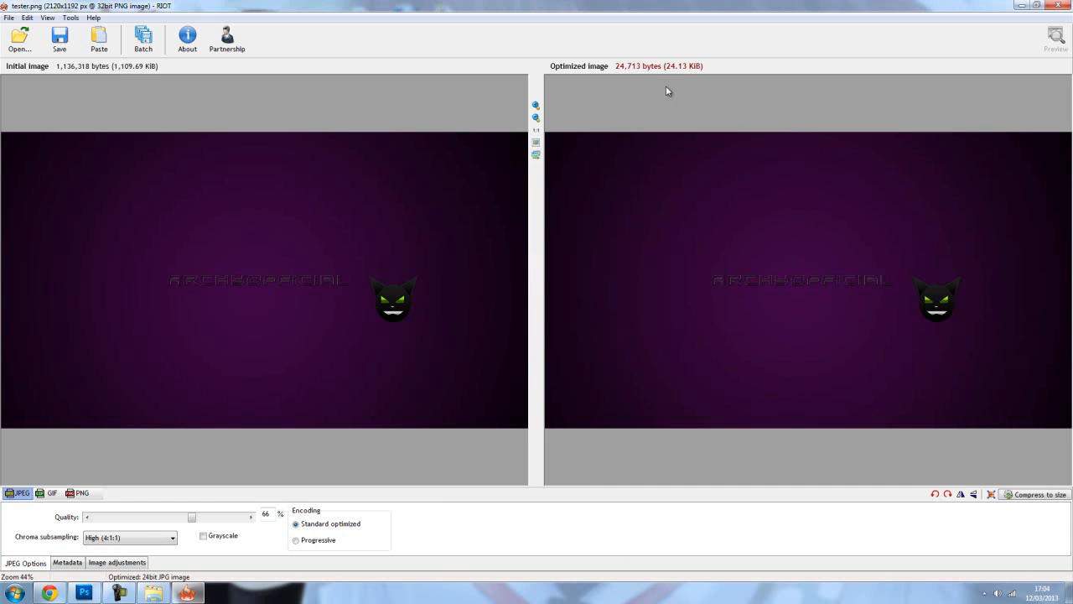
mouse_move(164, 77)
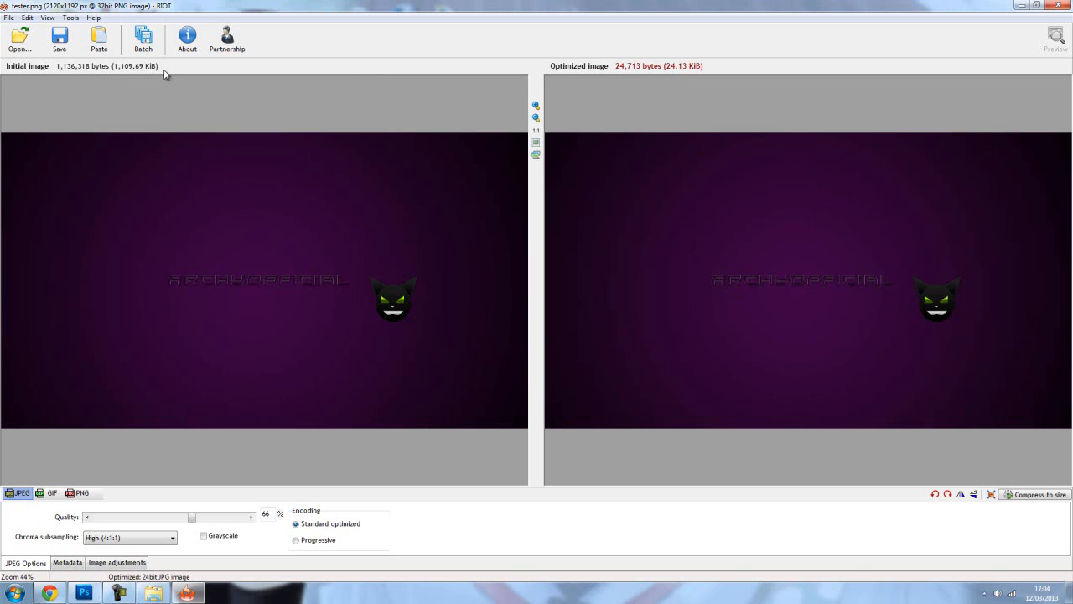
mouse_move(131, 76)
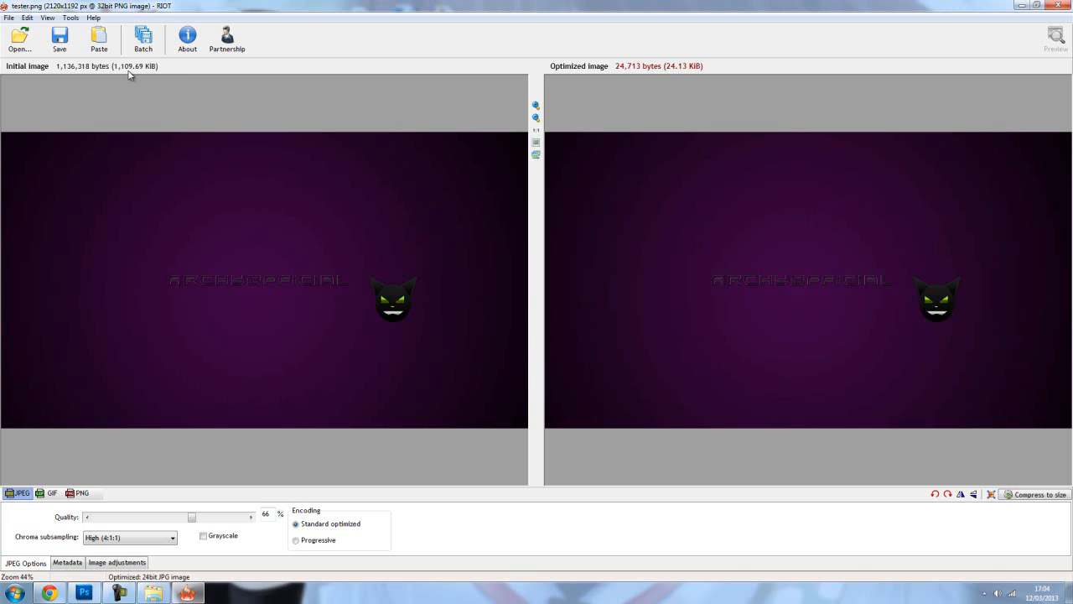
mouse_move(94, 302)
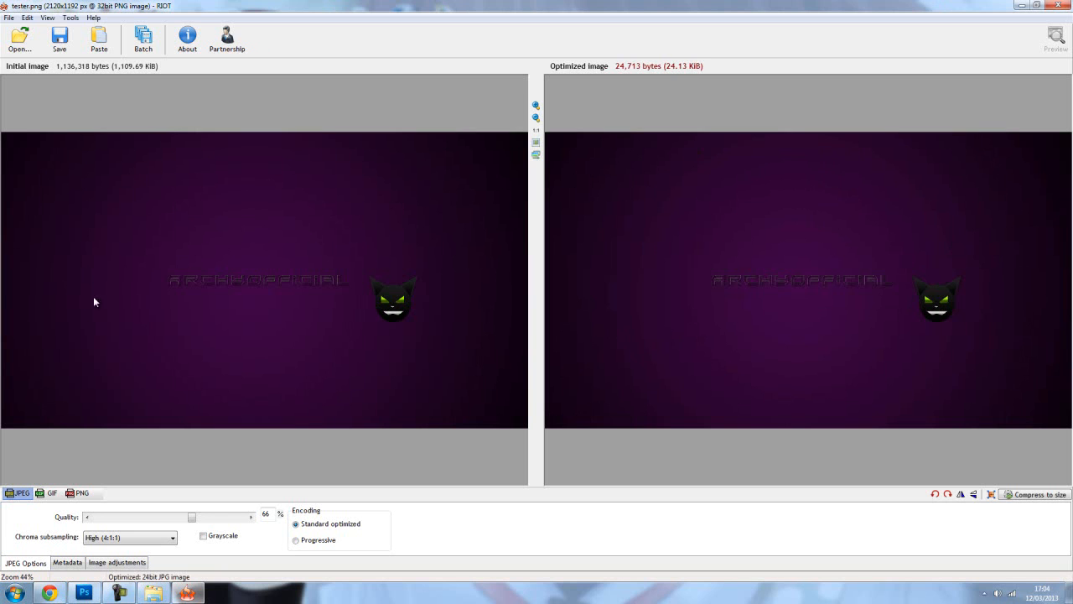
click(61, 37)
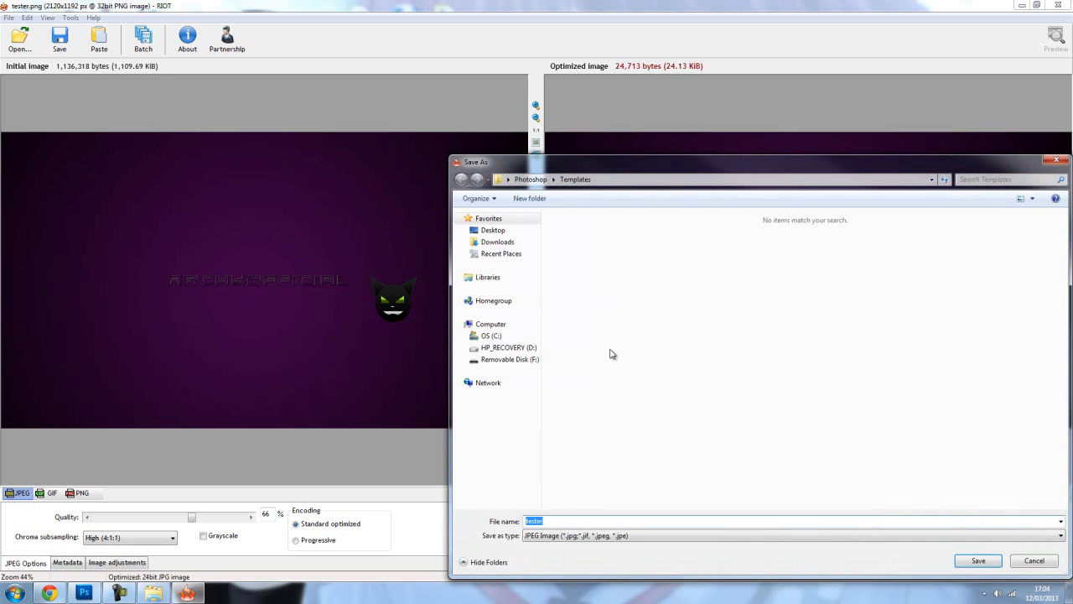
mouse_move(647, 480)
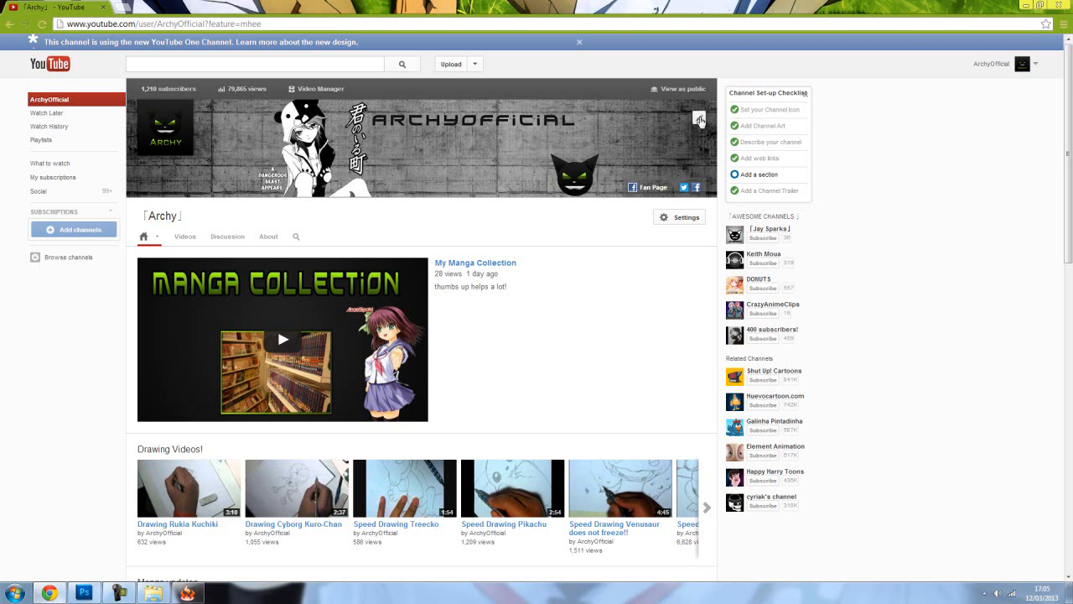
mouse_move(714, 194)
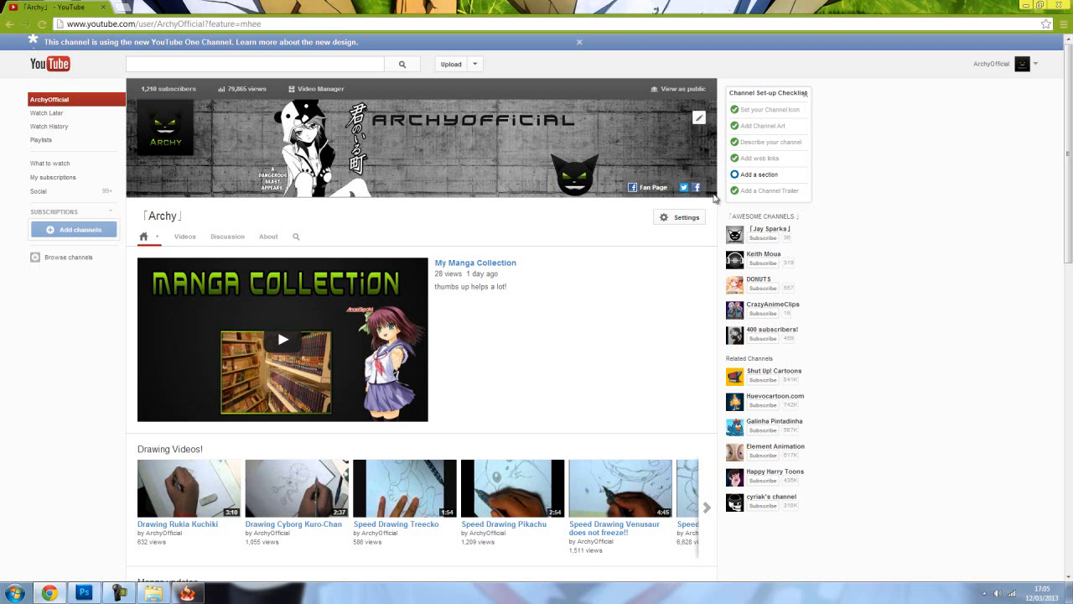
Start editing the channel art and browse the computer for a banner image.
click(699, 117)
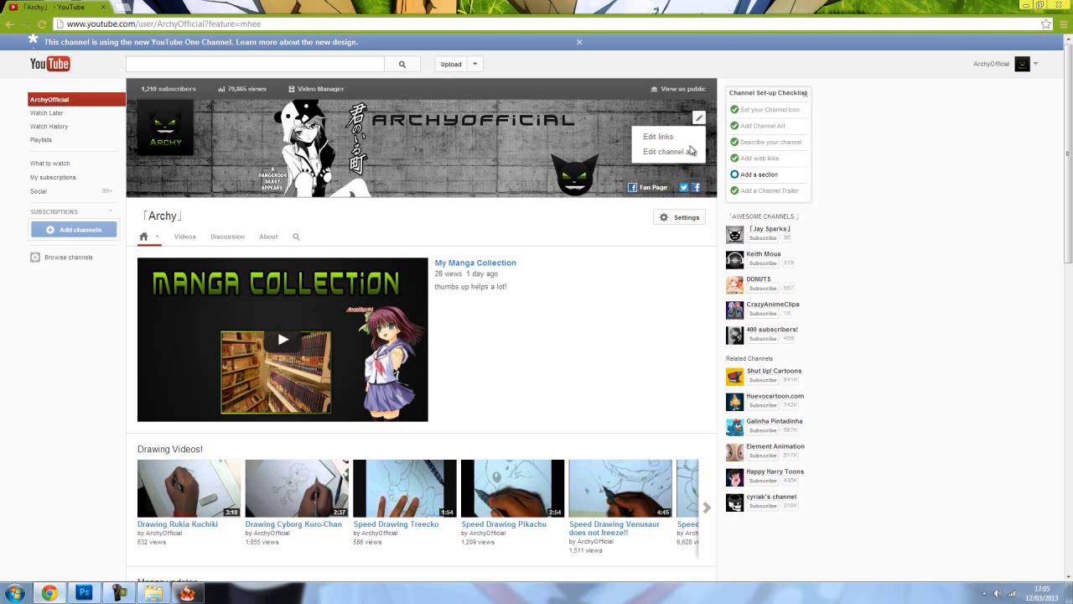
click(675, 151)
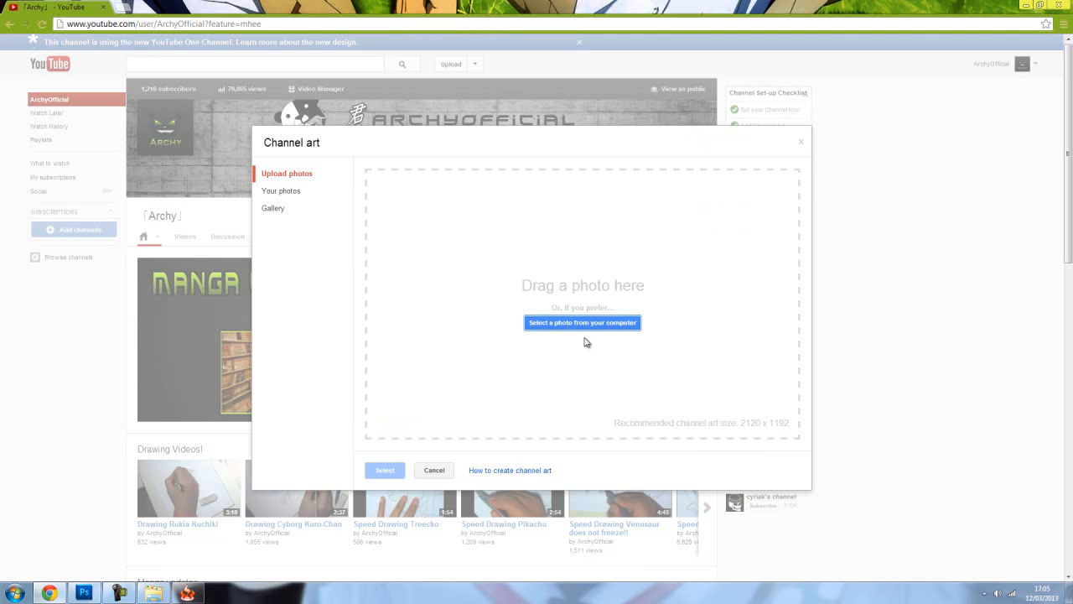
click(581, 322)
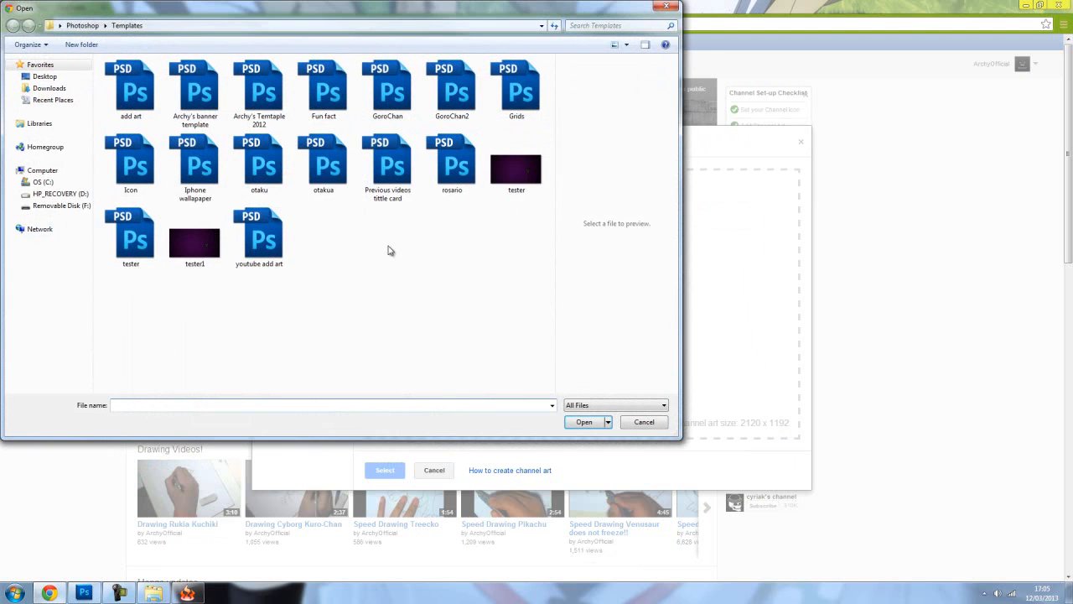
Choose the tester3 purple banner and confirm it as the channel art.
click(195, 238)
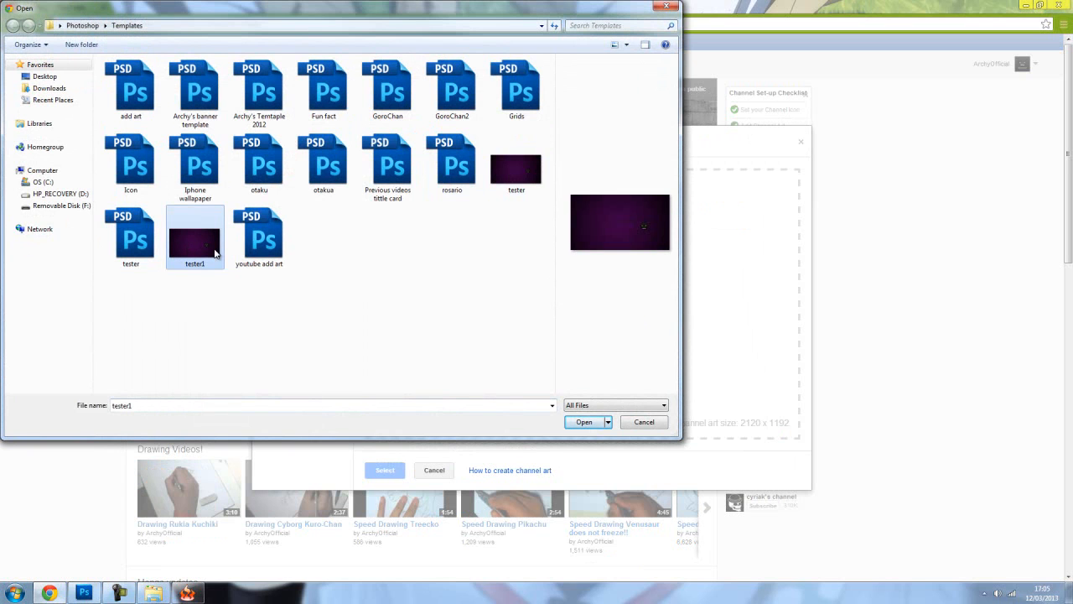
right_click(215, 250)
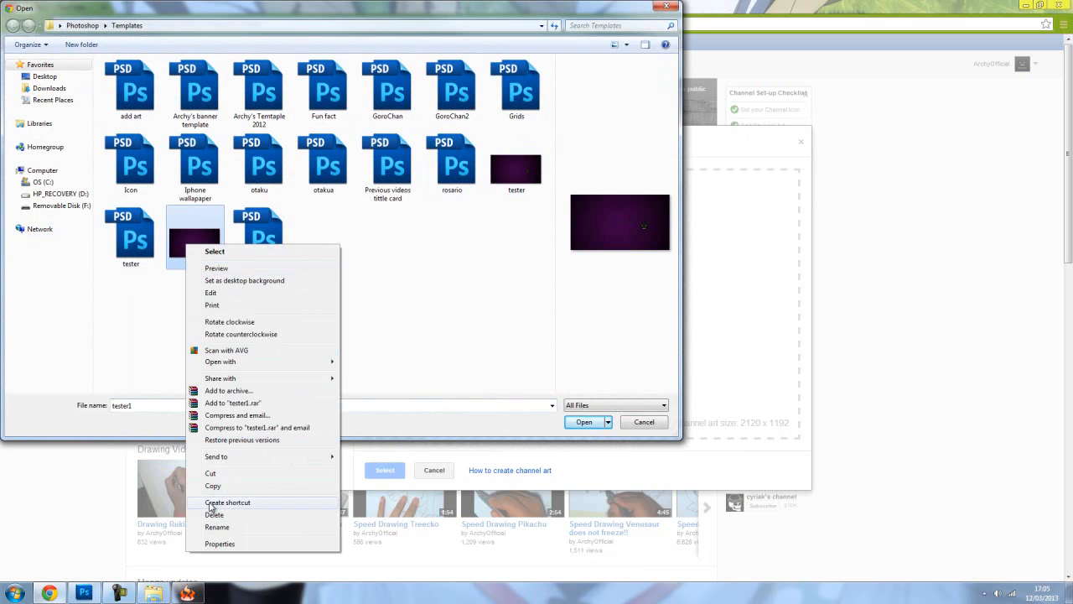
click(220, 543)
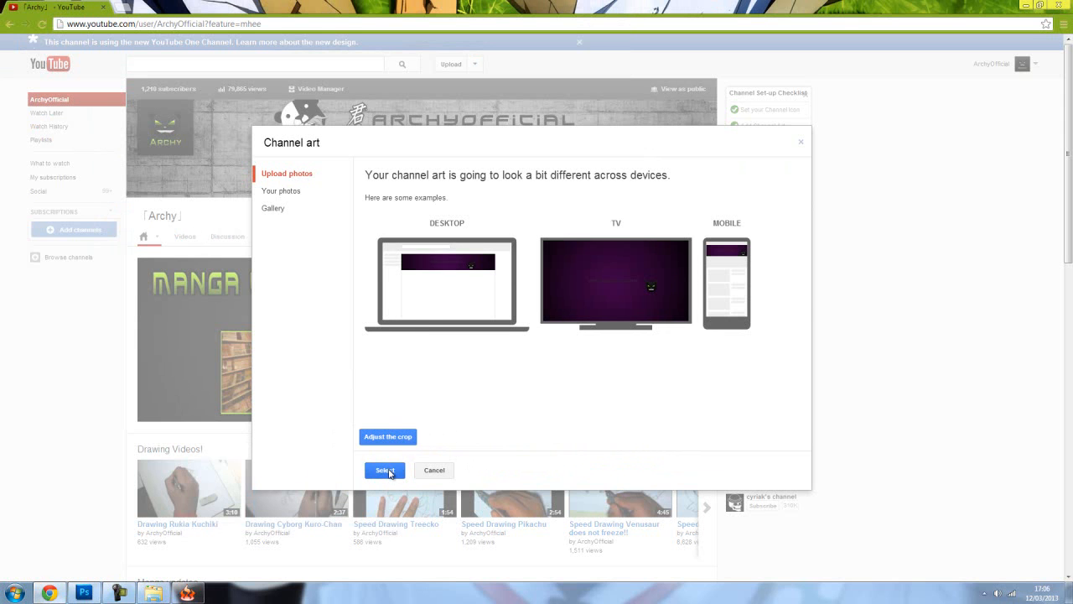
click(384, 469)
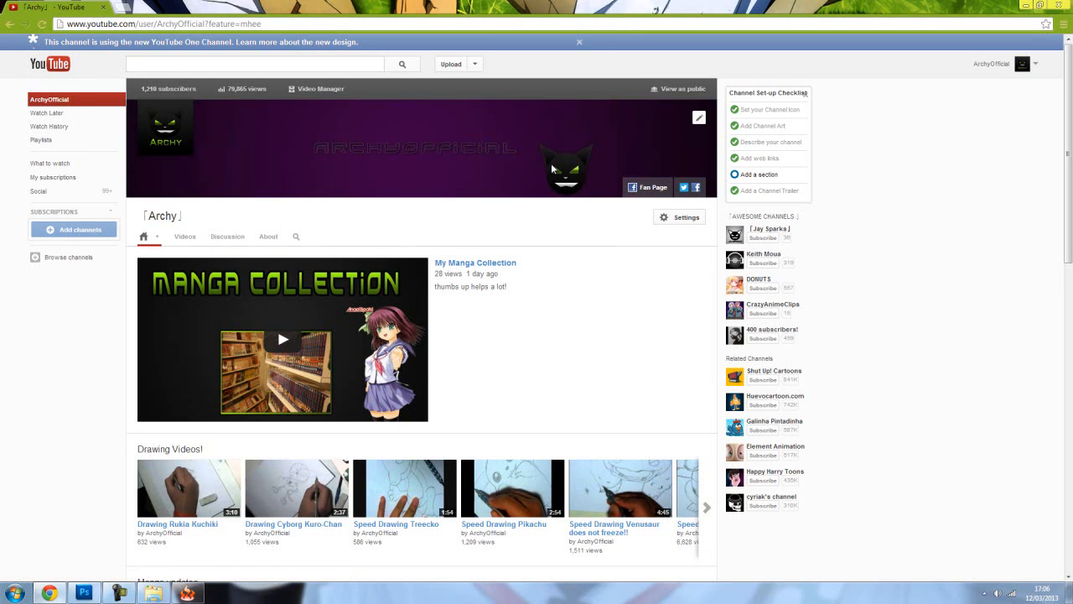
mouse_move(479, 205)
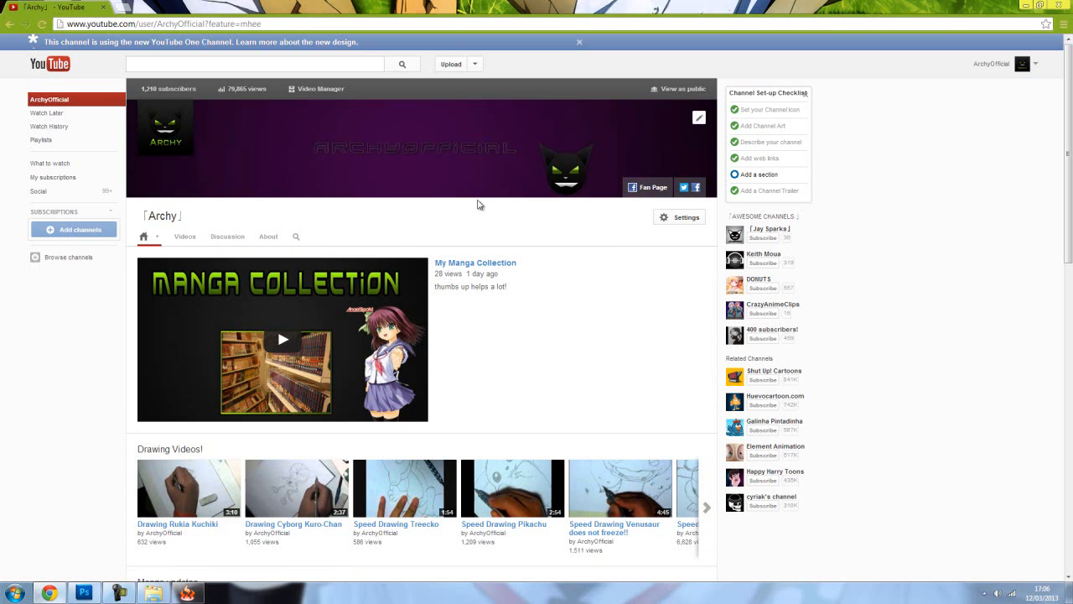
mouse_move(599, 119)
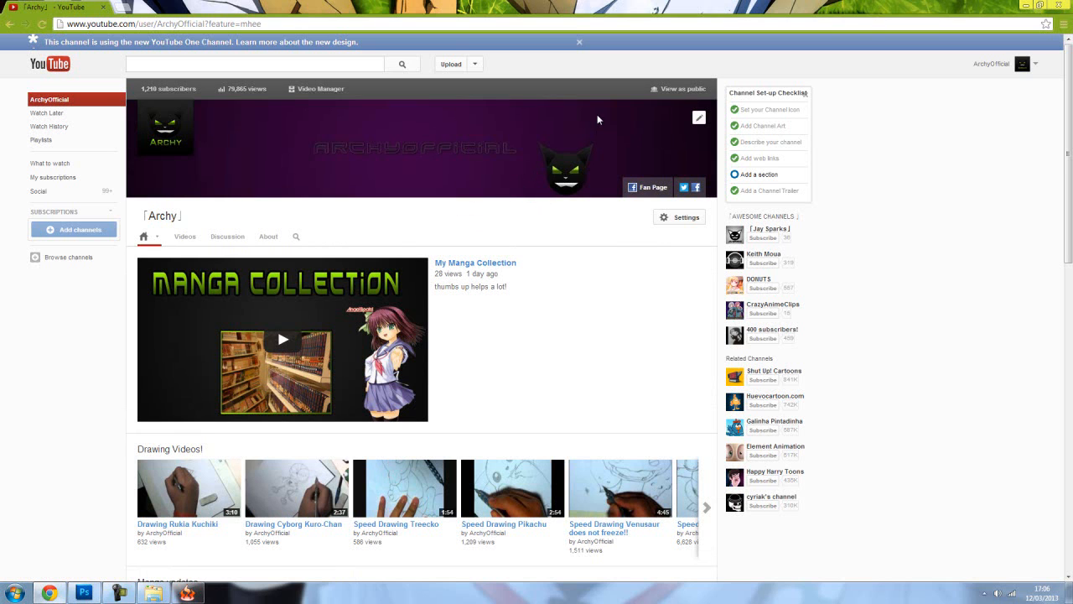
mouse_move(298, 111)
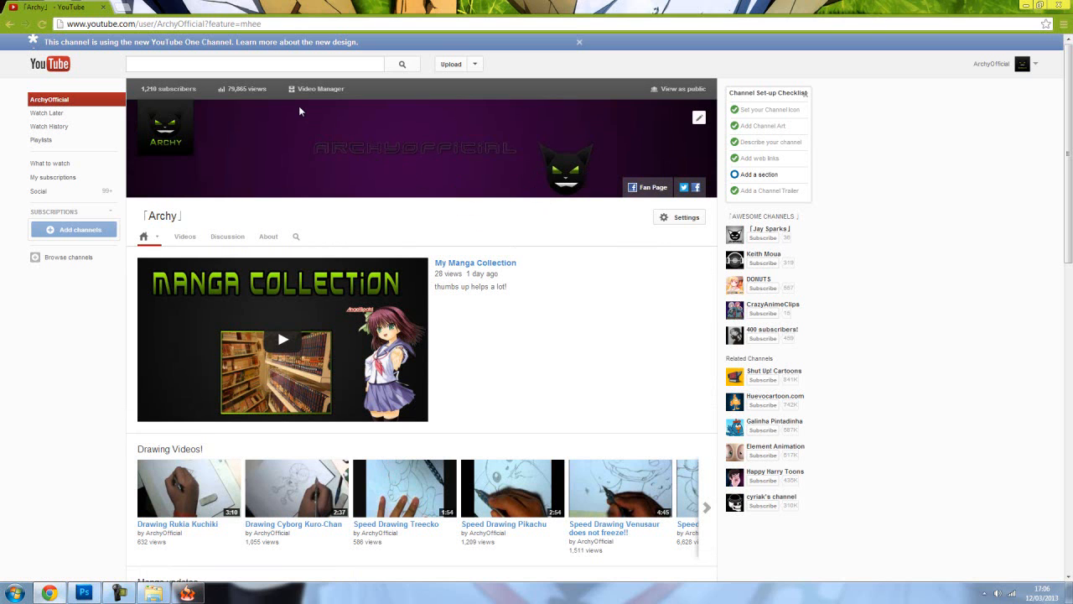
mouse_move(295, 119)
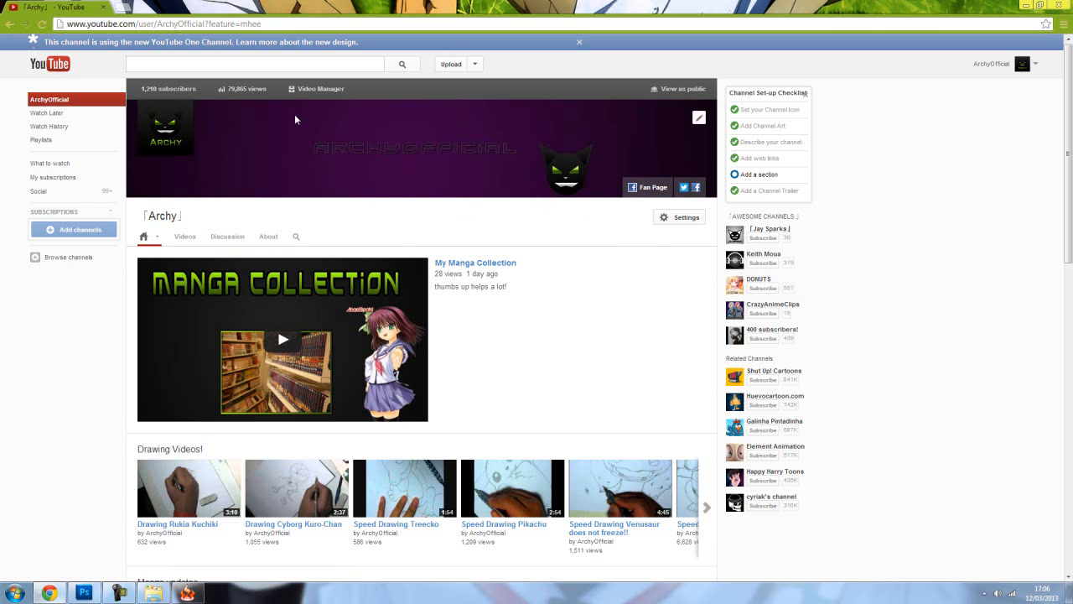
mouse_move(282, 185)
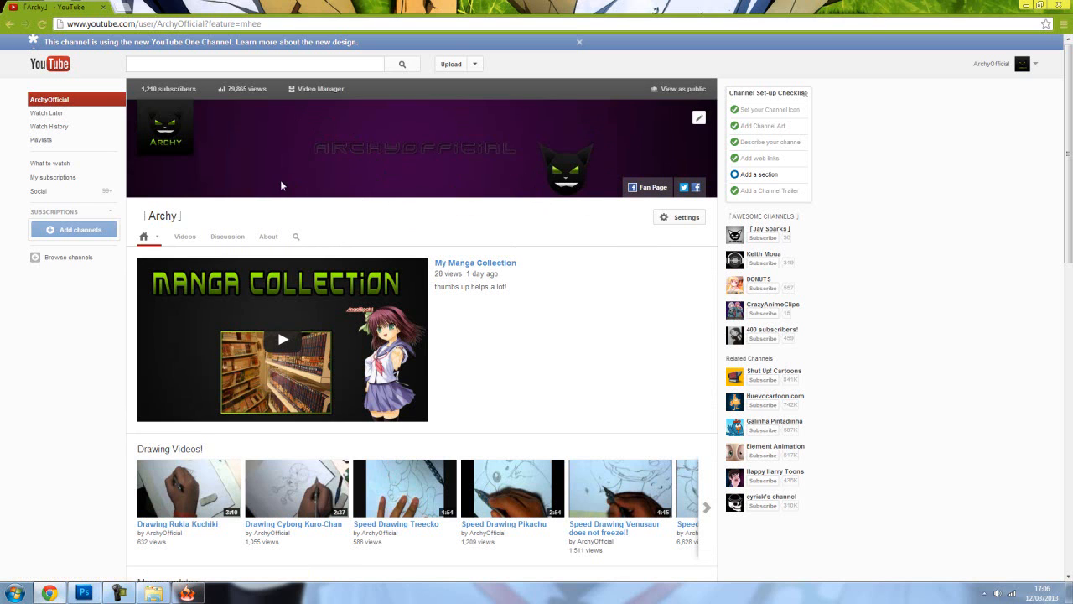
mouse_move(557, 182)
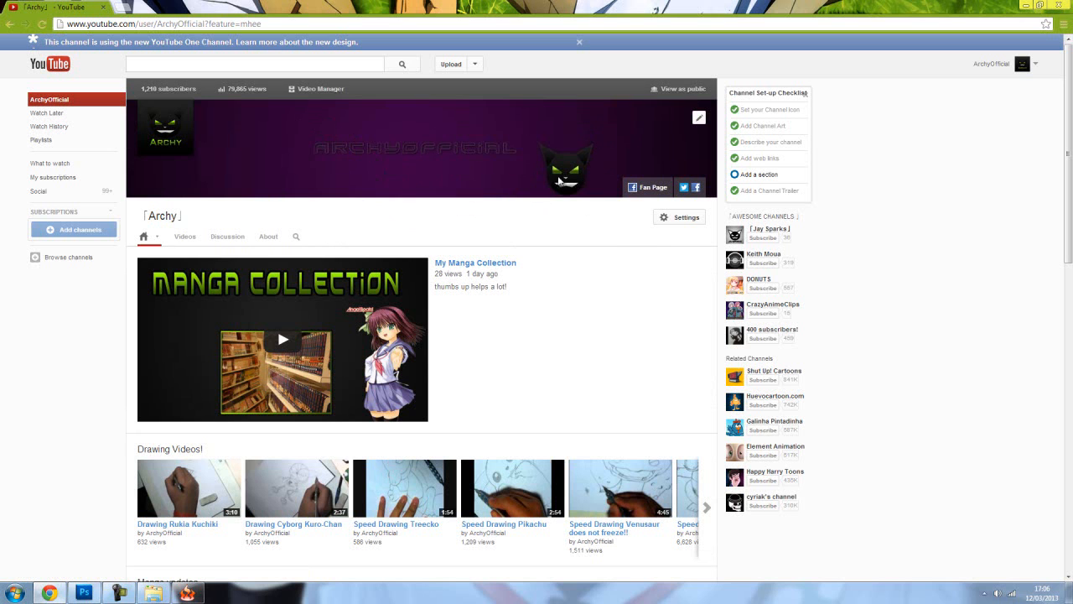
mouse_move(389, 171)
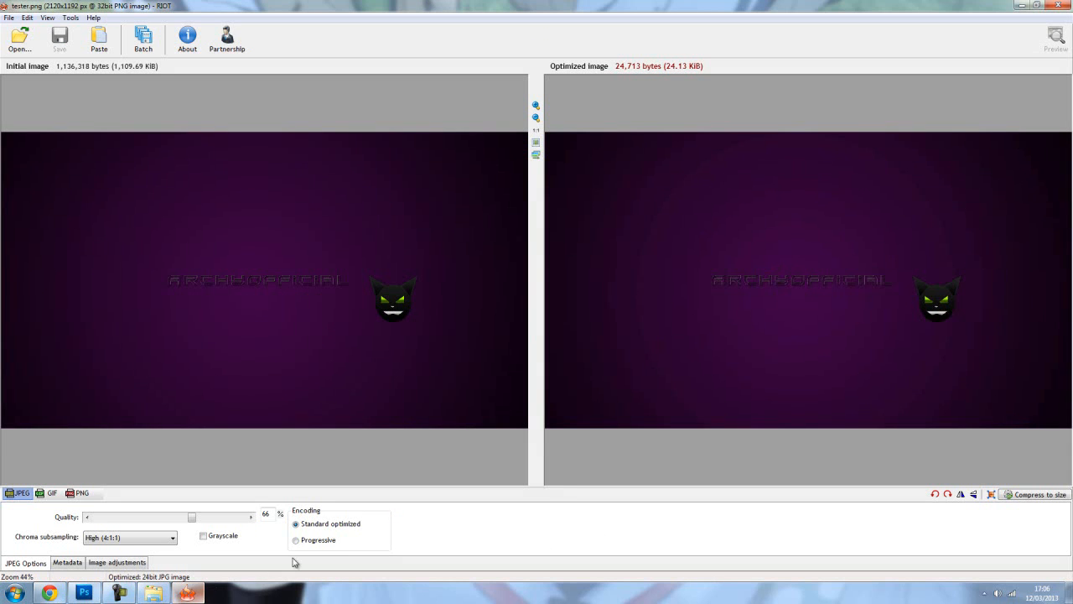
mouse_move(673, 71)
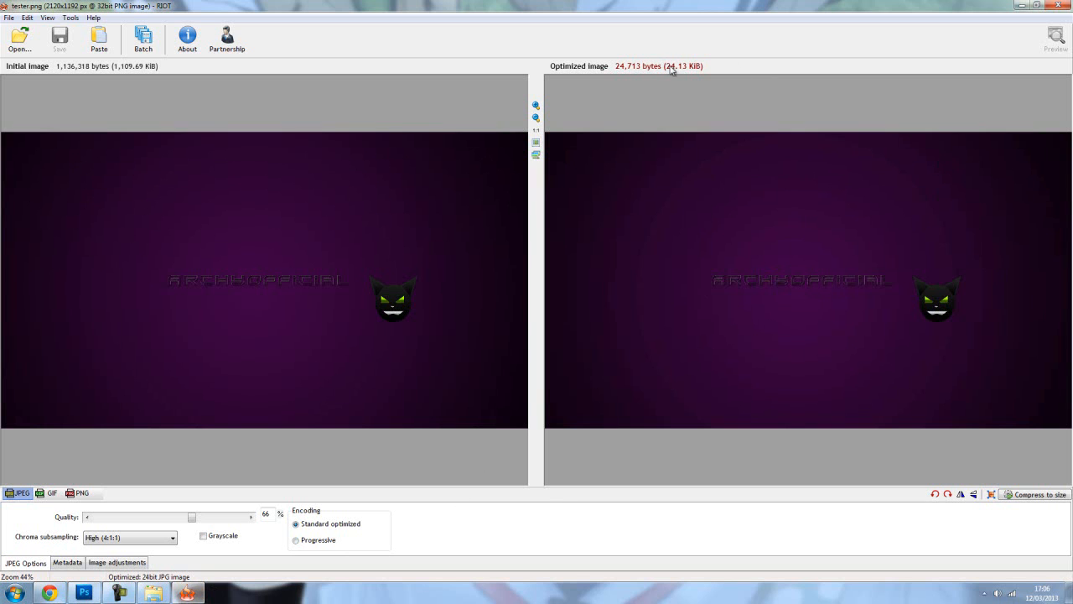
mouse_move(533, 97)
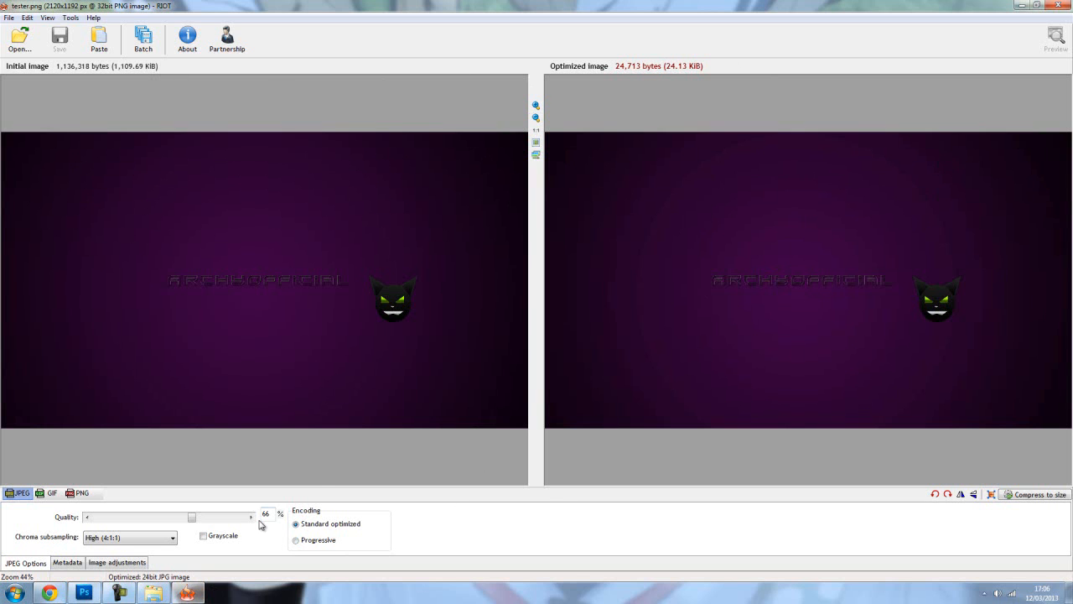
Drag the JPEG Quality slider from 66 to 100, growing the file to about 303 KiB.
click(266, 513)
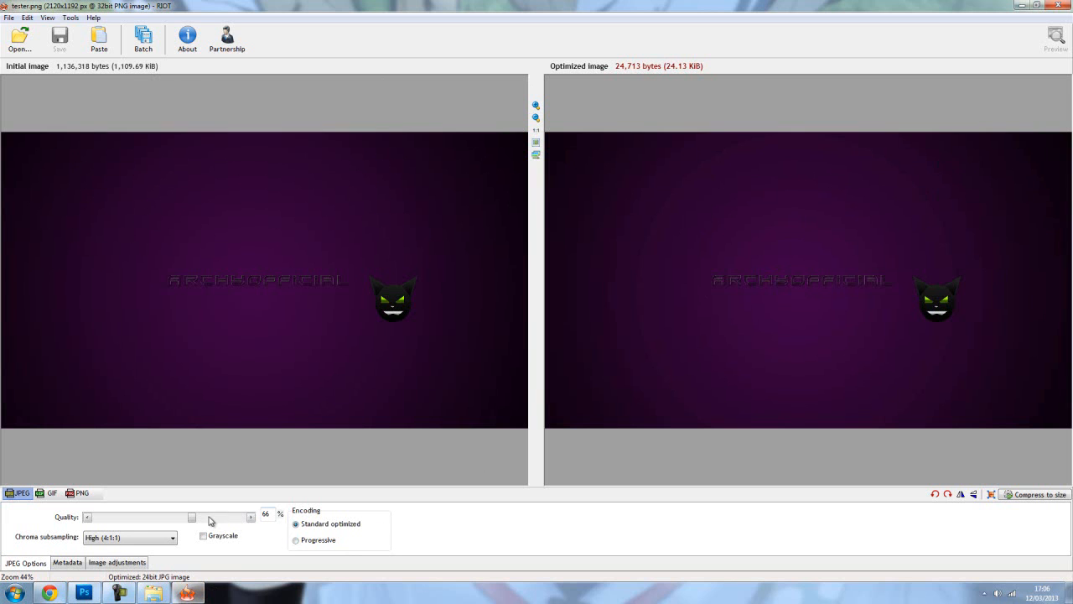
drag(191, 516, 221, 516)
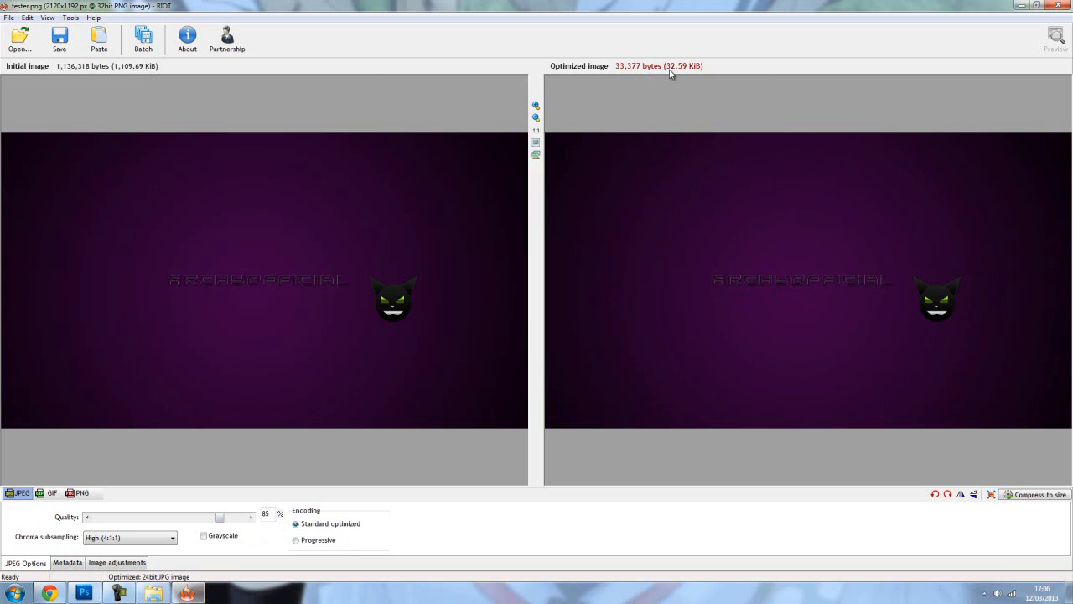
drag(218, 516, 225, 517)
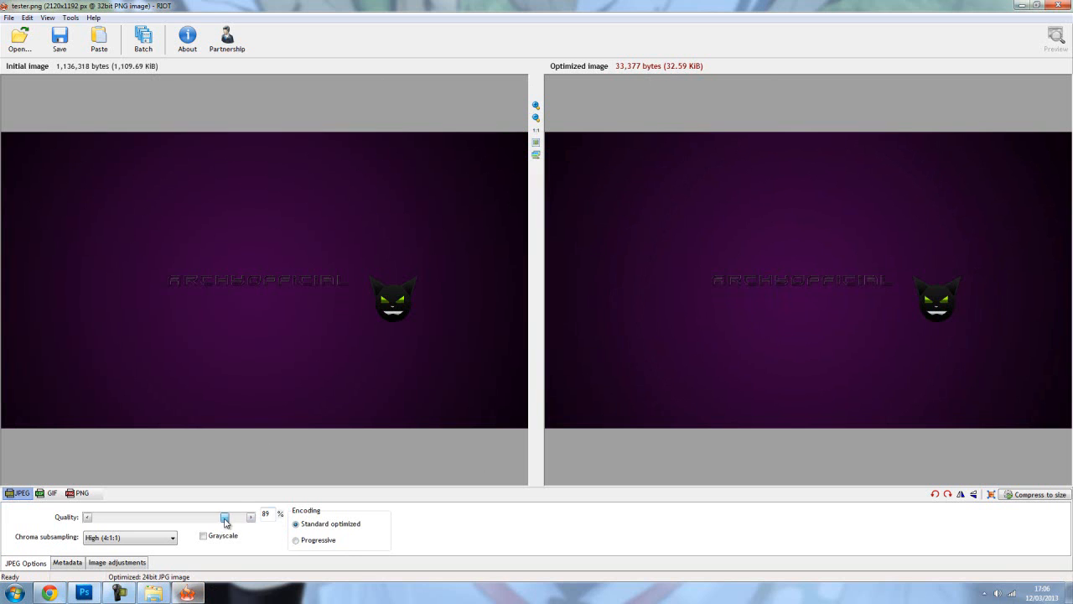
drag(225, 516, 248, 516)
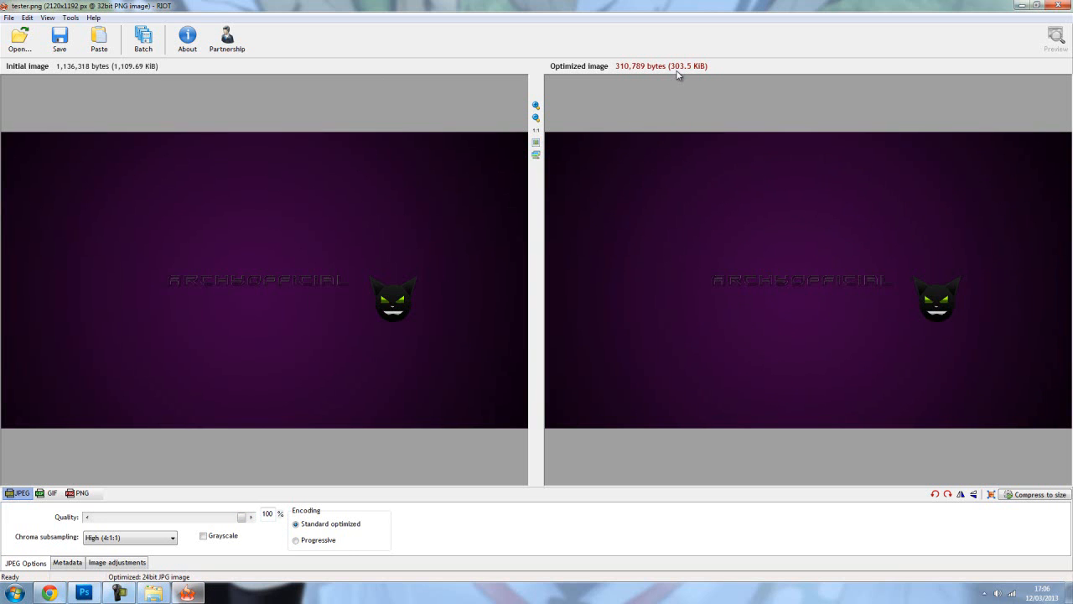
mouse_move(221, 103)
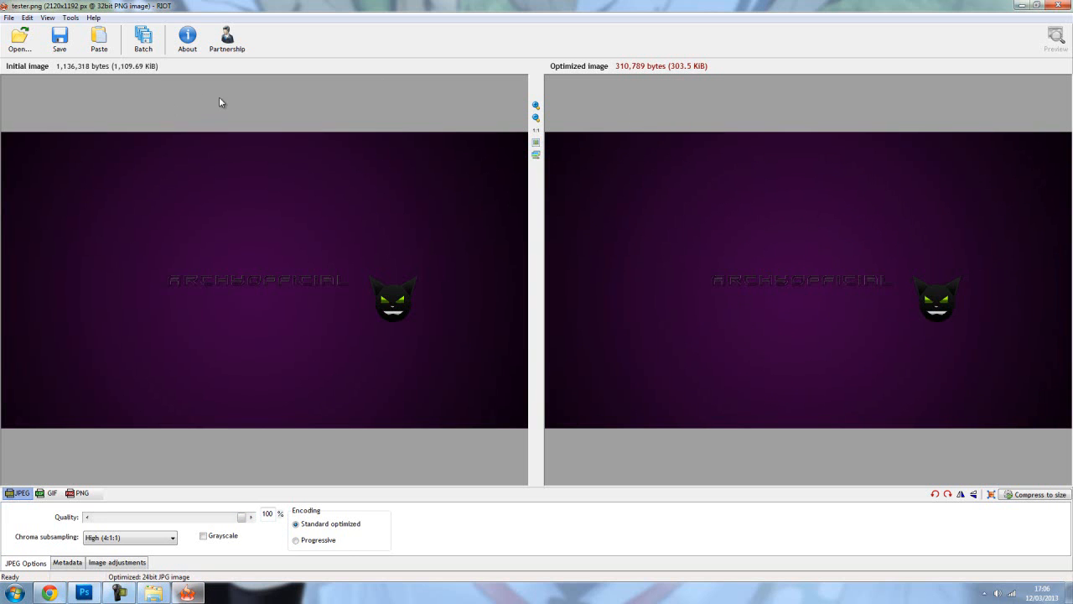
mouse_move(87, 593)
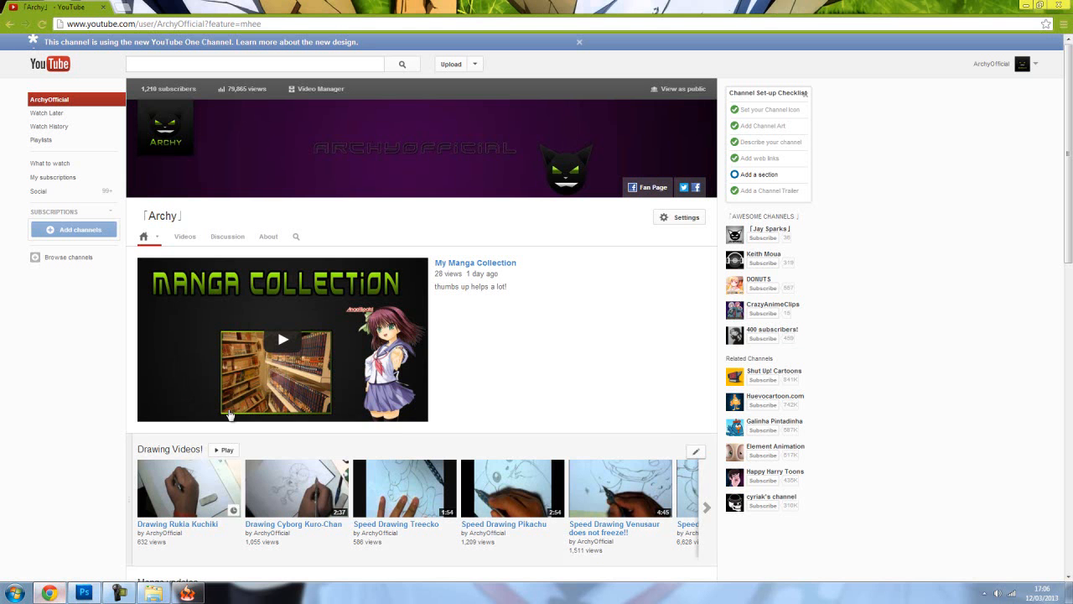
mouse_move(503, 215)
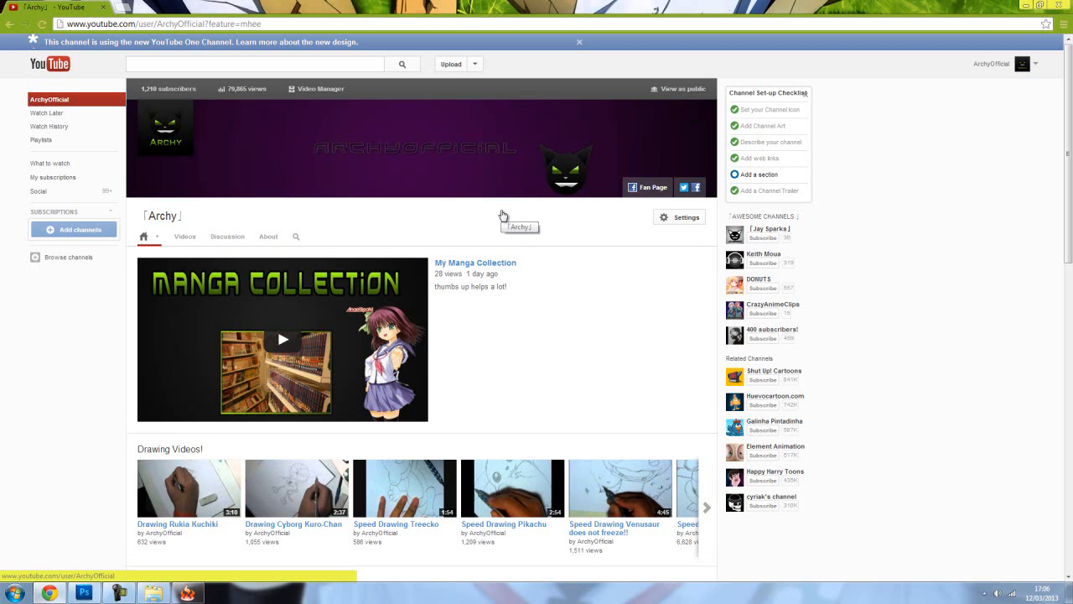
mouse_move(515, 235)
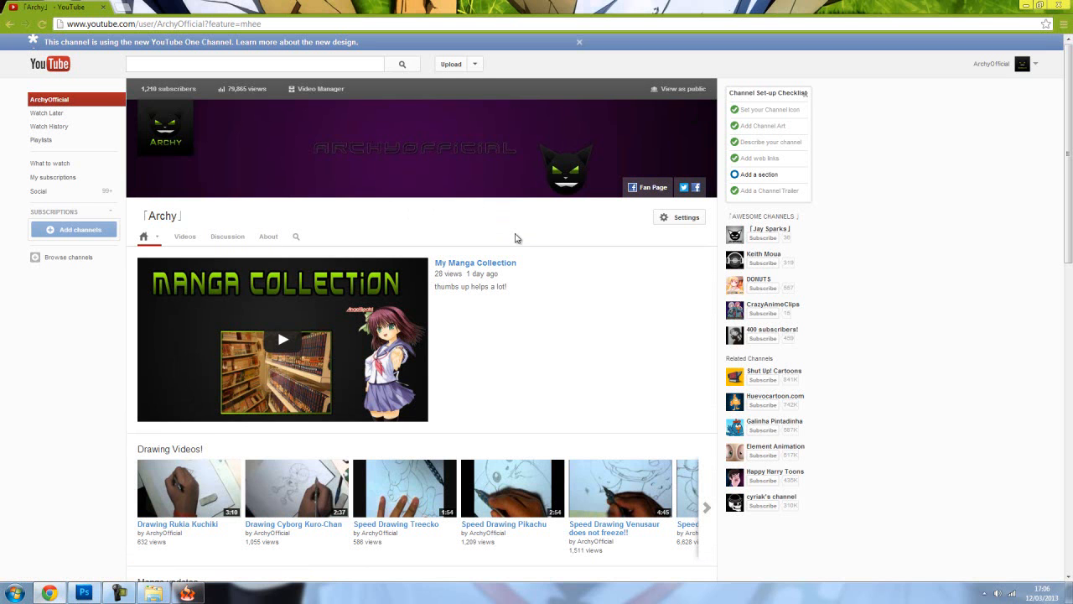
mouse_move(509, 238)
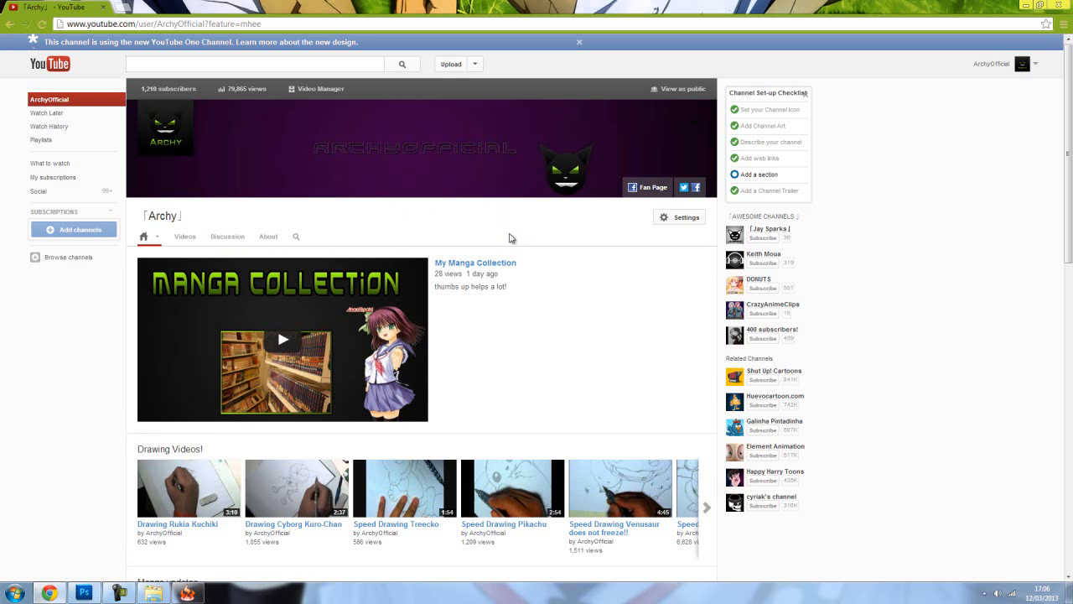